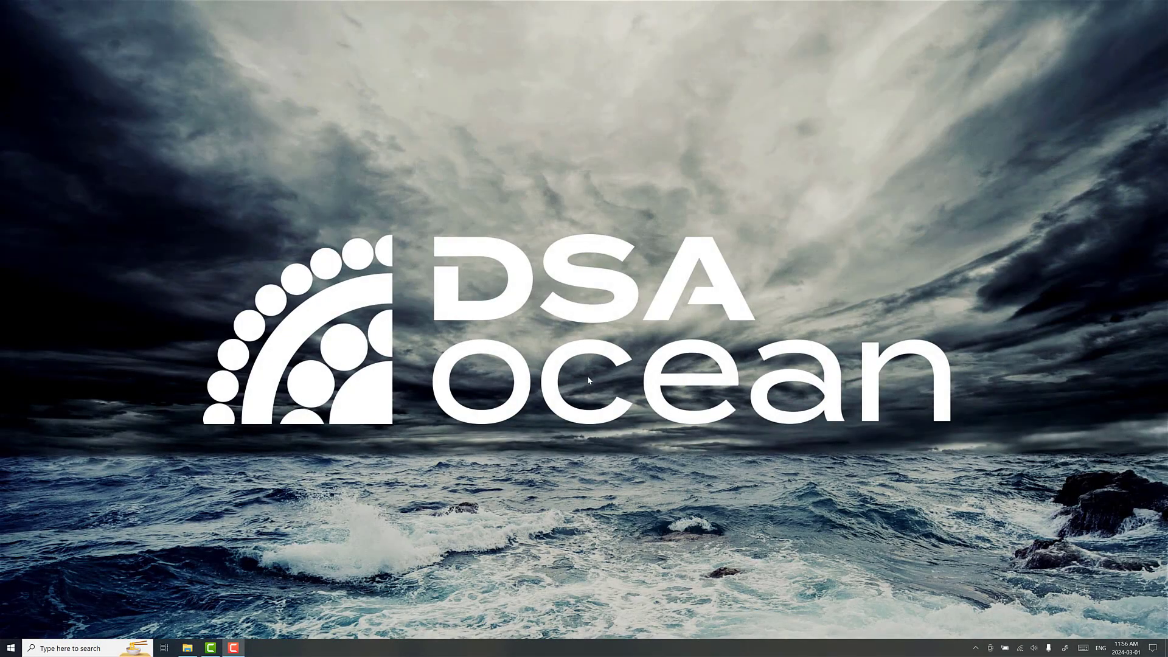
mouse_move(628, 475)
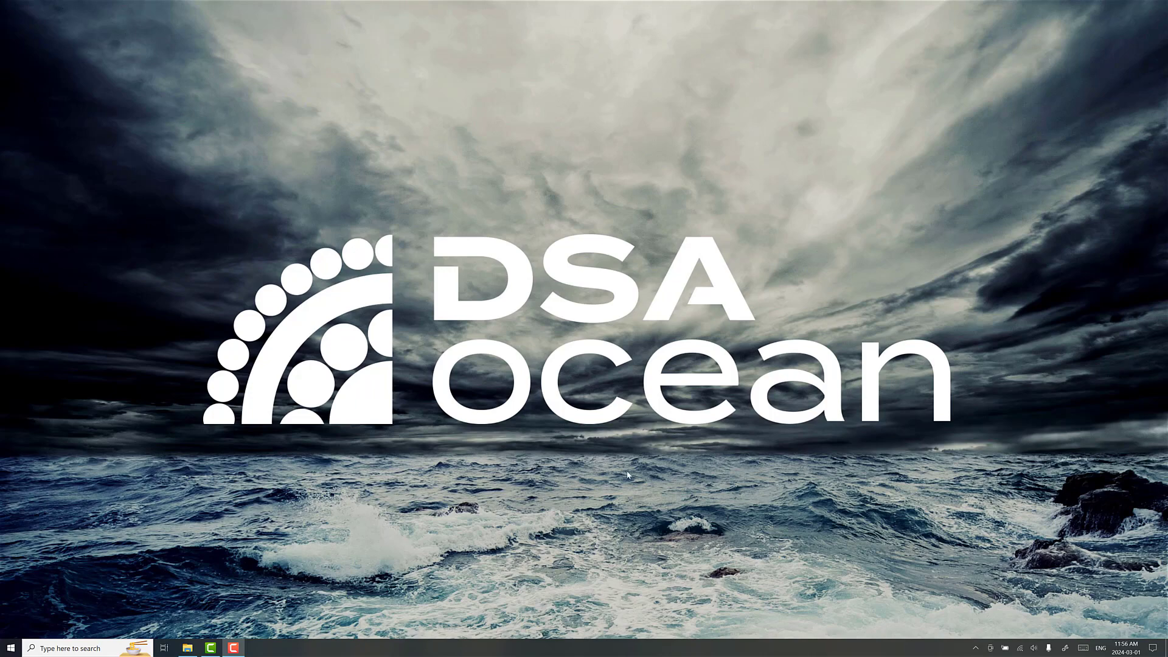
mouse_move(374, 519)
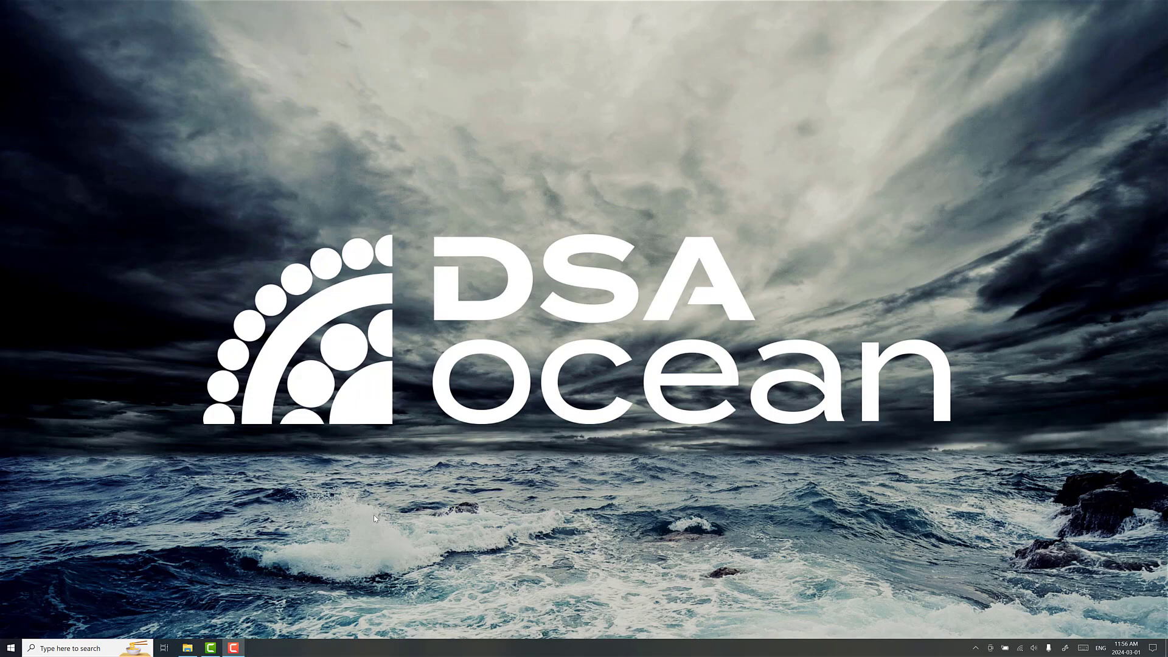
mouse_move(655, 513)
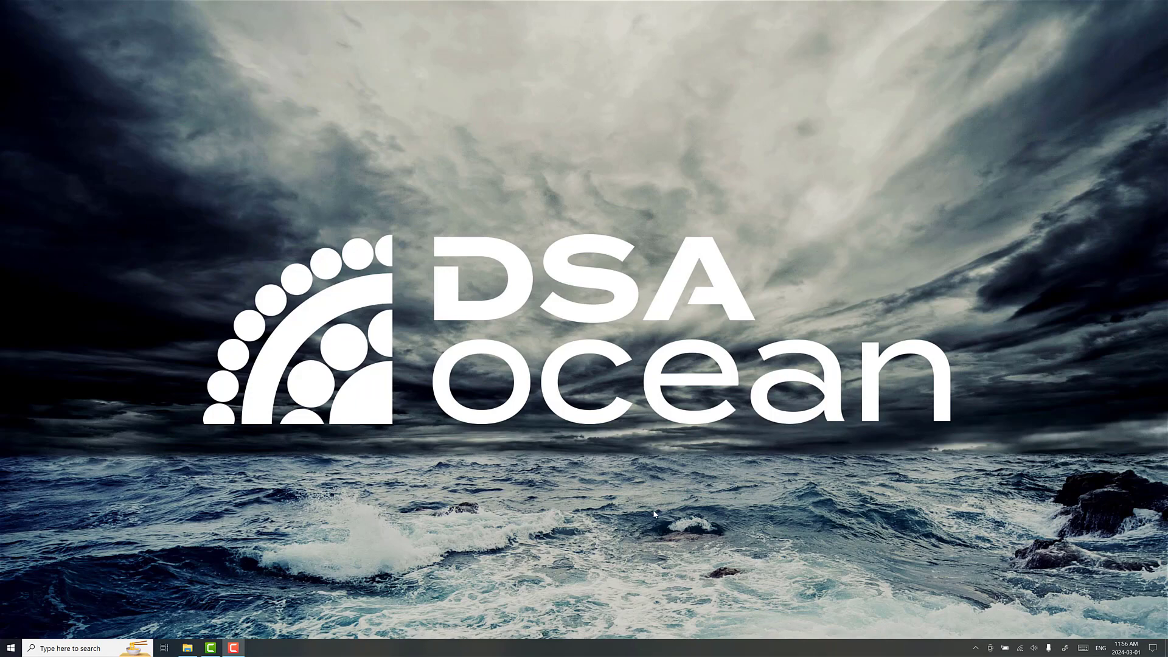
mouse_move(535, 487)
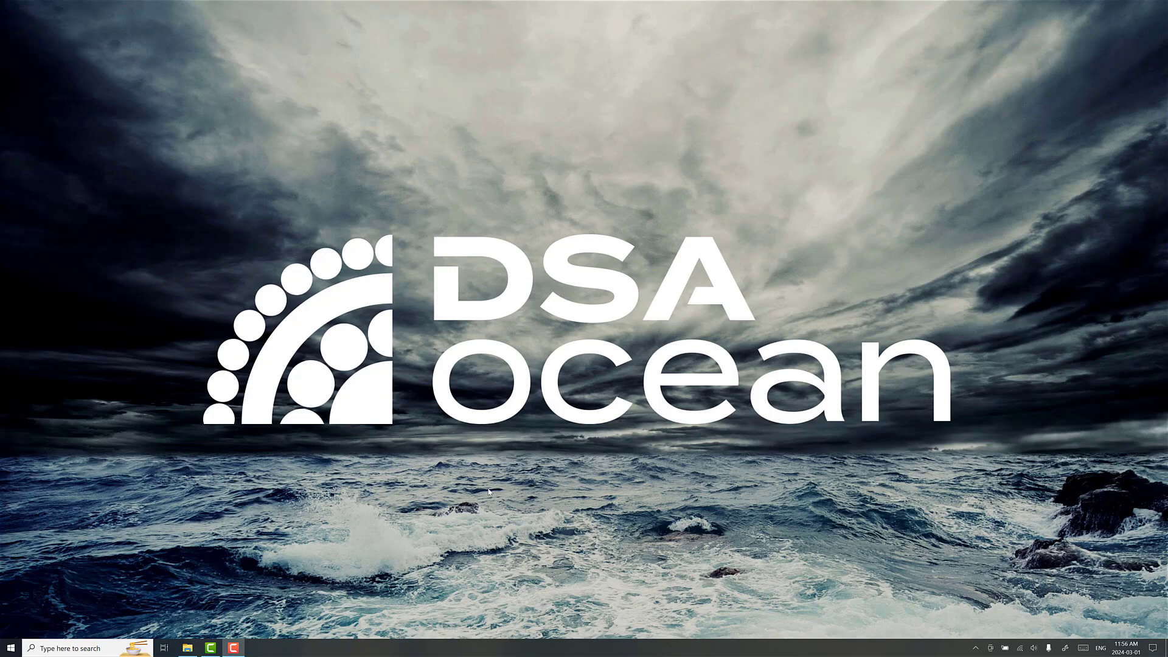
Browse ShipMo3D Sample Projects v4, return to Documents, enter ship motion projects, and launch ShipMo3D.
left_click(187, 647)
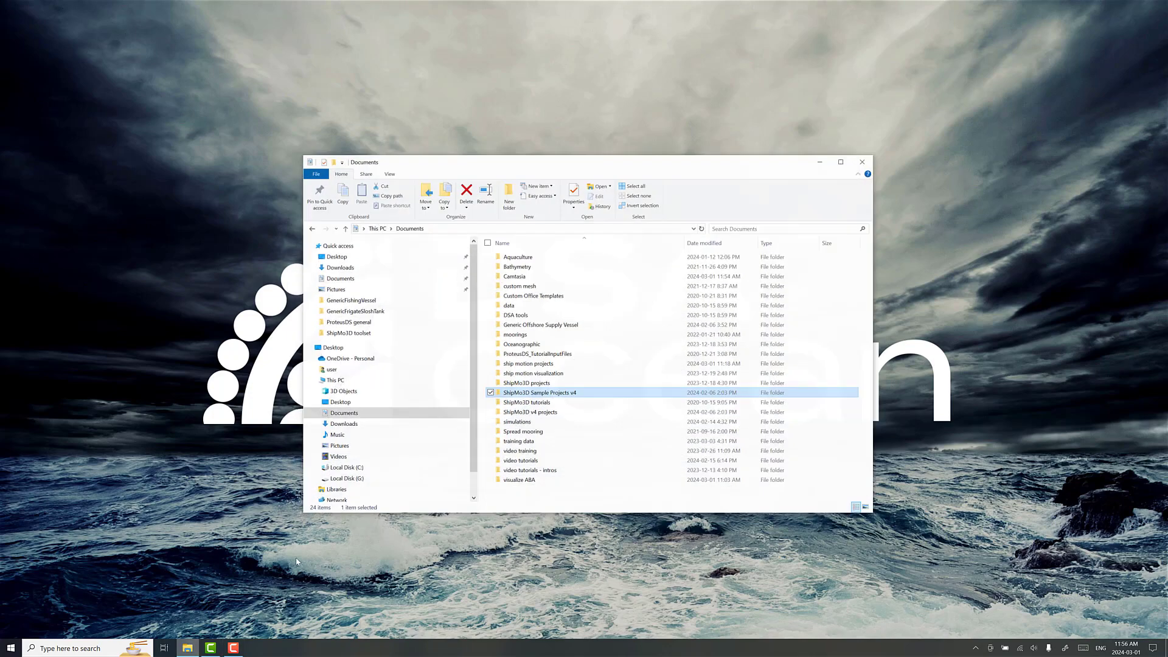
double_click(540, 393)
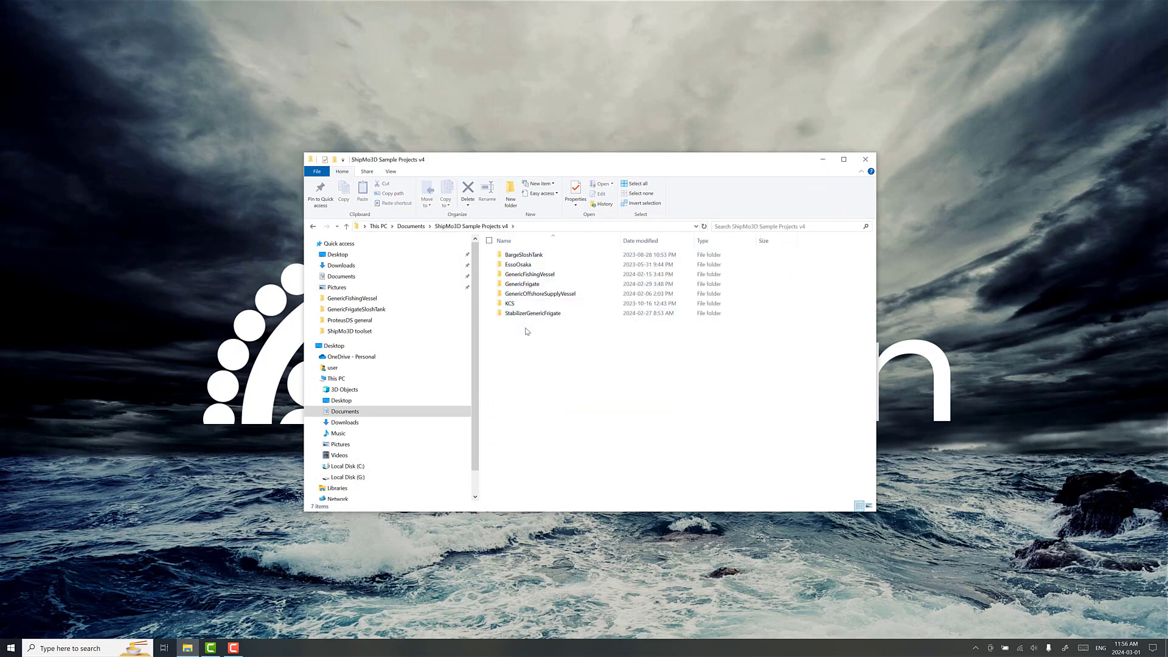
left_click(522, 283)
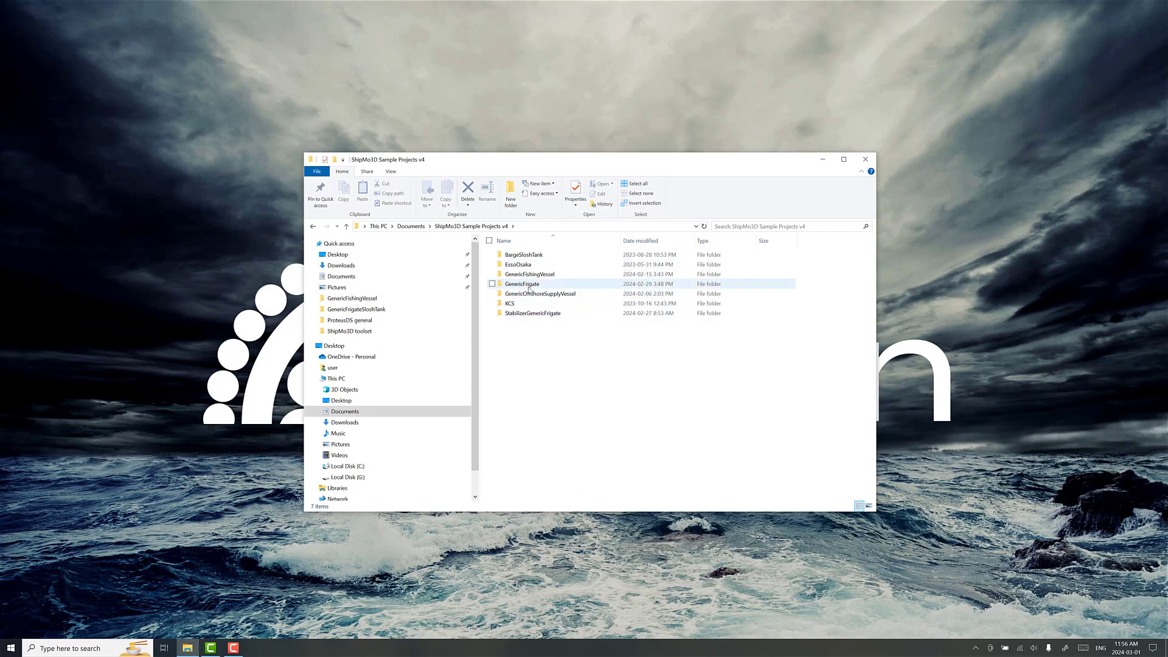
mouse_move(523, 284)
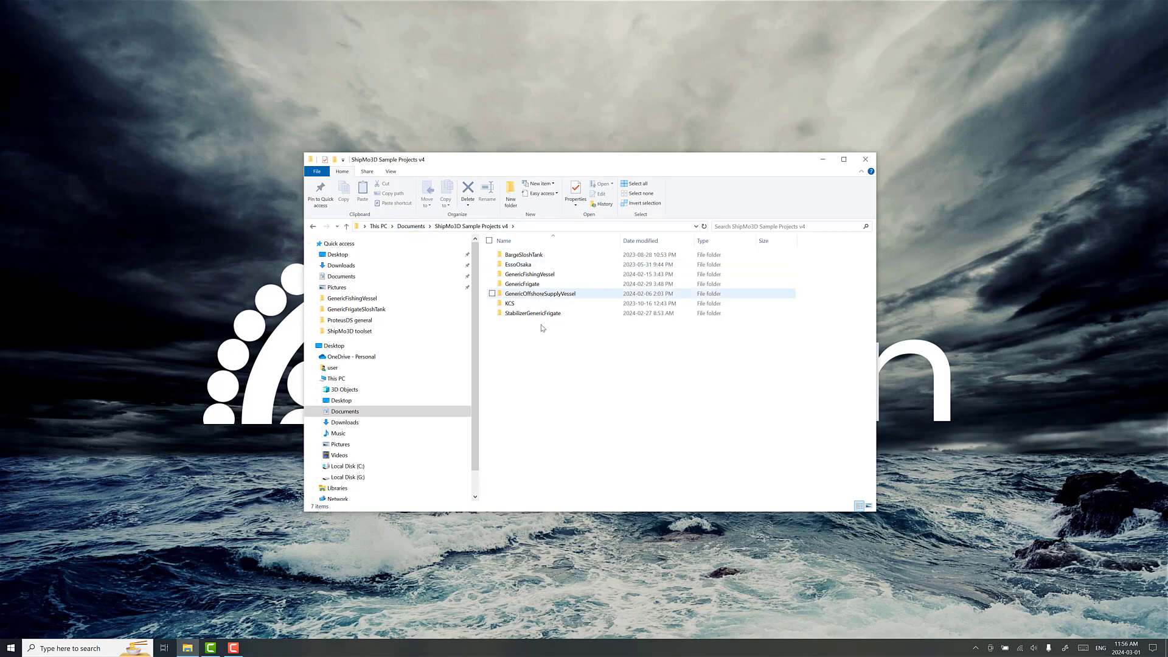
left_click(410, 226)
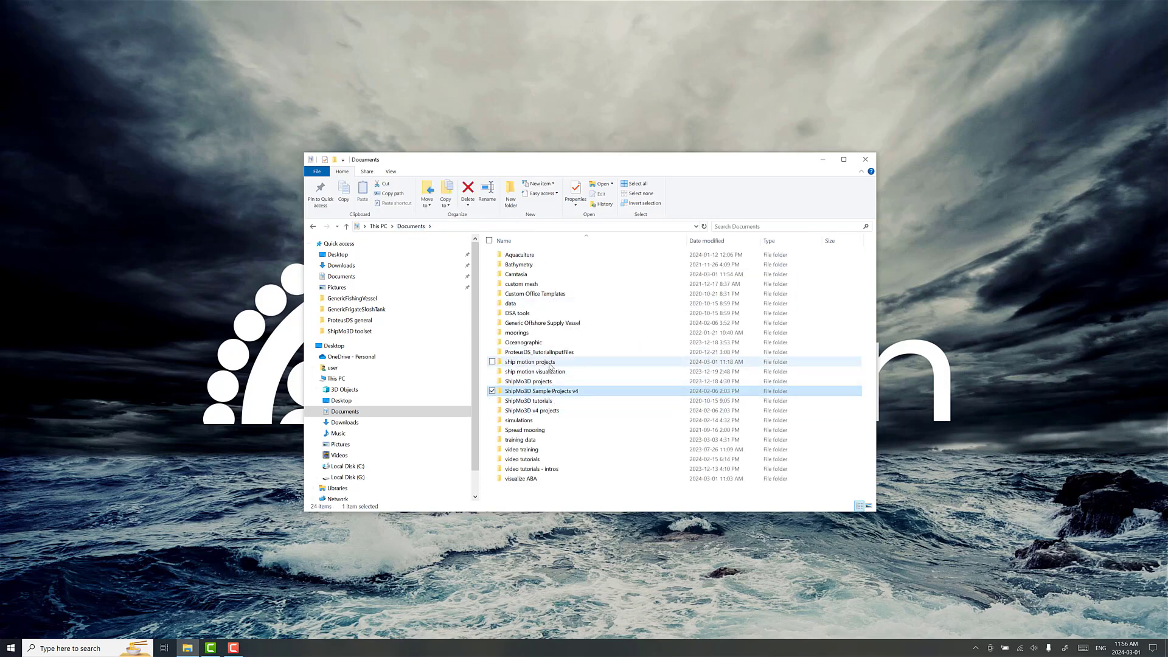
mouse_move(543, 391)
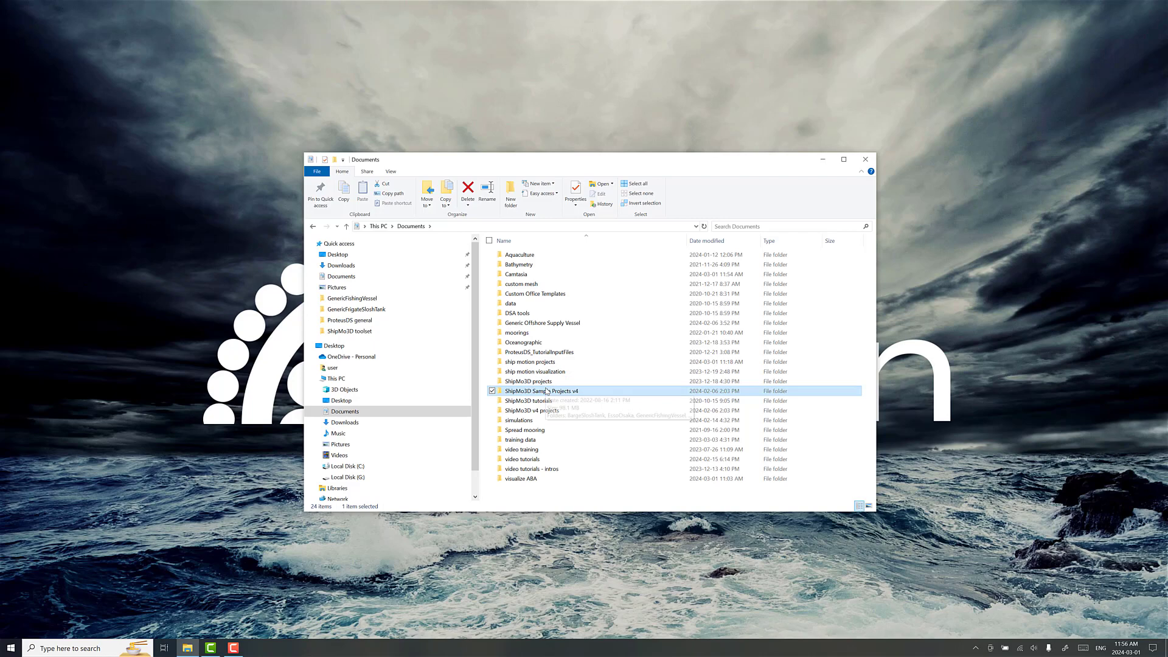
double_click(529, 361)
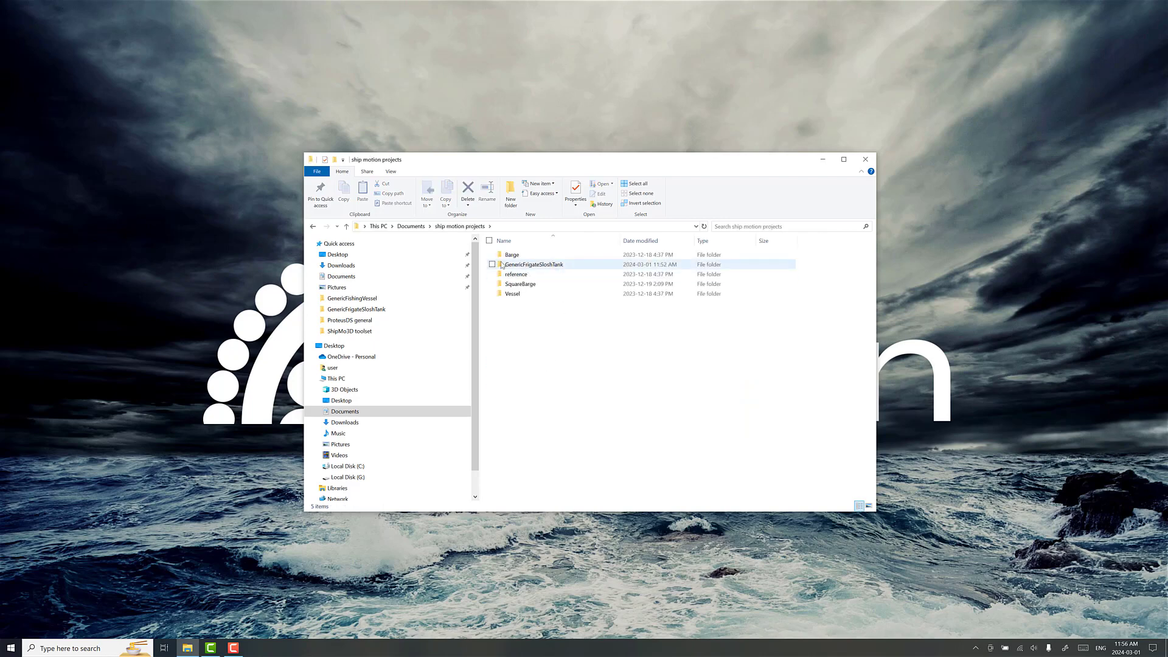
mouse_move(533, 264)
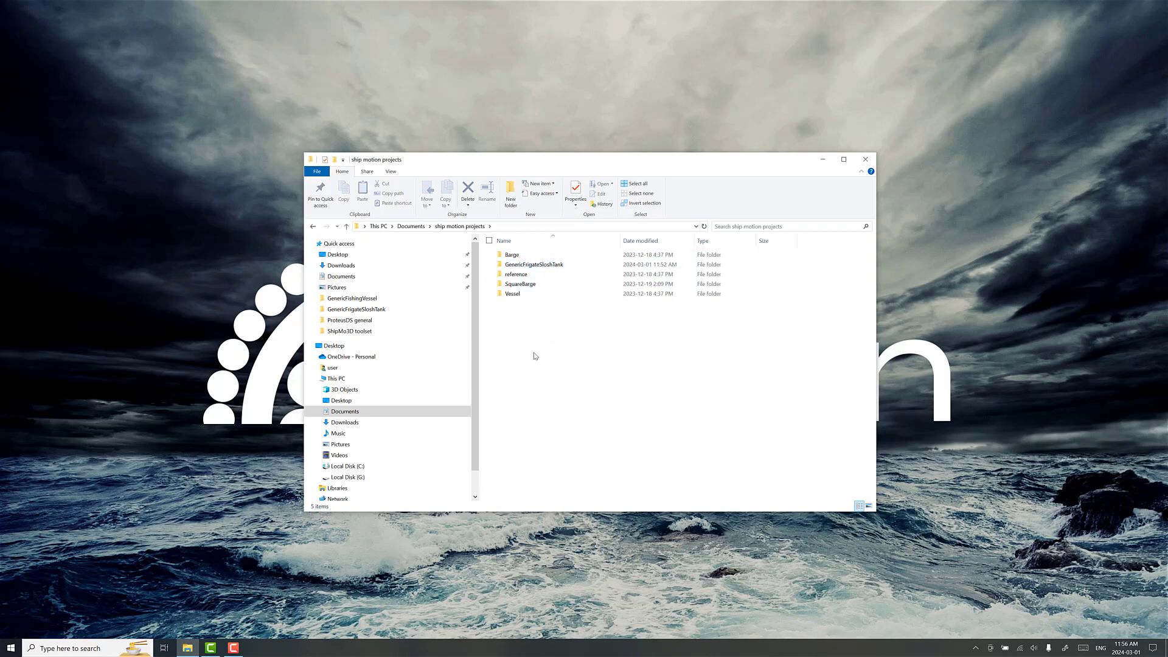
left_click(11, 647)
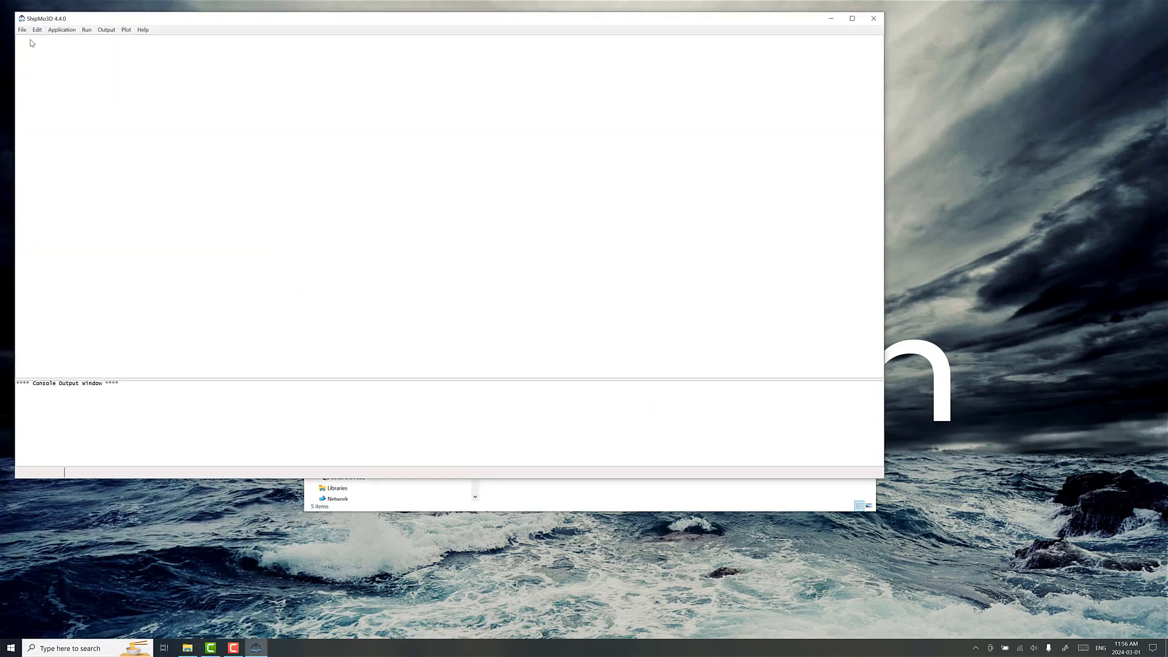
Load genericFrigateSloshTank4.s3p and scroll the Project tab to Application Data Files.
left_click(22, 29)
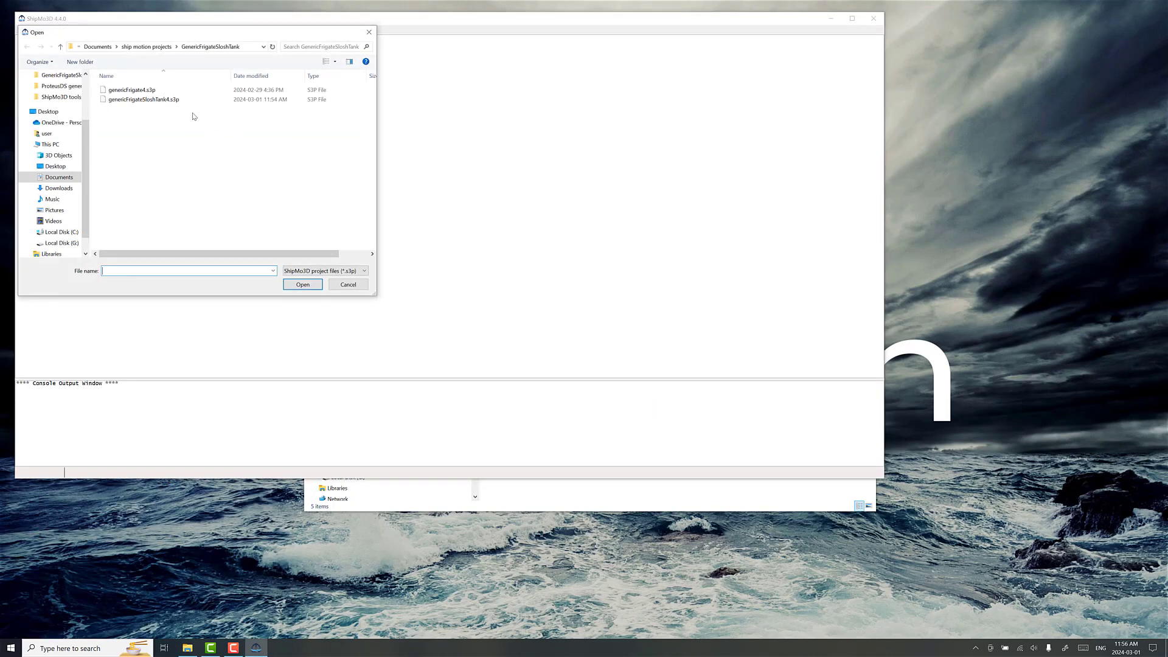
mouse_move(151, 105)
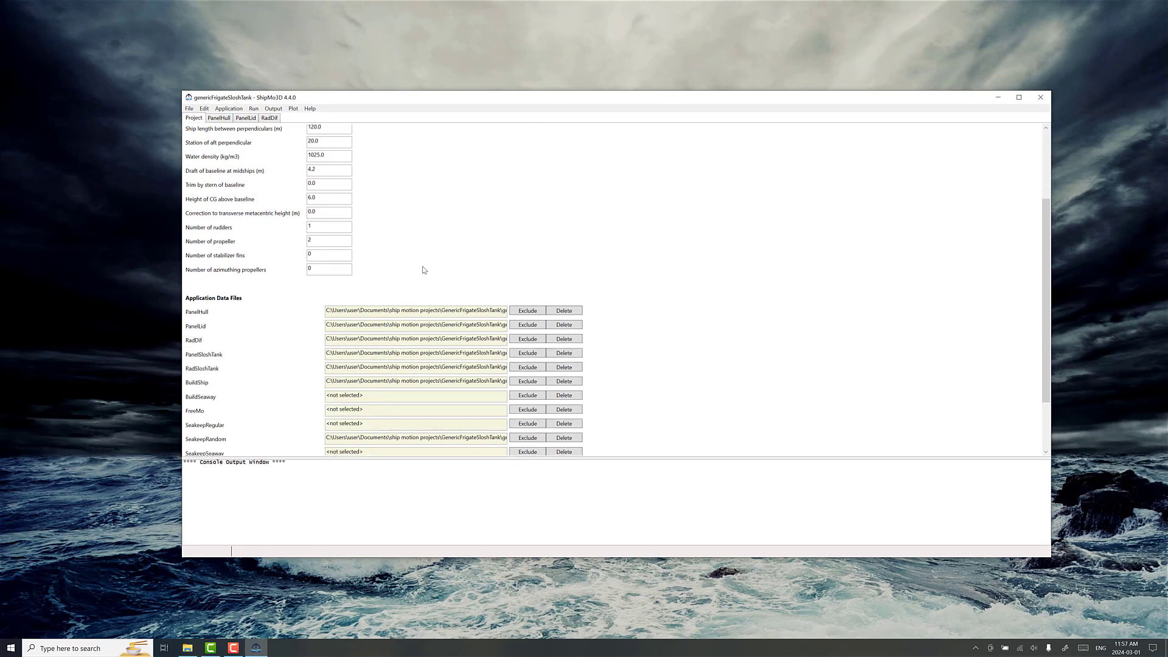
scroll("down", 3)
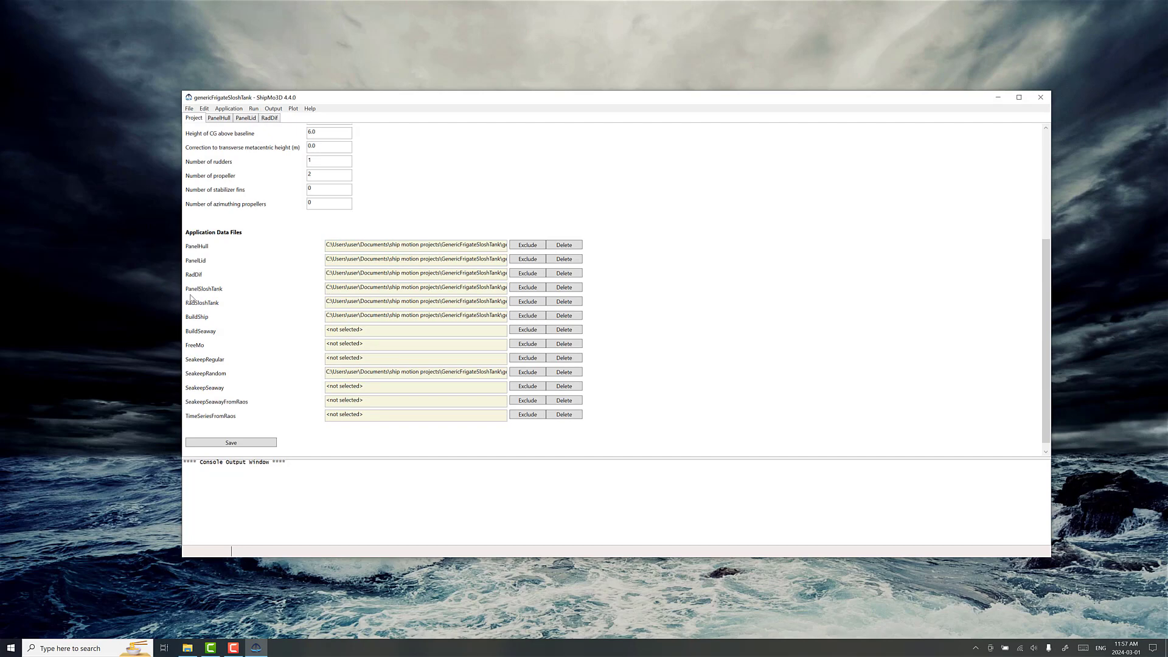
mouse_move(291, 308)
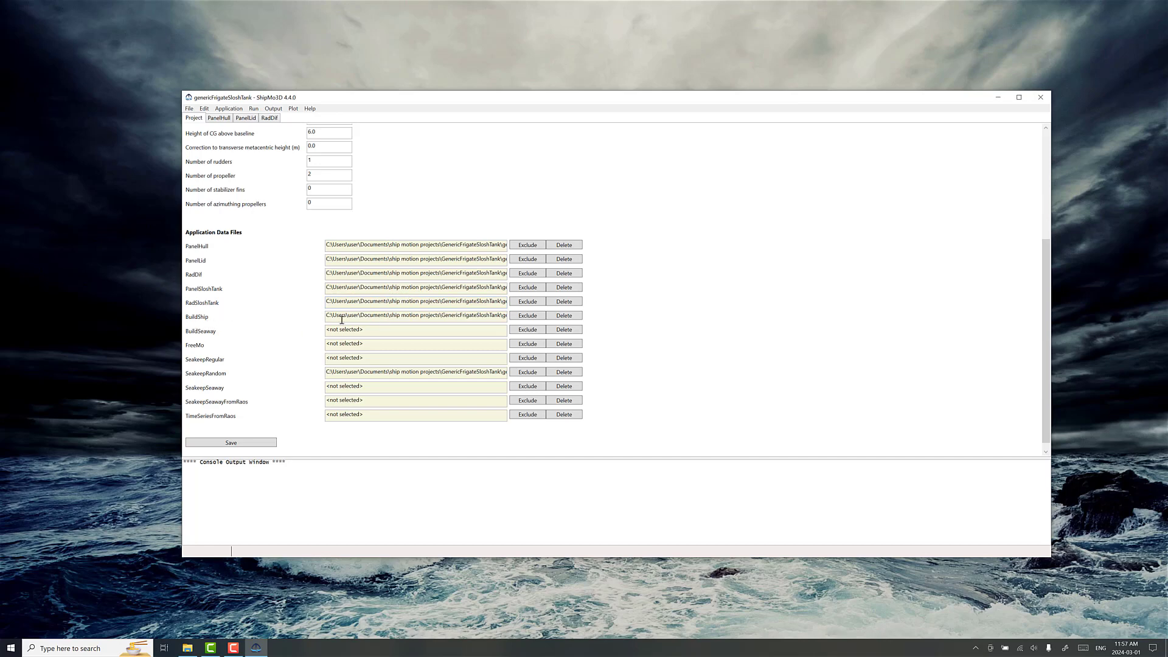
mouse_move(287, 285)
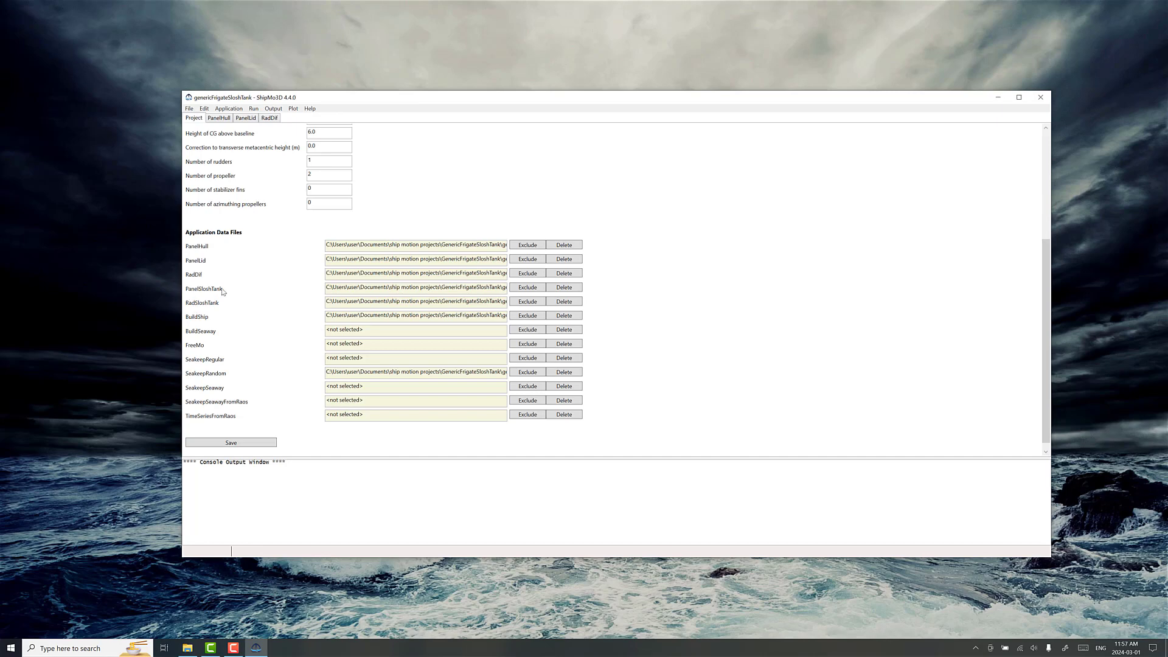
mouse_move(206, 307)
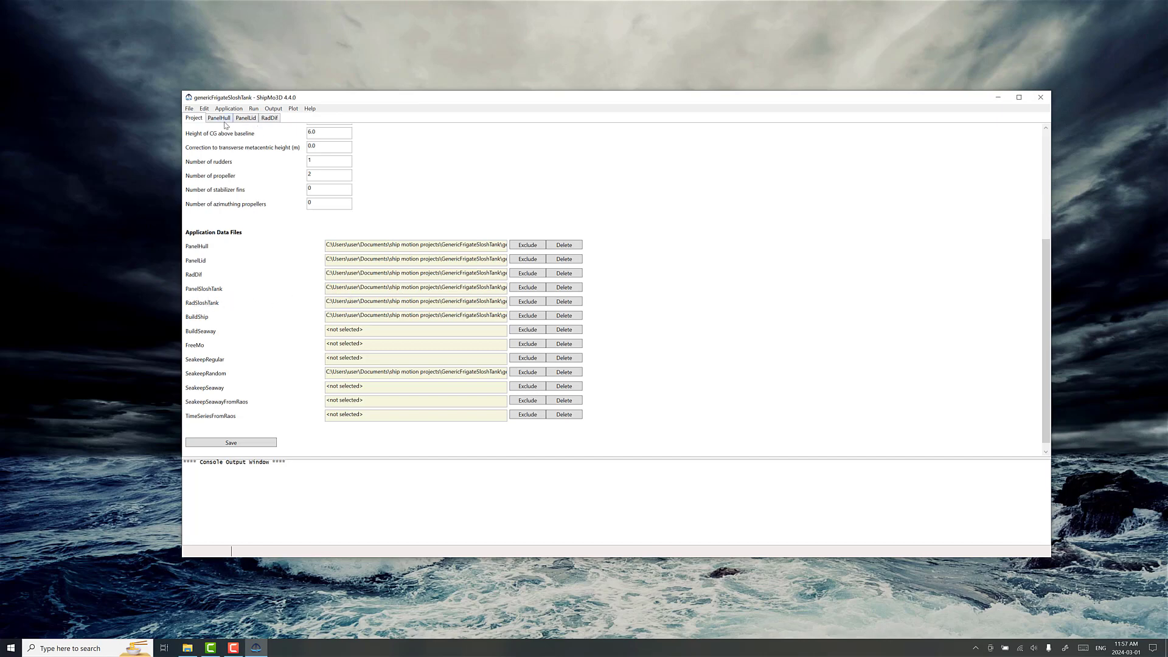
Plot the panelled frigate hull from PanelHull and rotate it to view from below.
left_click(219, 118)
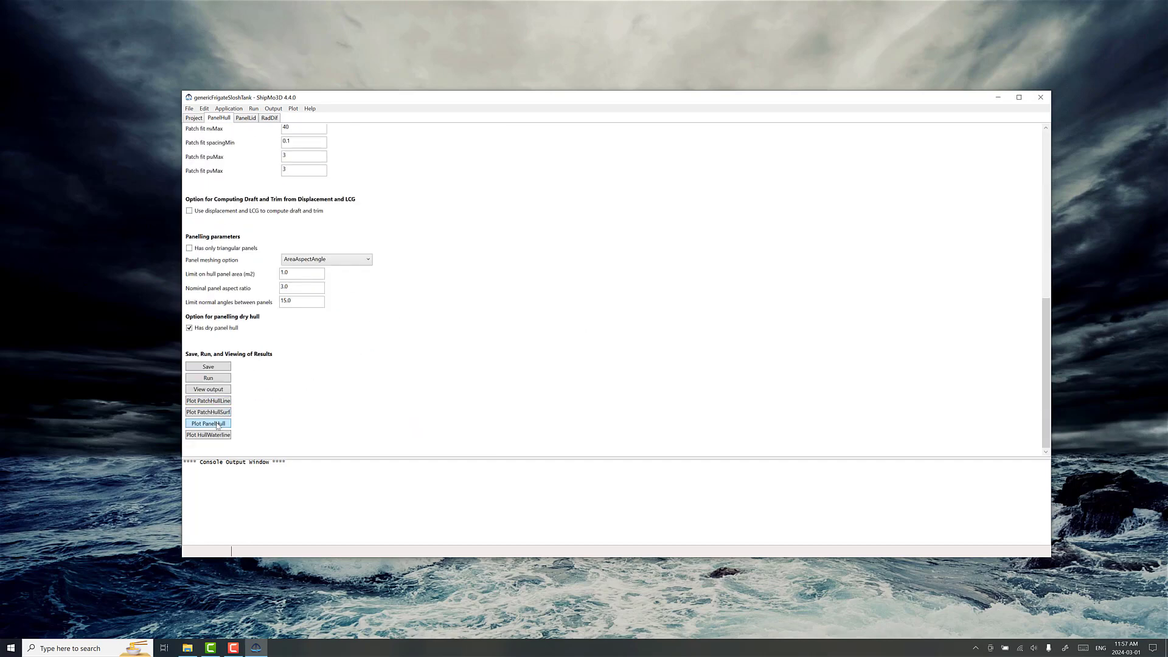
left_click(208, 424)
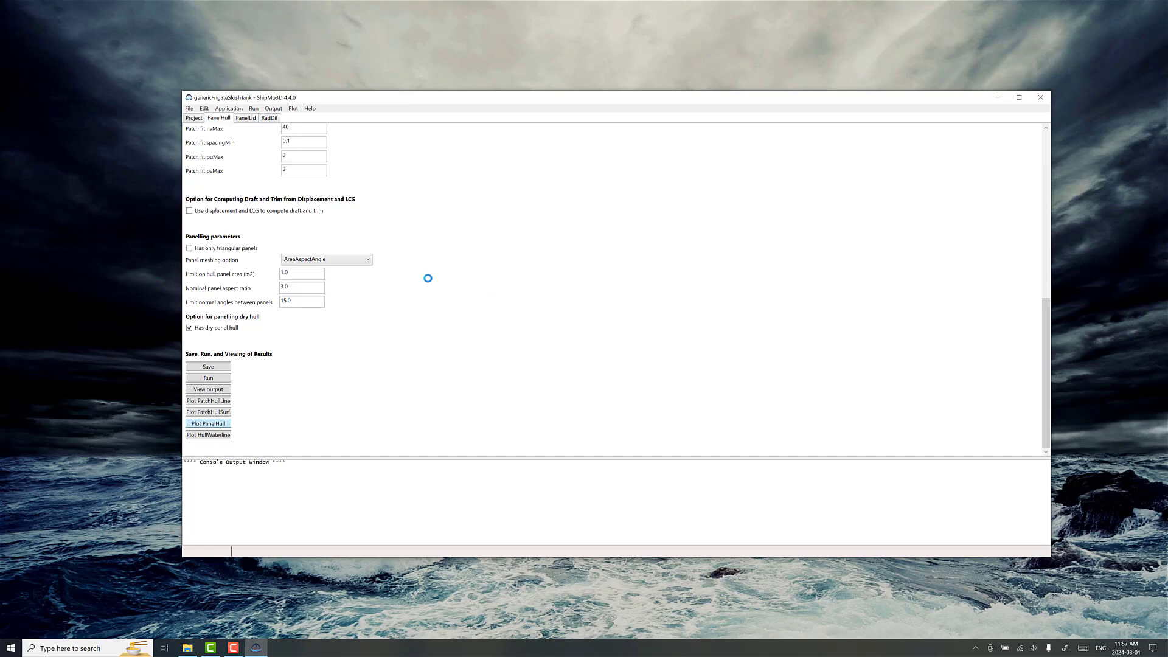
left_click(208, 423)
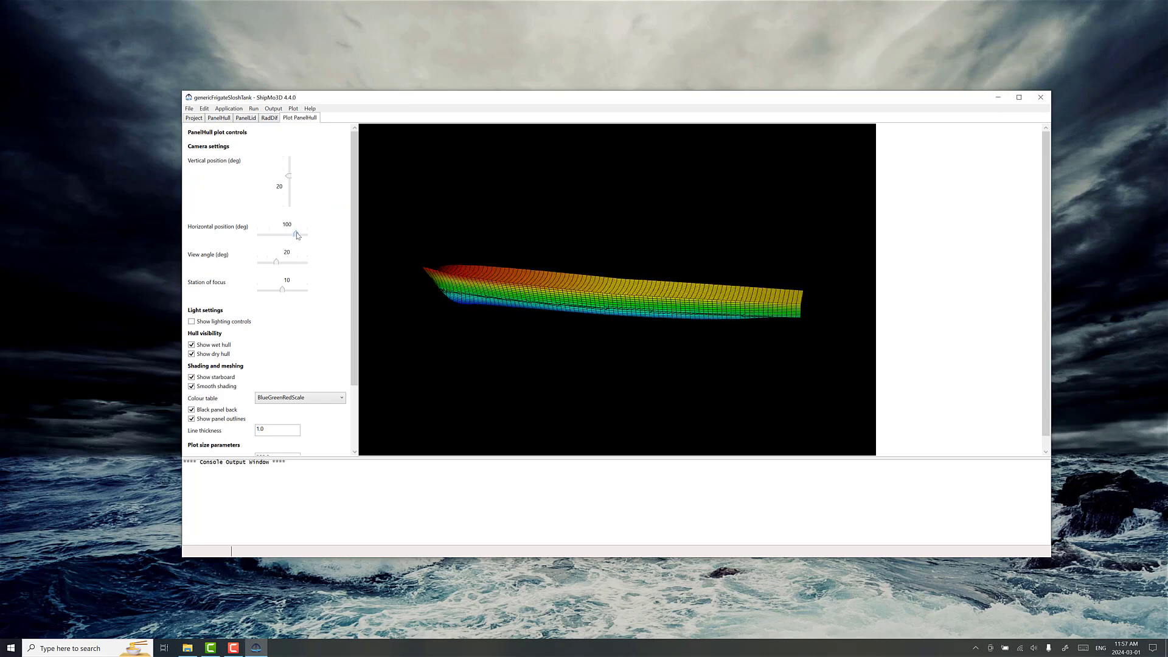
left_click_drag(297, 233, 276, 234)
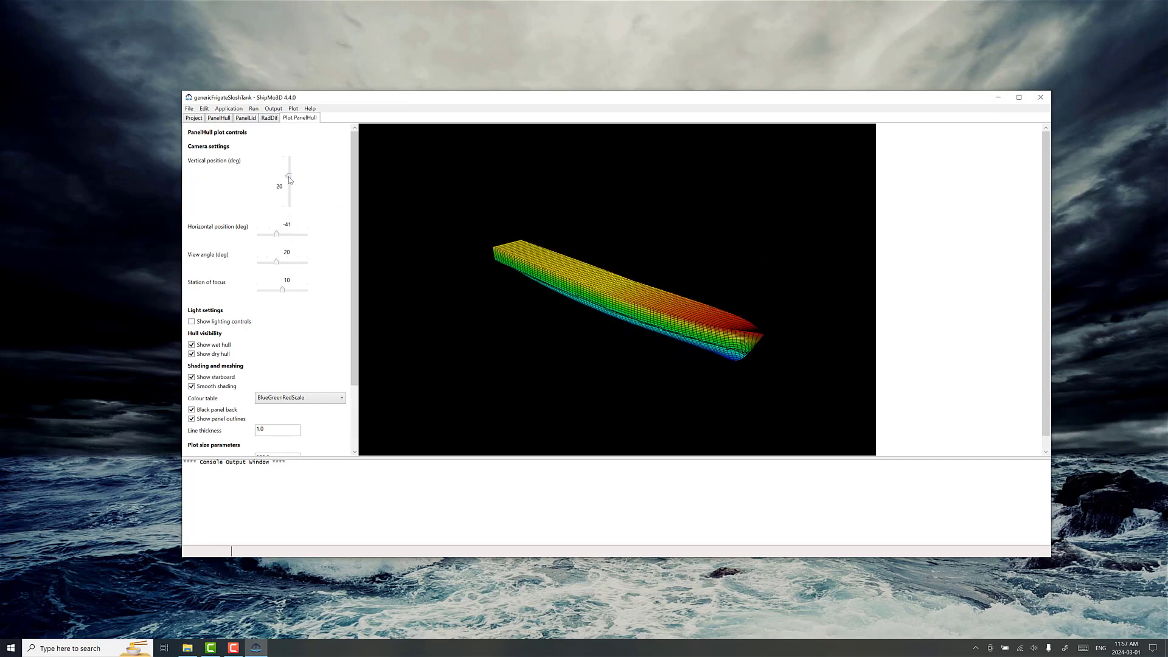
left_click_drag(290, 179, 290, 186)
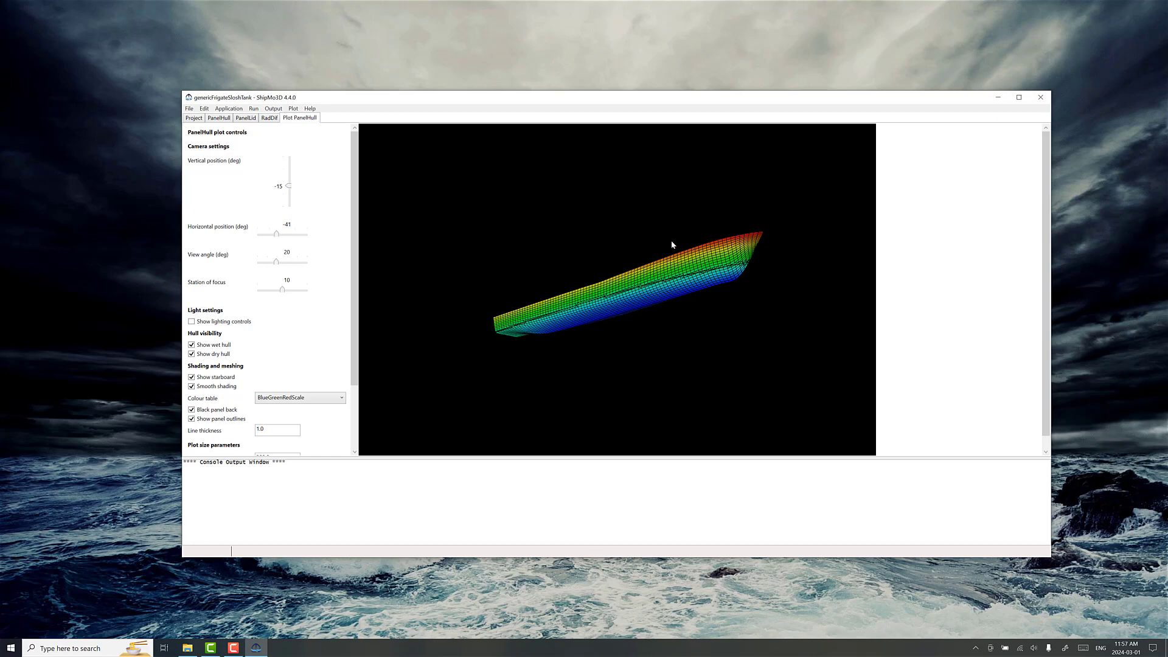
mouse_move(668, 351)
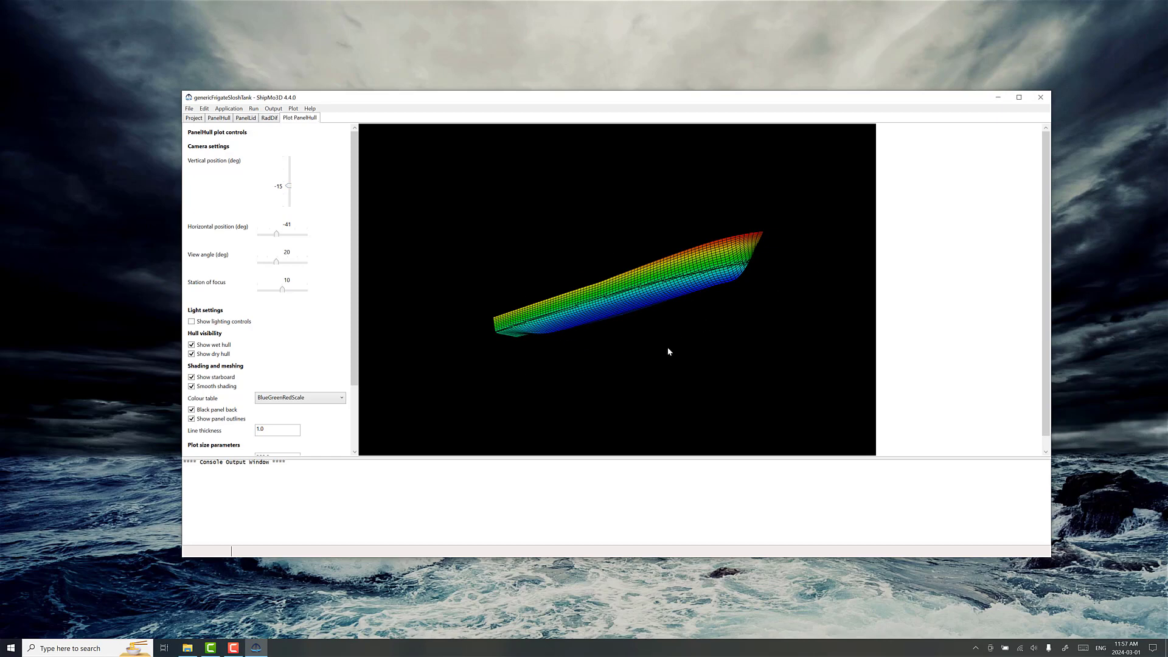
mouse_move(326, 161)
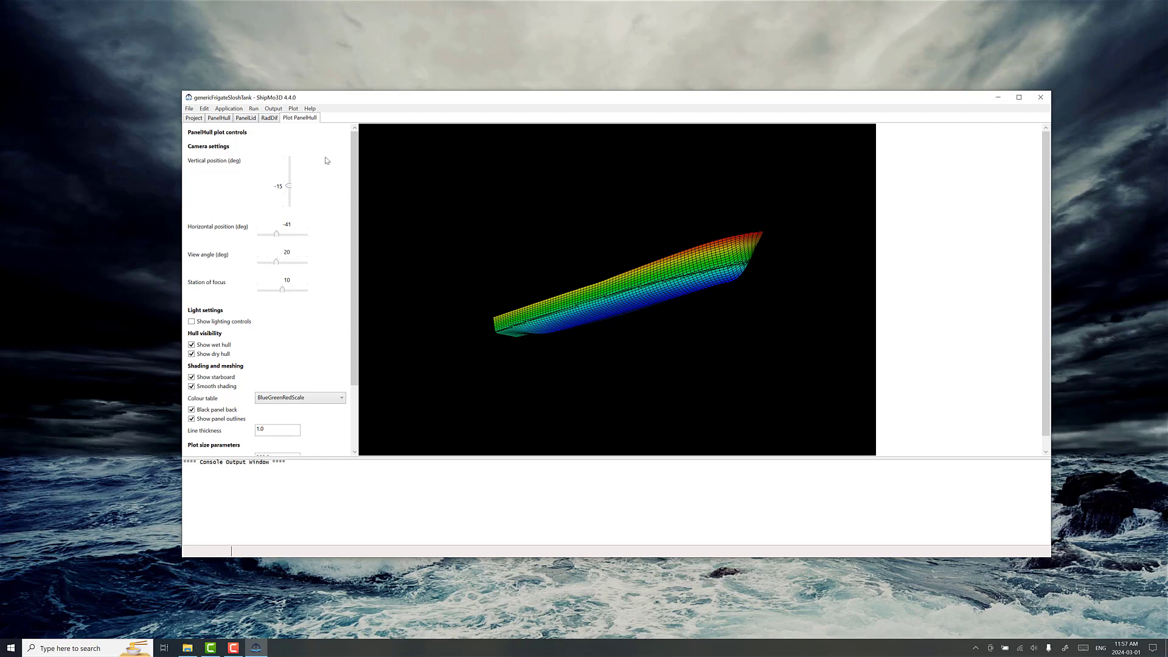
Plot hull added mass and damping from RadDif, then load the PanelSloshTank data.
left_click(269, 118)
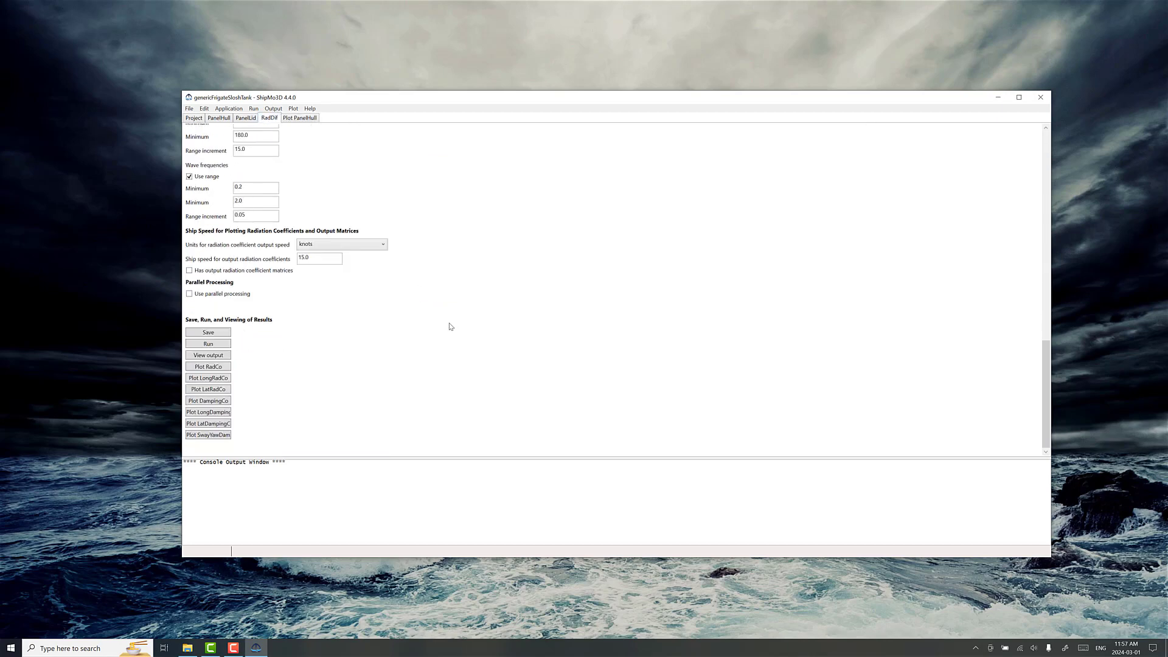
left_click(208, 366)
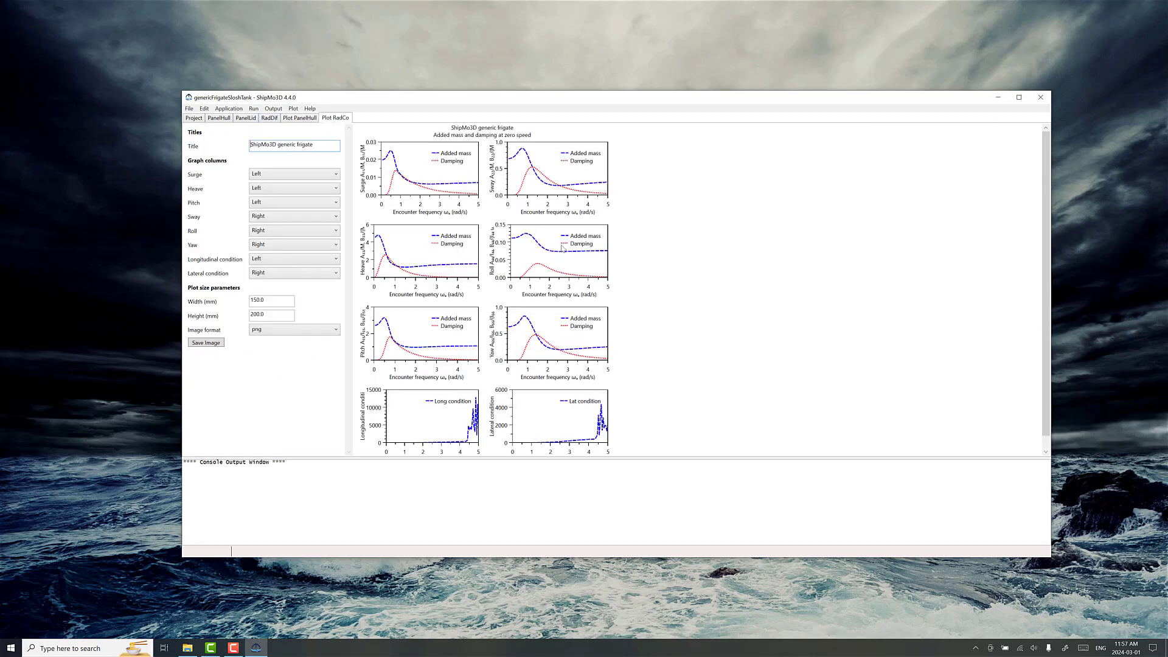
mouse_move(544, 206)
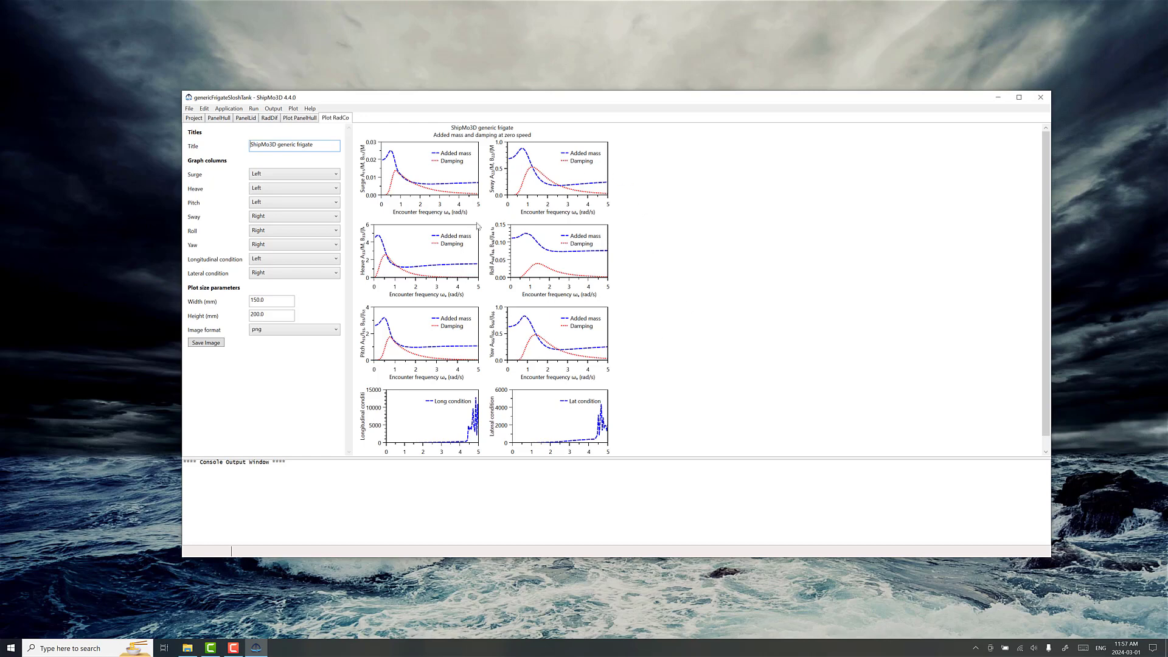
mouse_move(376, 174)
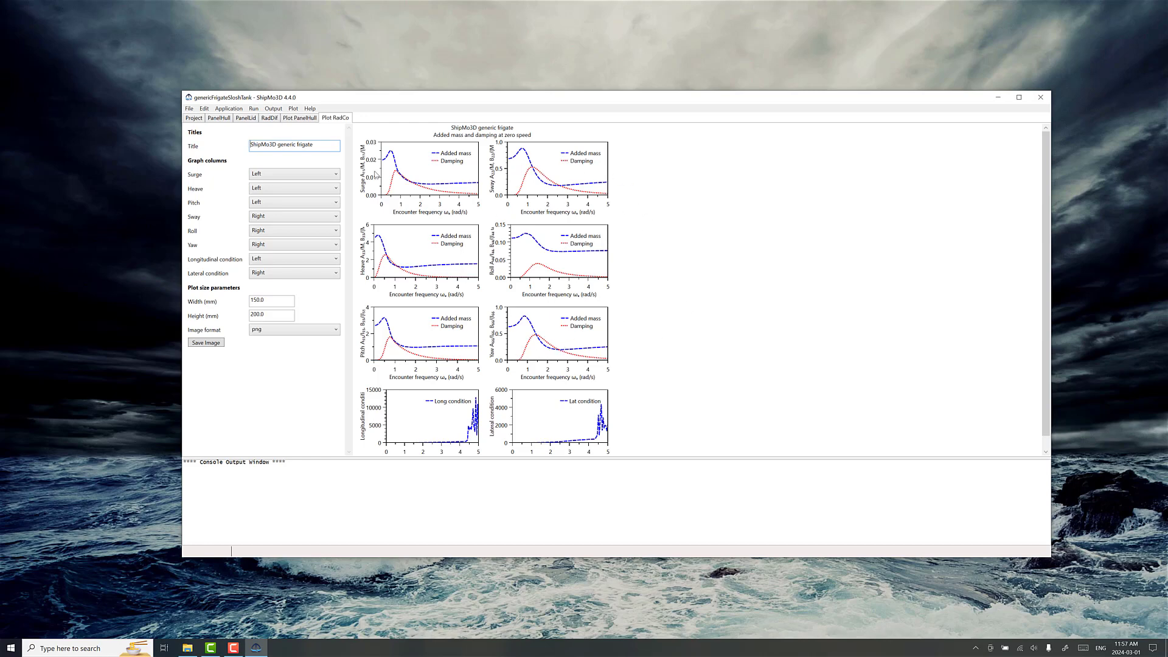
mouse_move(696, 351)
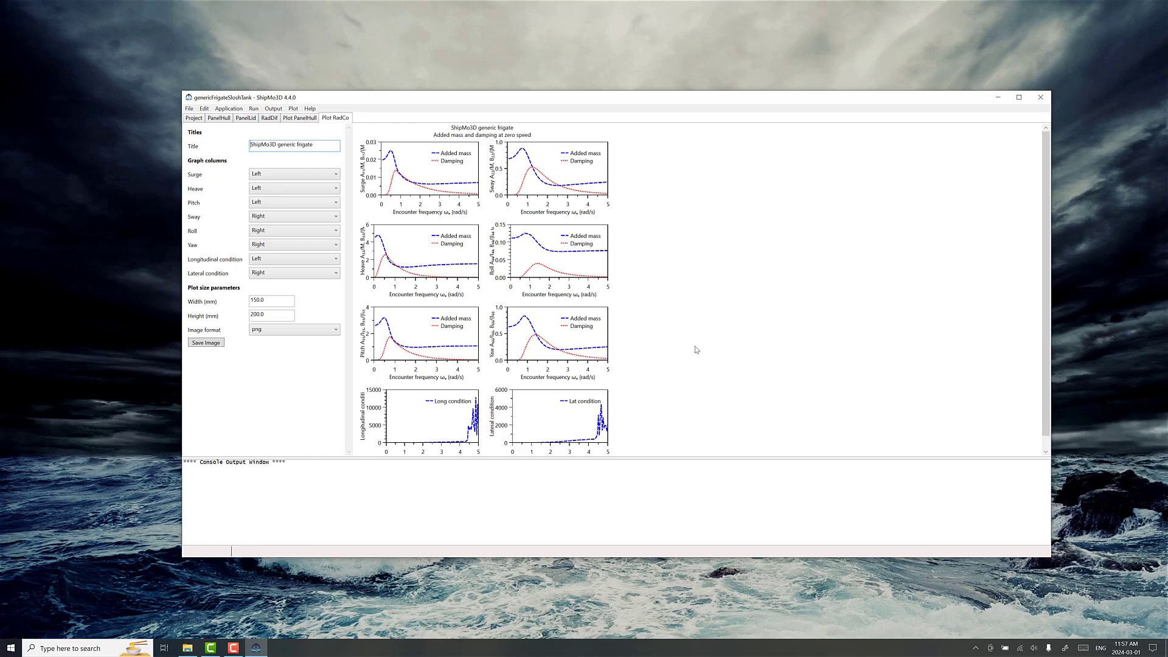
mouse_move(713, 343)
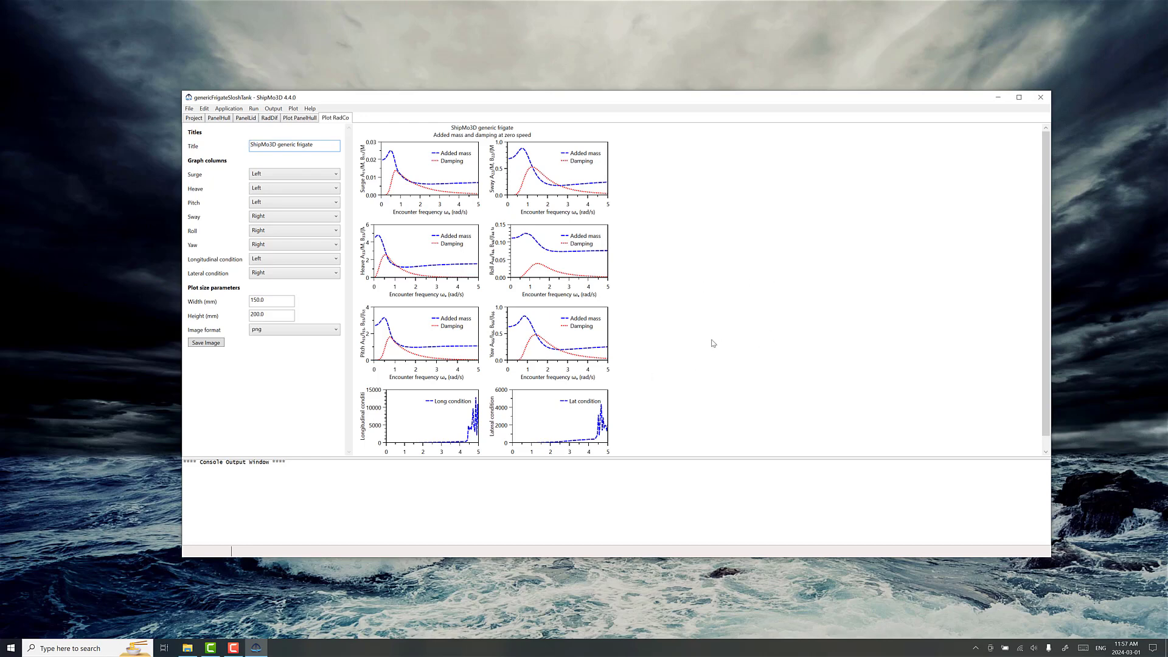
mouse_move(678, 300)
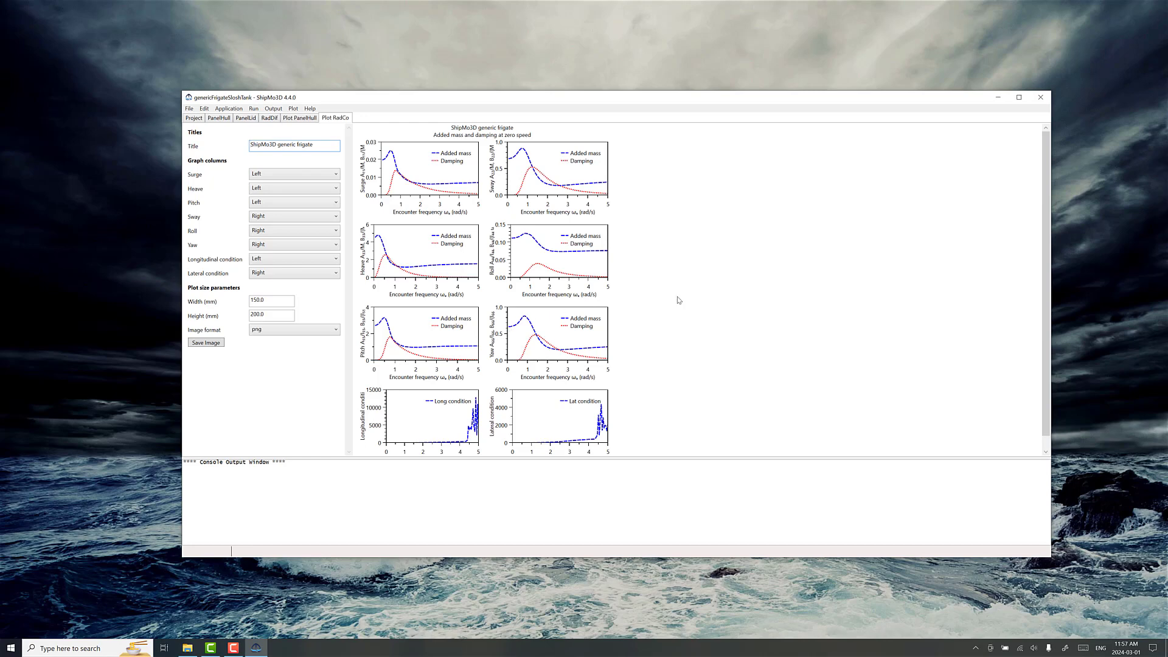
left_click(190, 108)
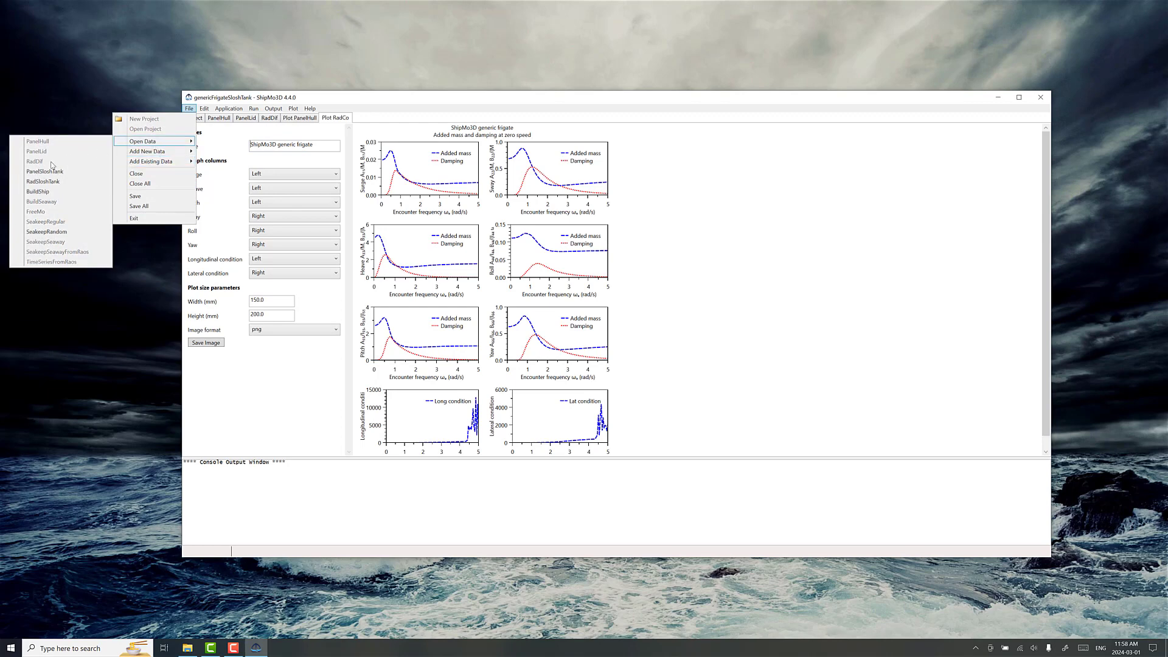
left_click(44, 170)
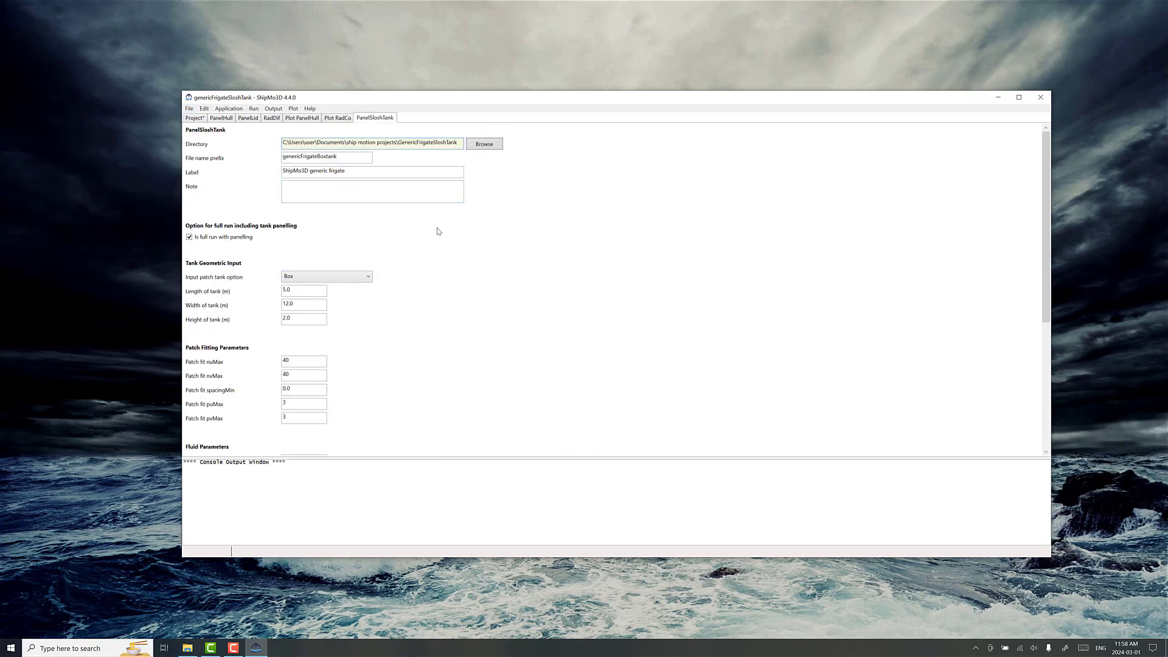
Enter 0.7 m fluid height above tank baseline and plot the fitted tank patch geometry.
scroll("down", 3)
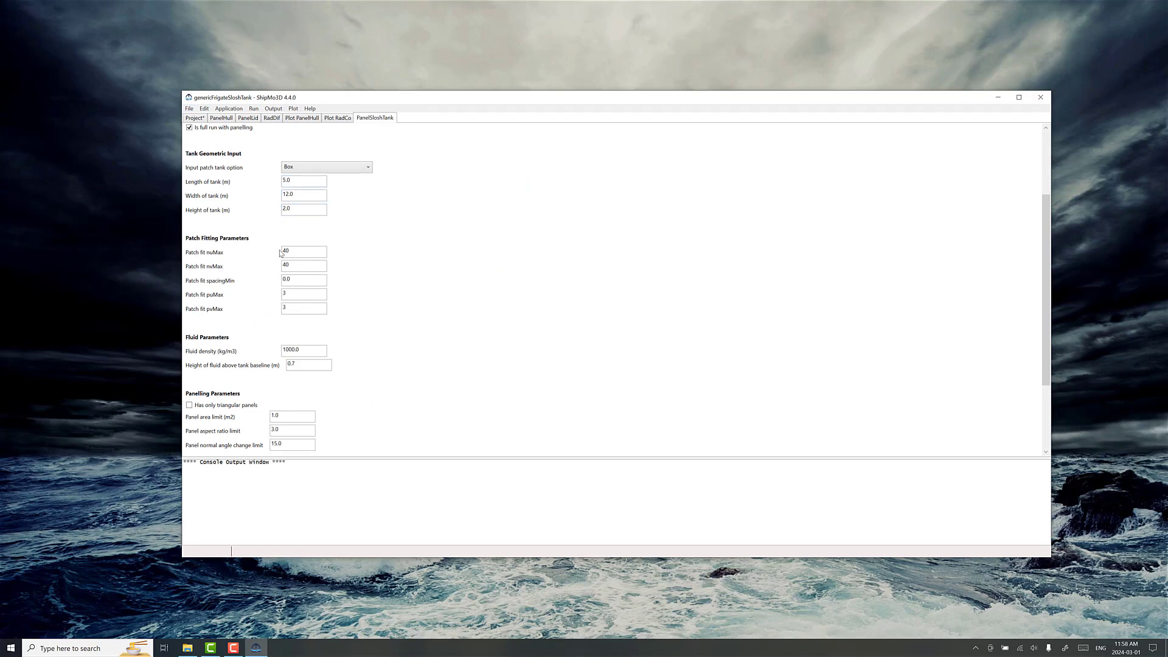
scroll("down", 3)
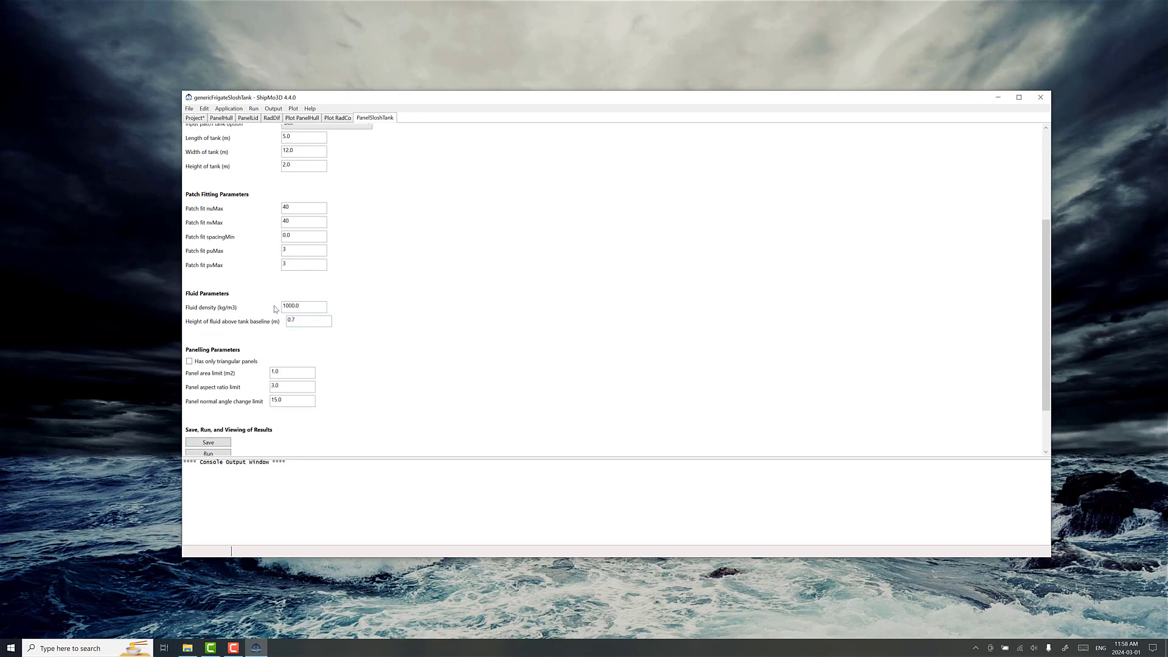
left_click(308, 320)
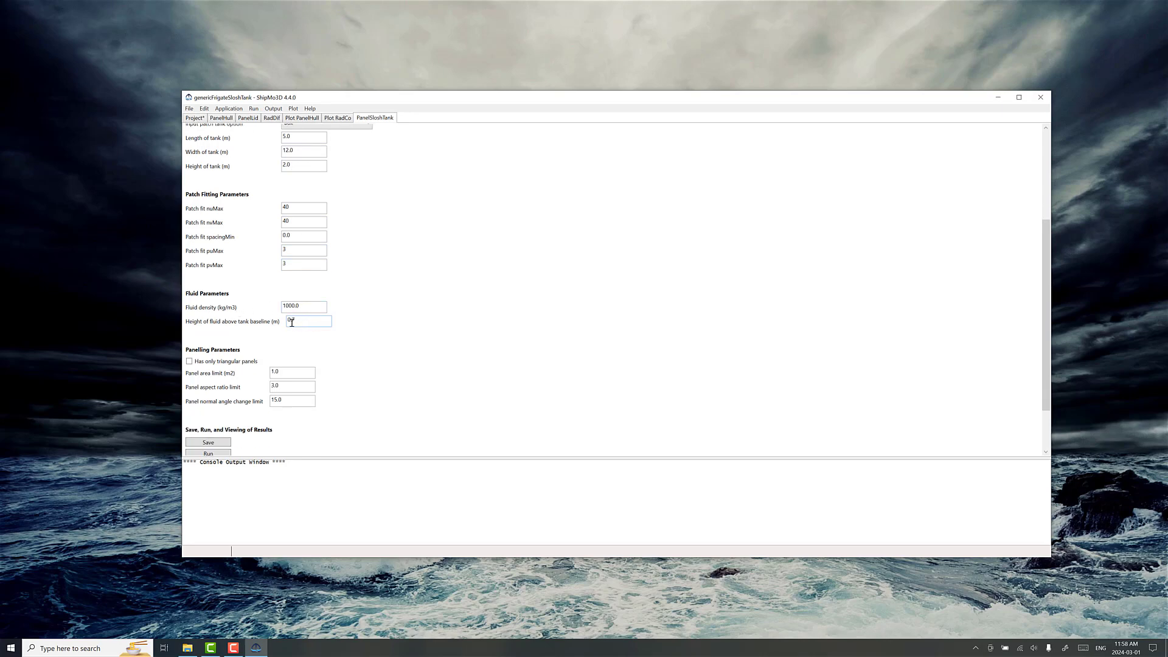
type("0.7")
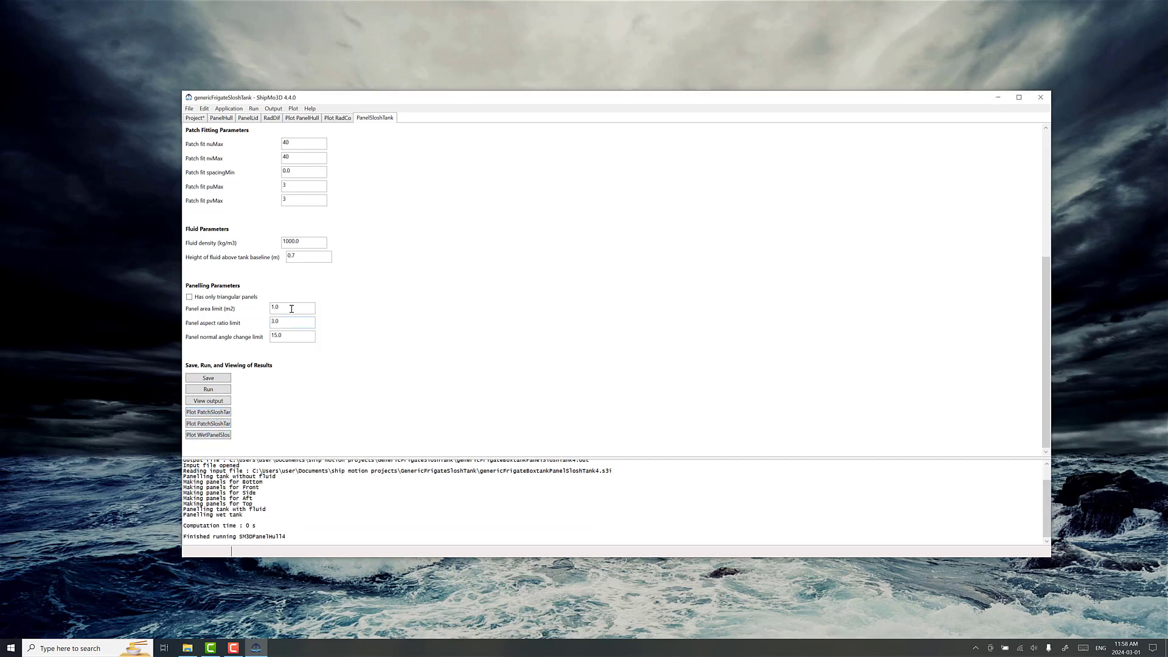
mouse_move(267, 398)
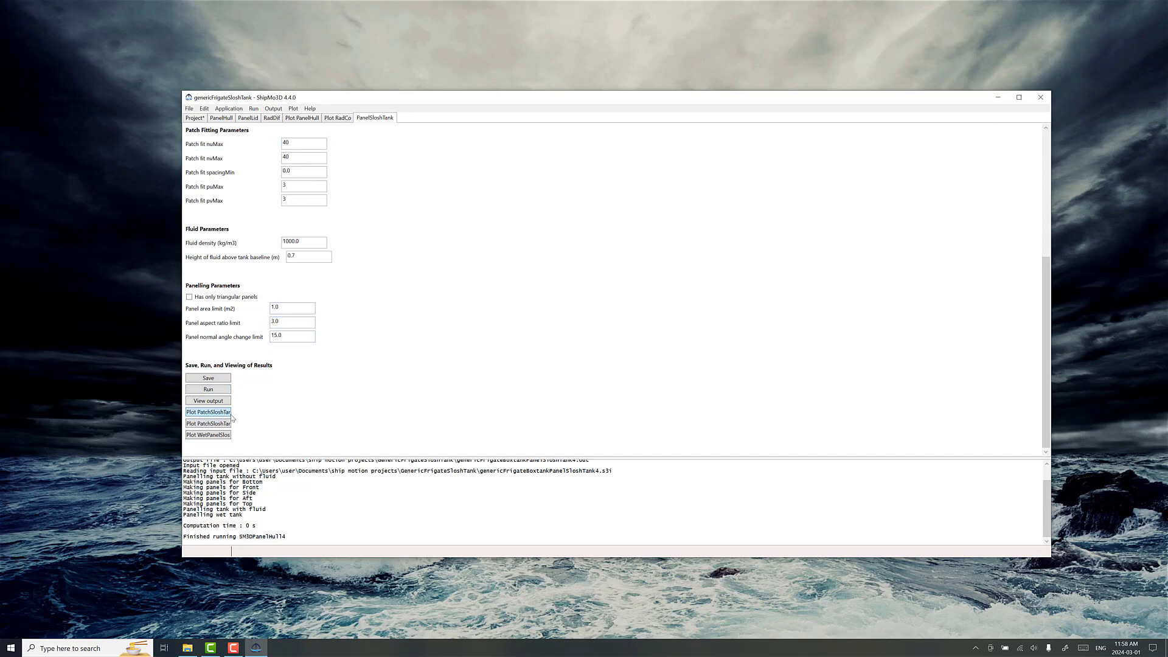
left_click(208, 412)
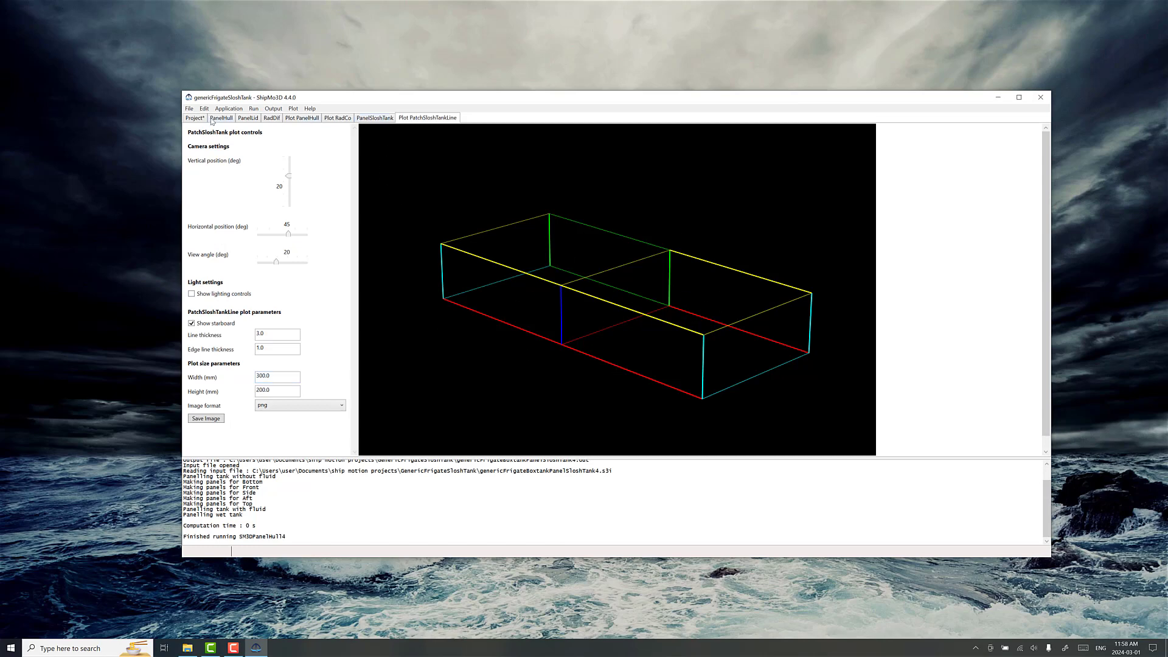
Load the RadSloshTank radiation computation data for the box tank.
left_click(189, 109)
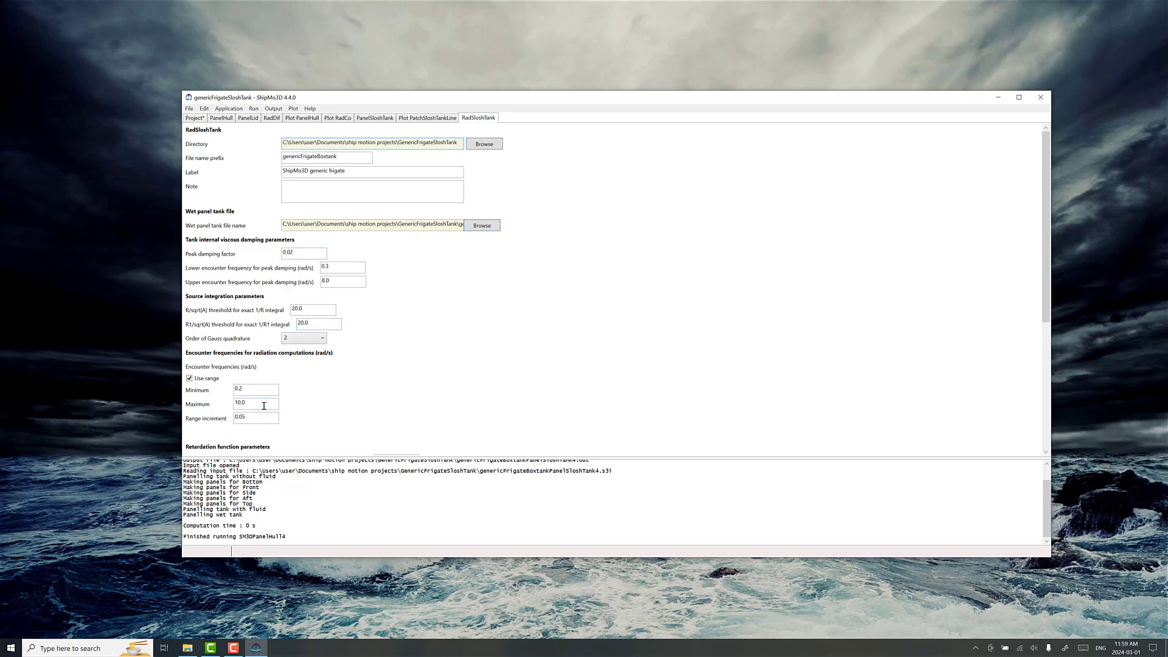
Run the RadSloshTank computation, confirm completion, and plot the tank fluid added mass and damping.
scroll("down", 3)
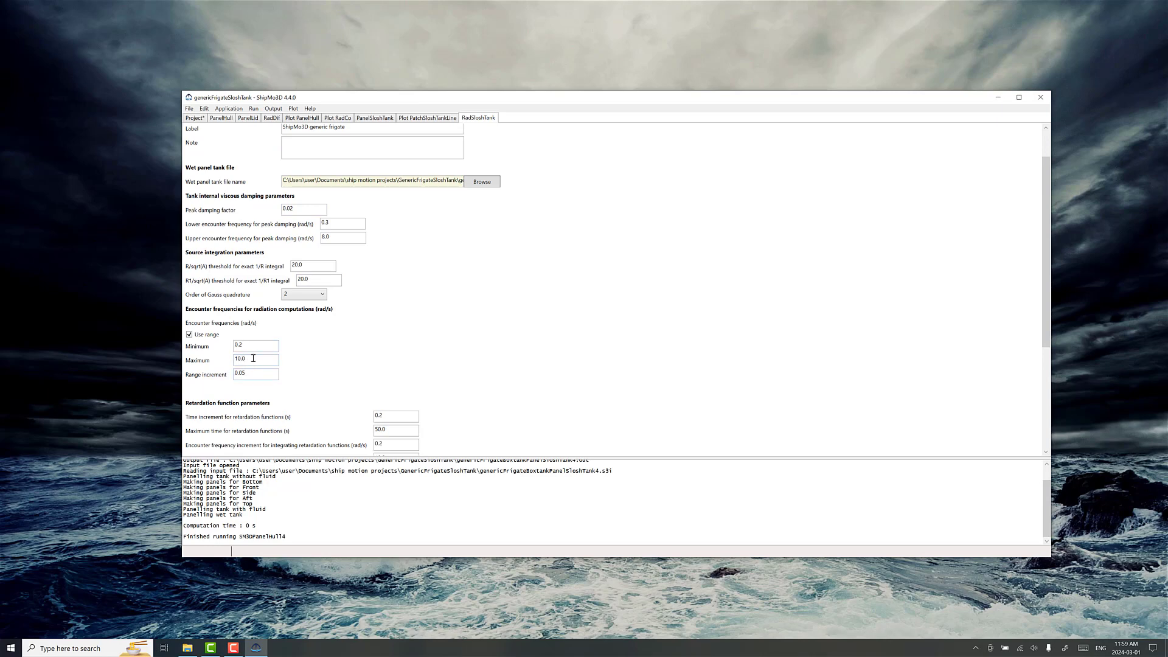
mouse_move(257, 363)
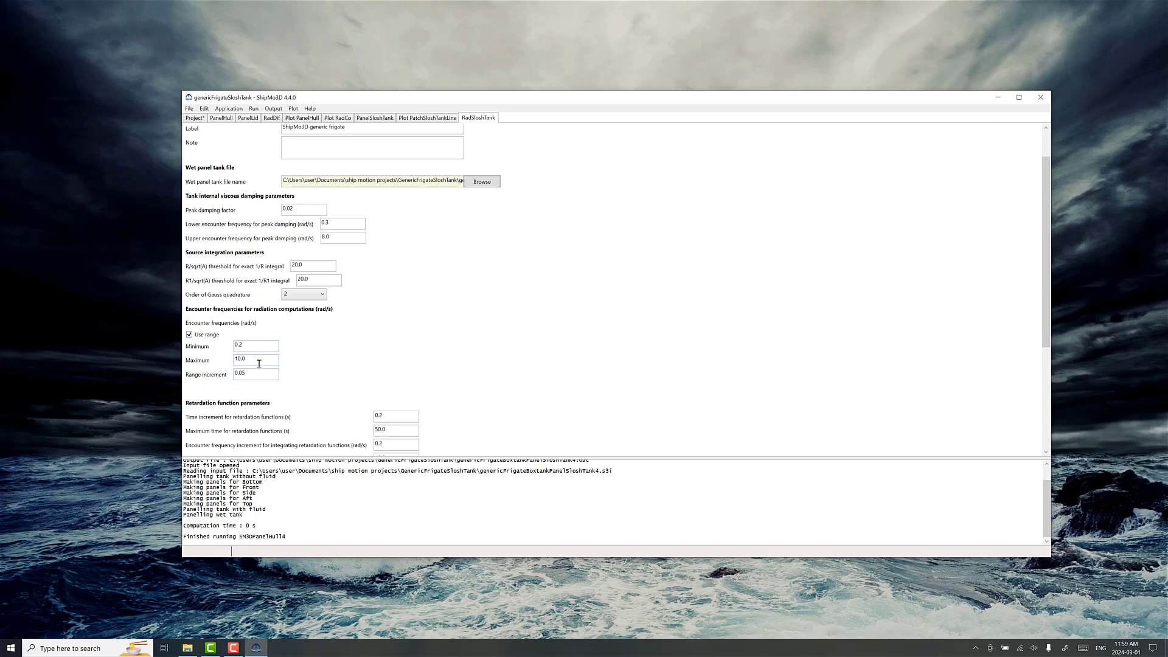
scroll("down", 3)
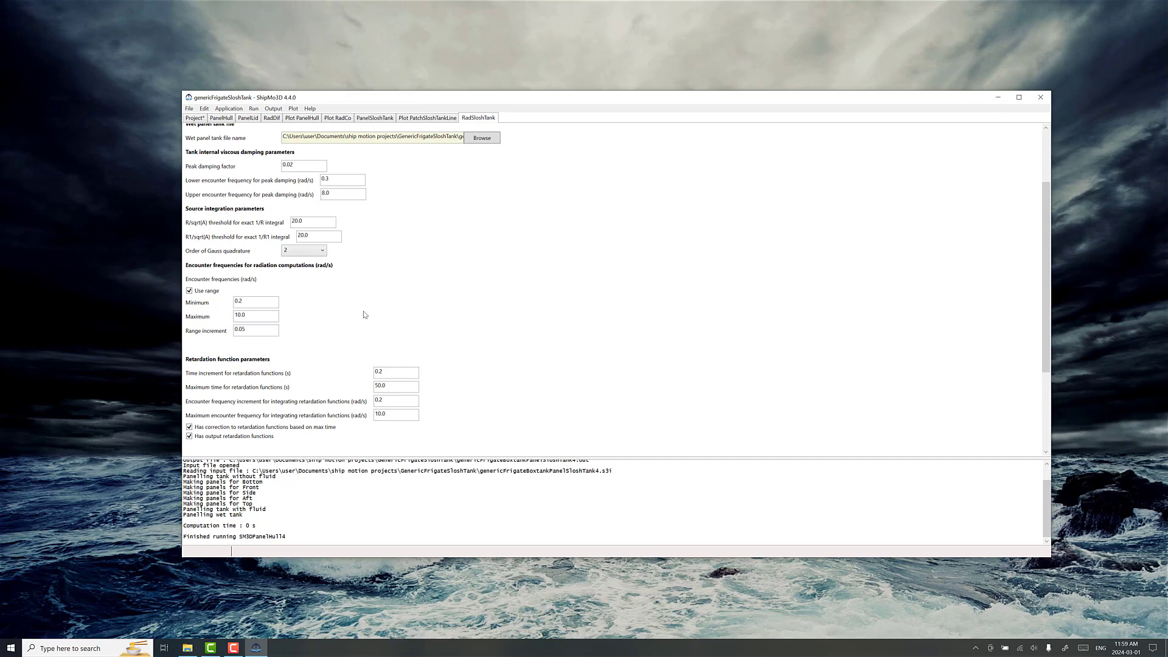
scroll("down", 3)
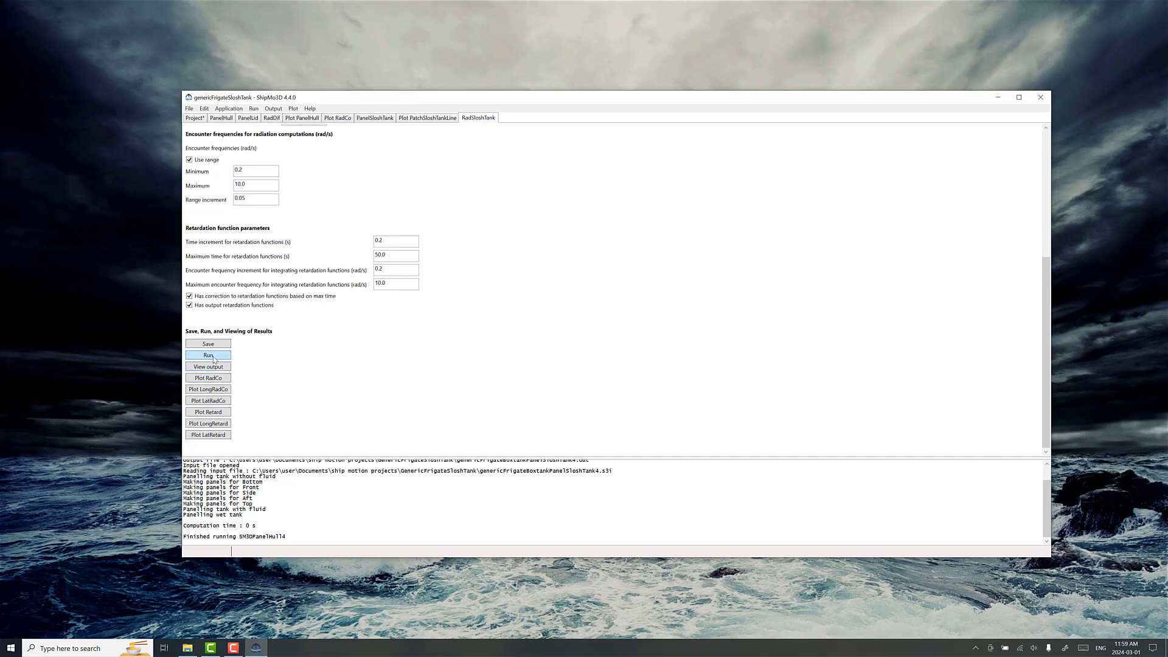
left_click(208, 355)
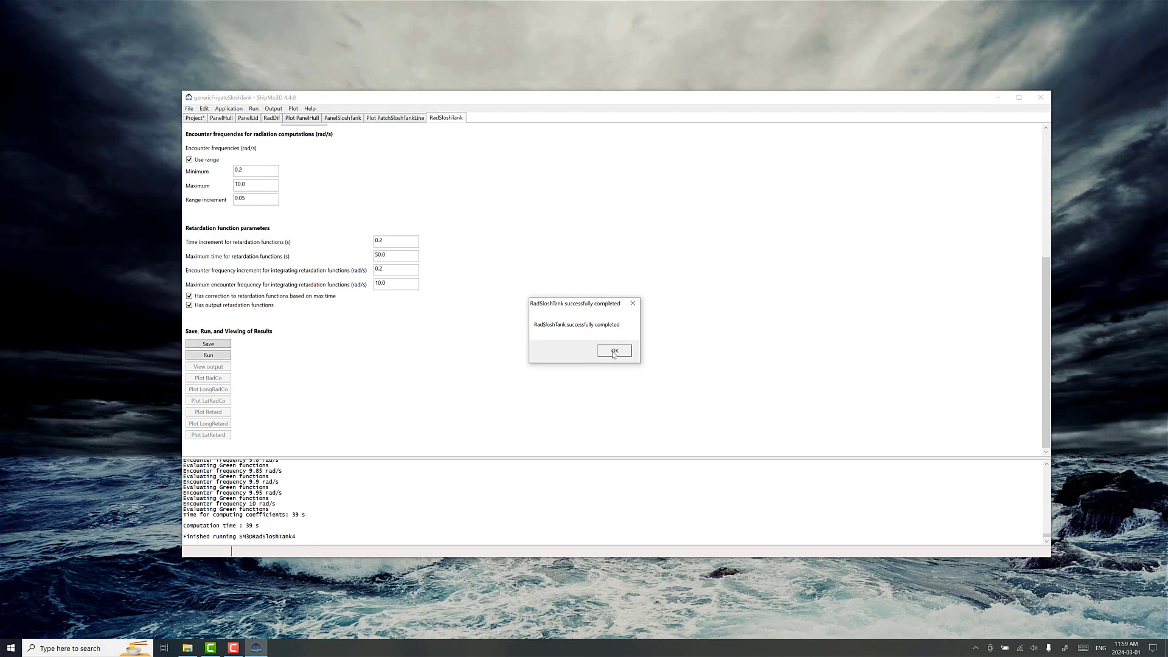
left_click(613, 351)
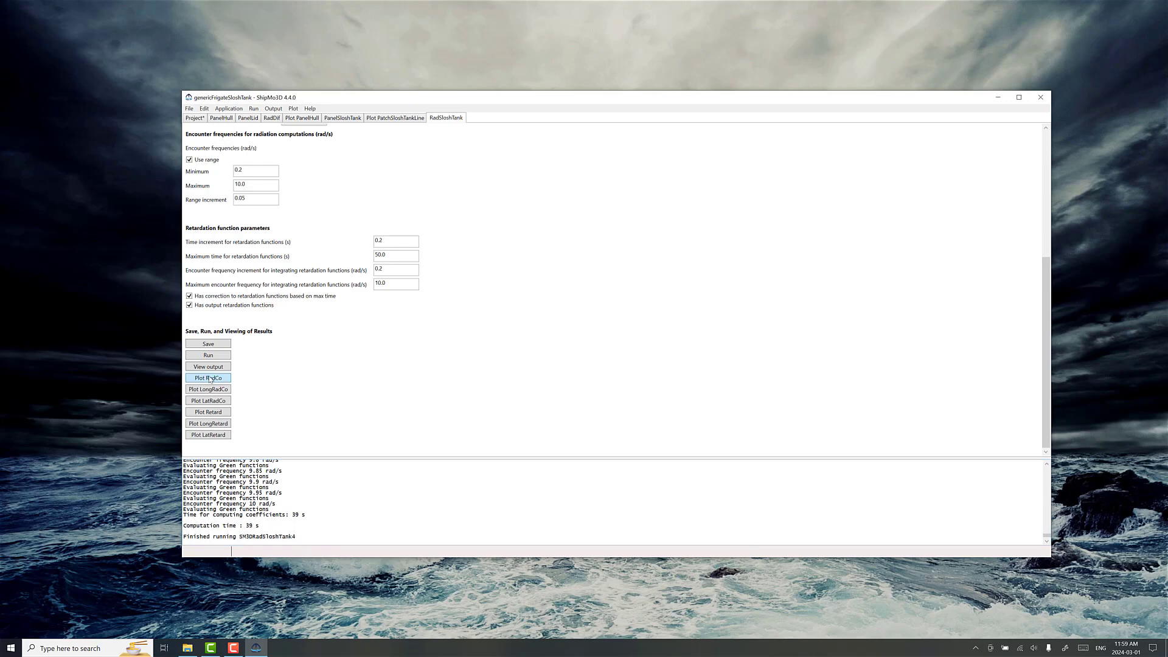
left_click(208, 377)
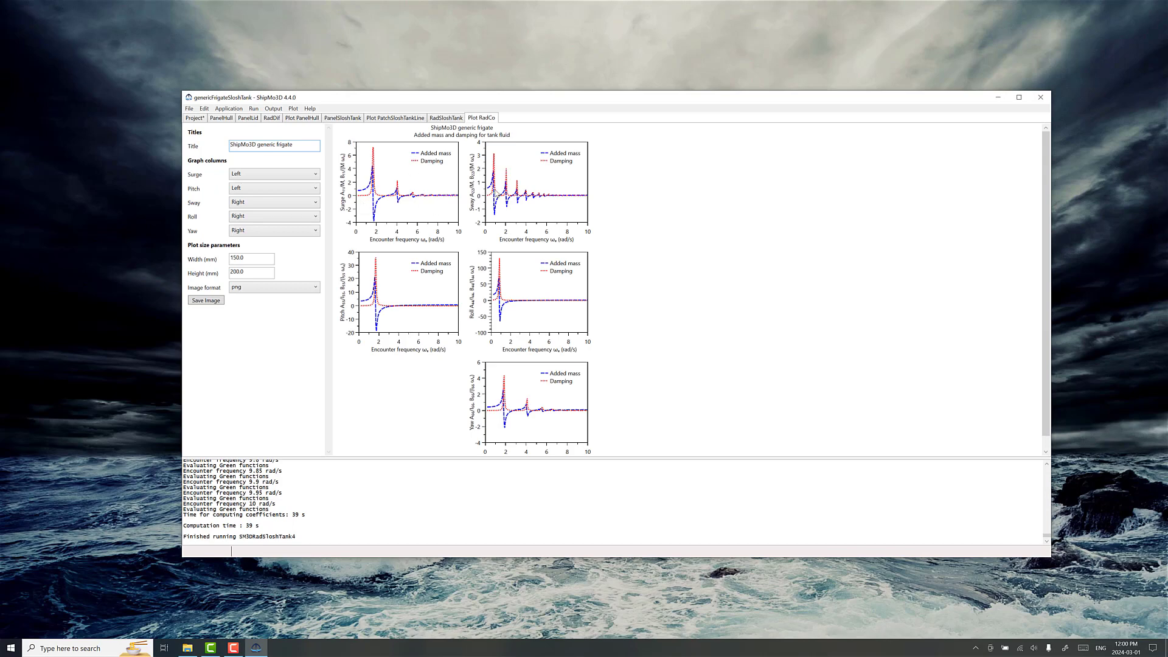
mouse_move(507, 305)
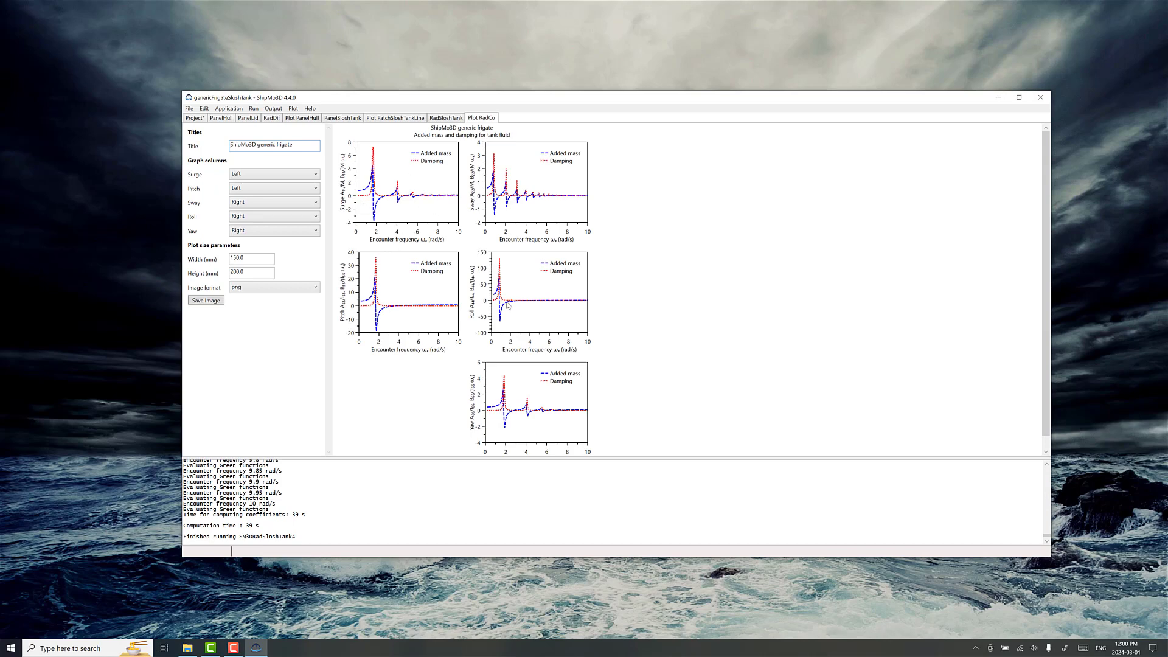
mouse_move(506, 305)
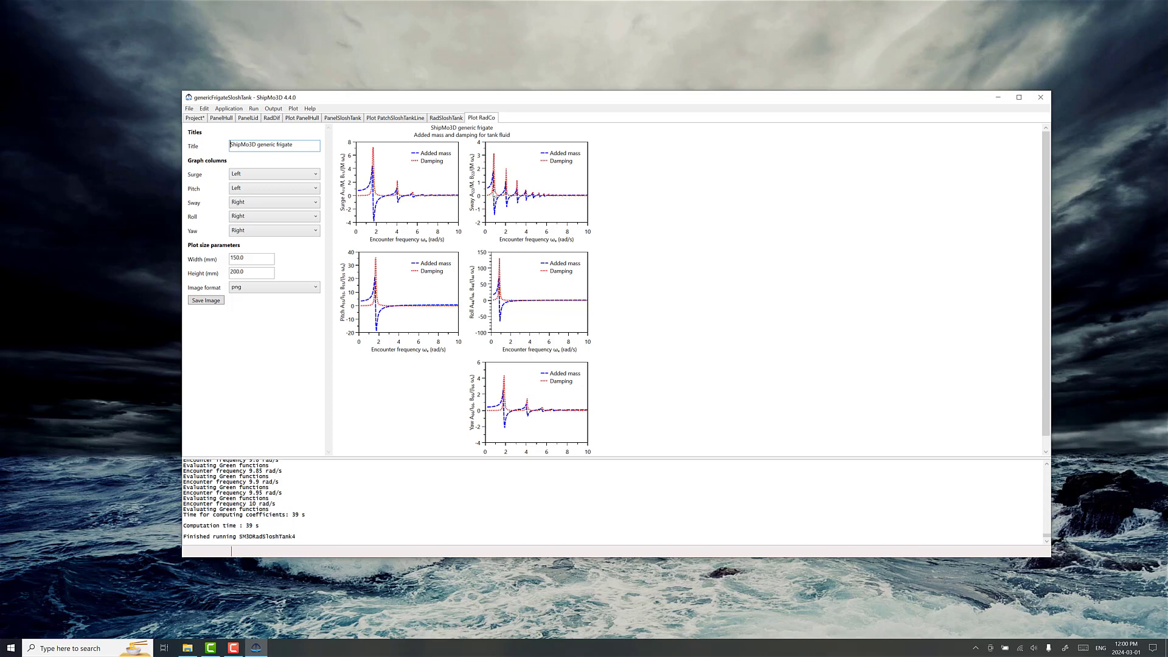
mouse_move(500, 171)
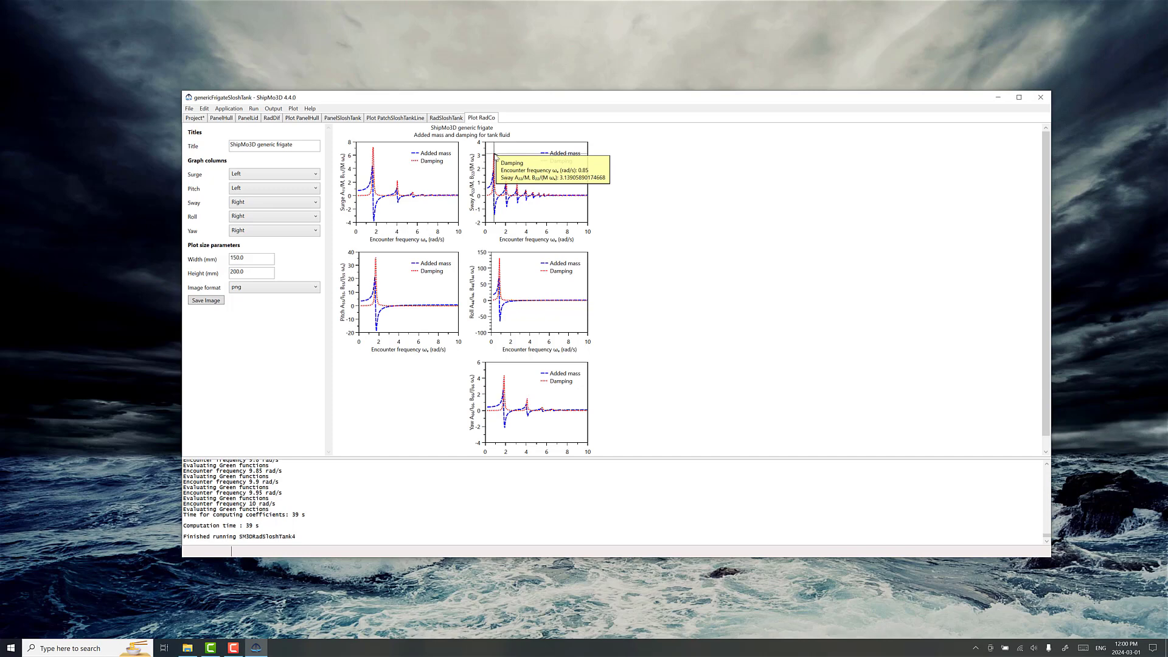
mouse_move(588, 202)
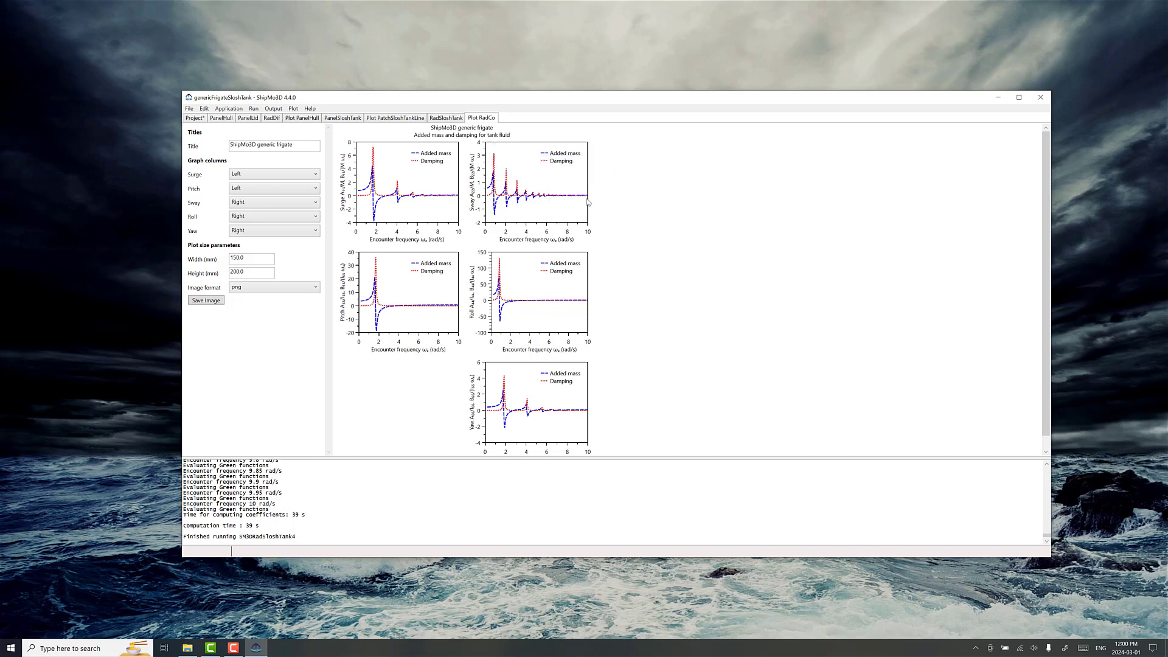
mouse_move(542, 199)
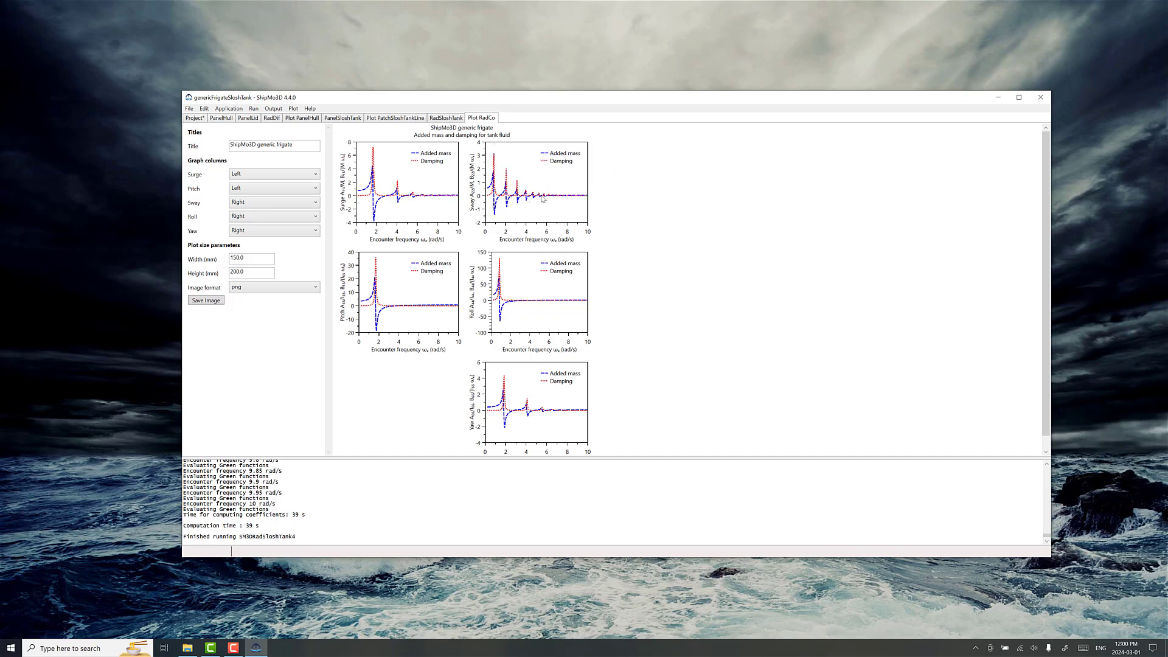
mouse_move(582, 198)
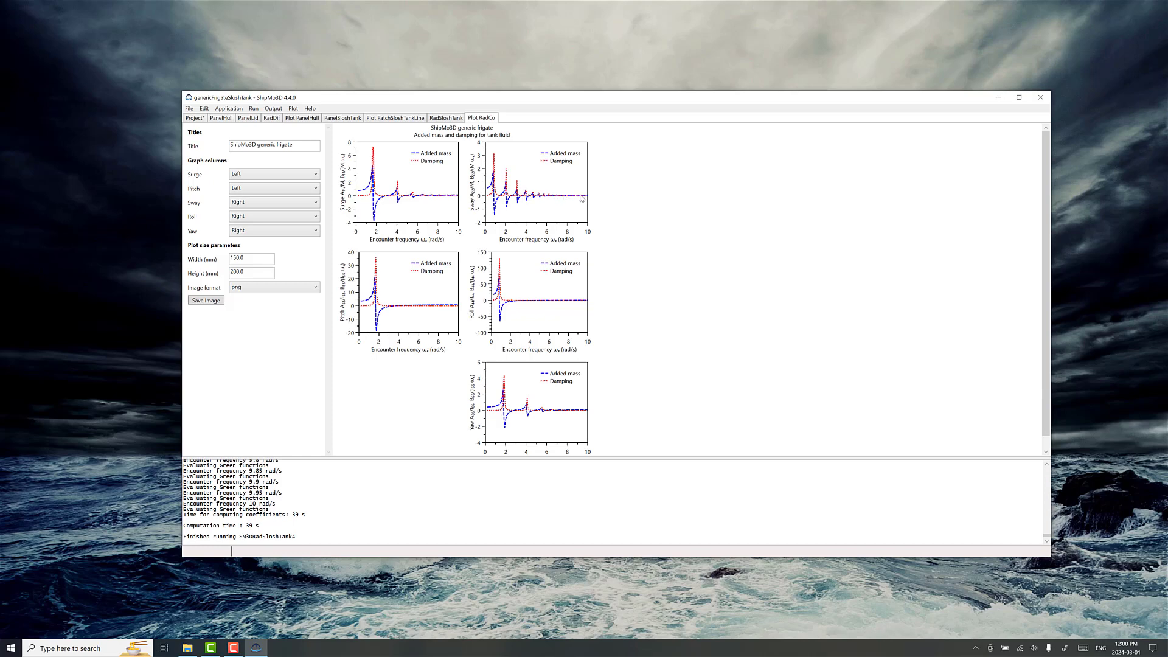
mouse_move(500, 150)
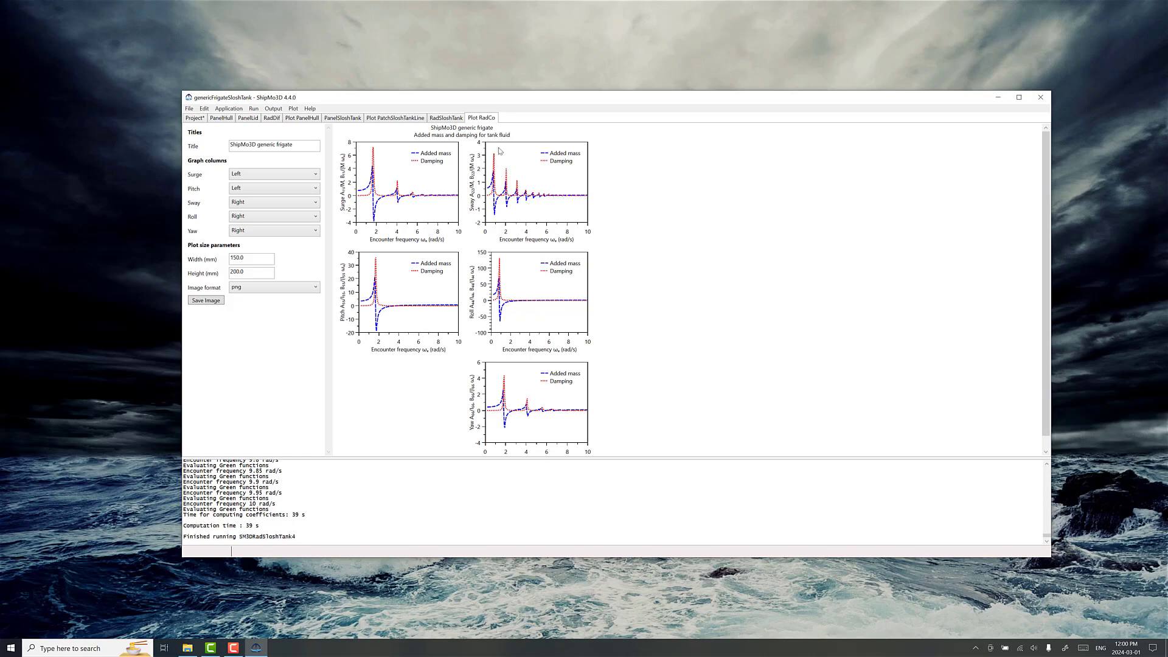
Bring up File > Open Data to reach the BuildShip data.
left_click(189, 108)
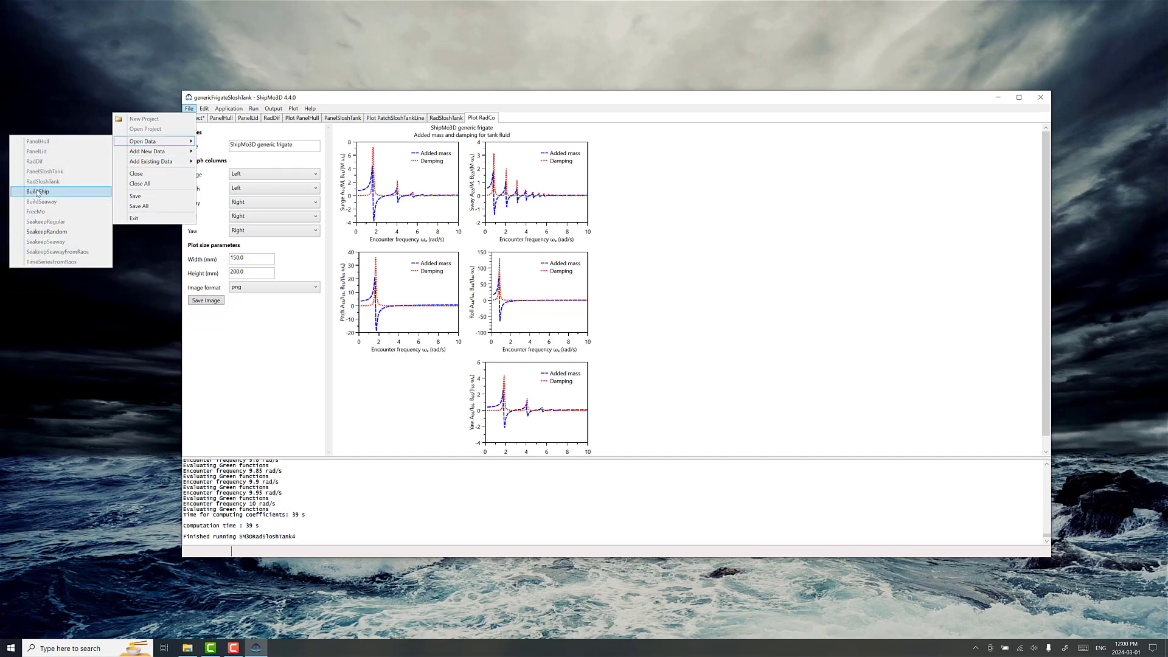
Load BuildShip, edit the SloshTank appendage and review its station and height values.
left_click(38, 191)
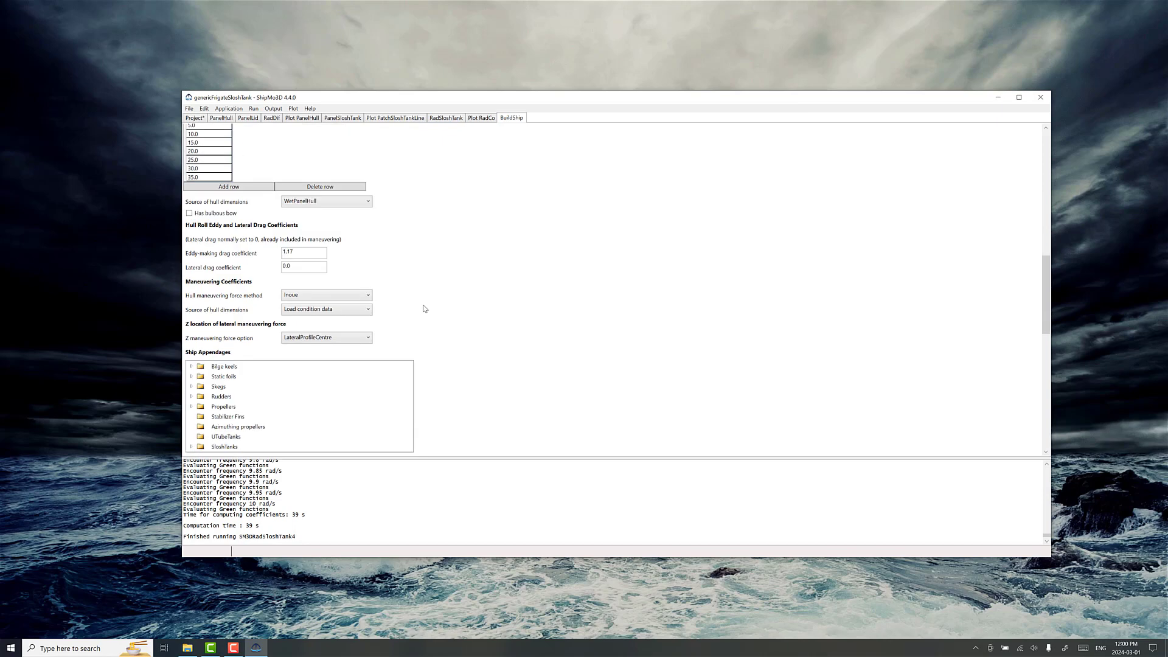
left_click(192, 446)
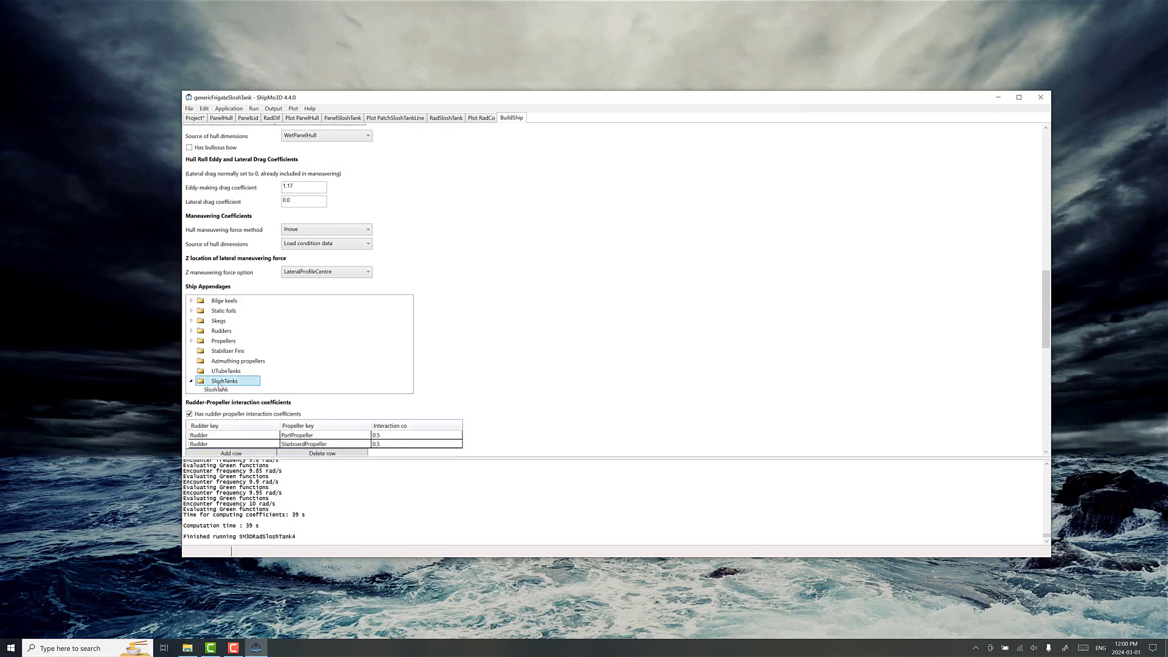
right_click(217, 389)
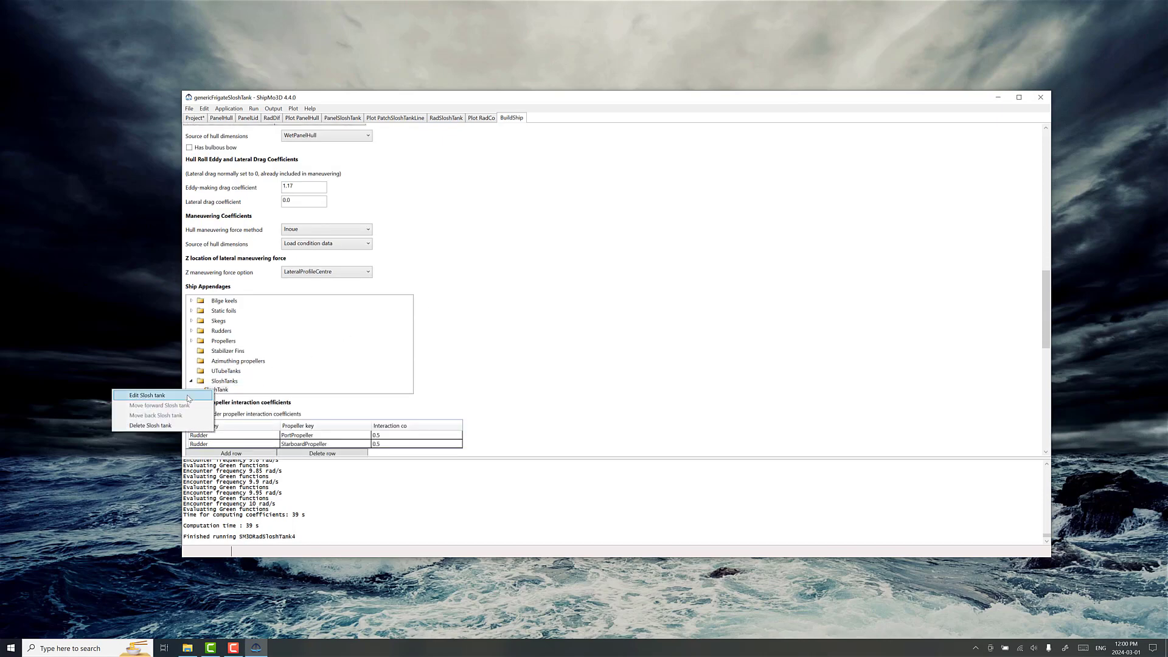
left_click(147, 394)
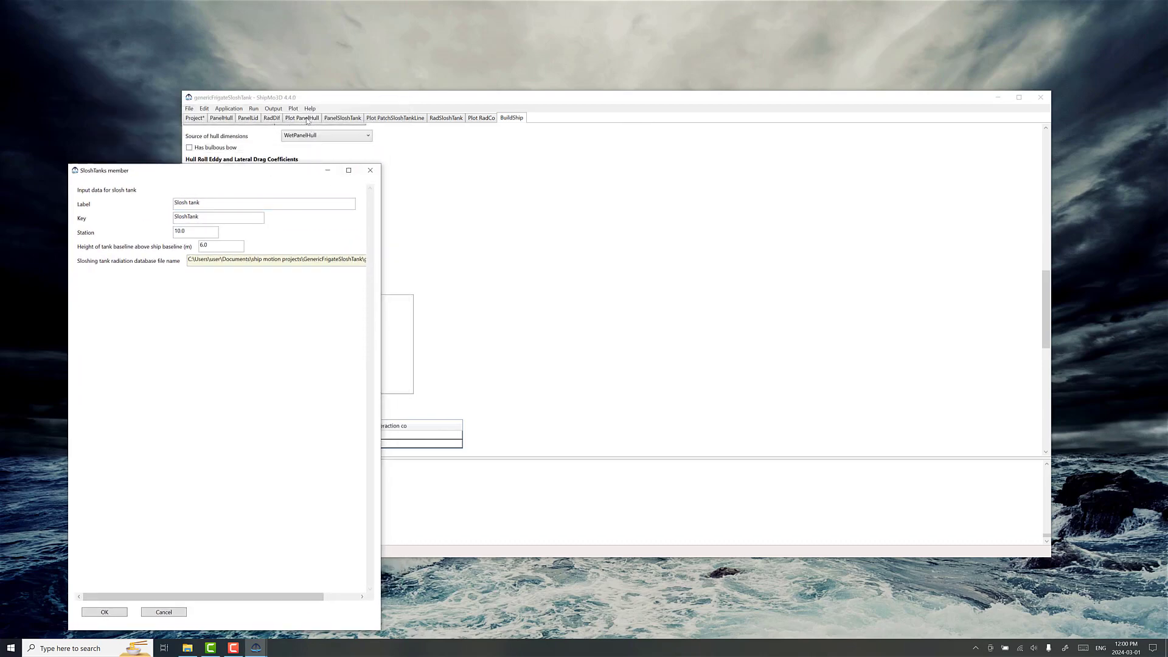
mouse_move(547, 238)
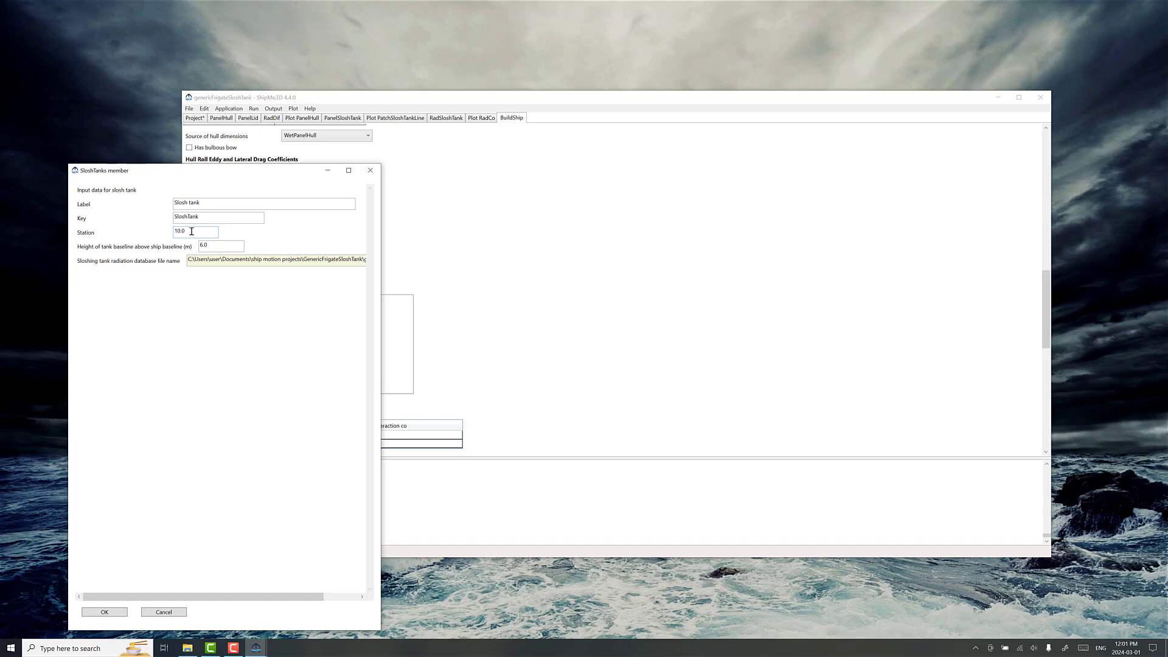
left_click(219, 246)
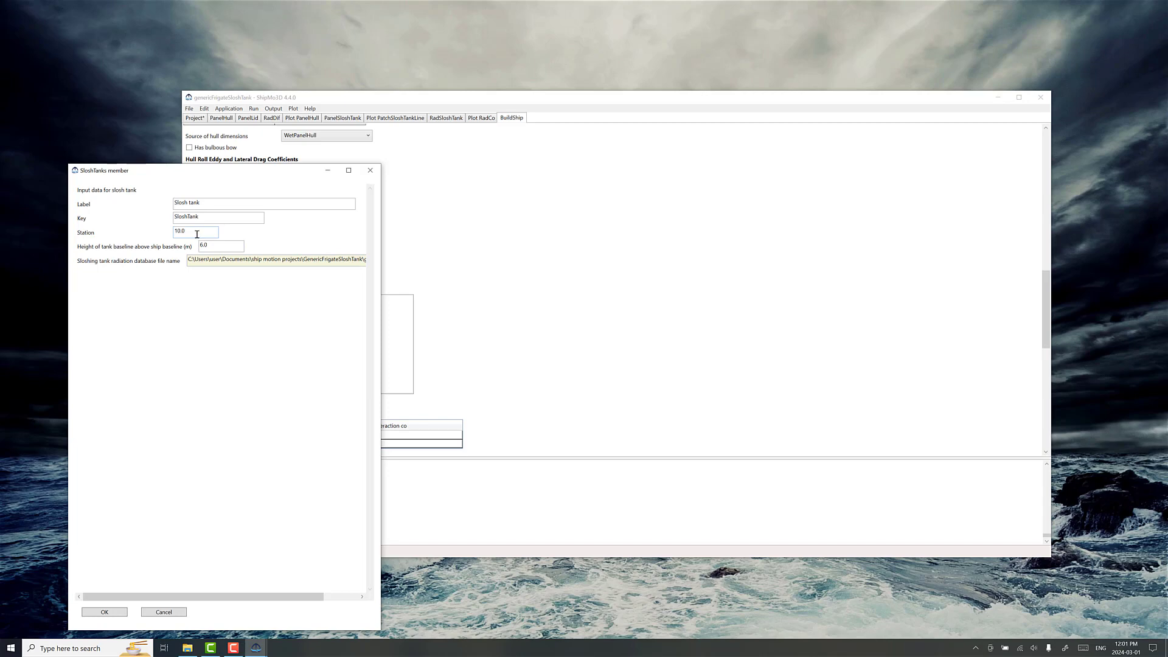
triple_click(195, 231)
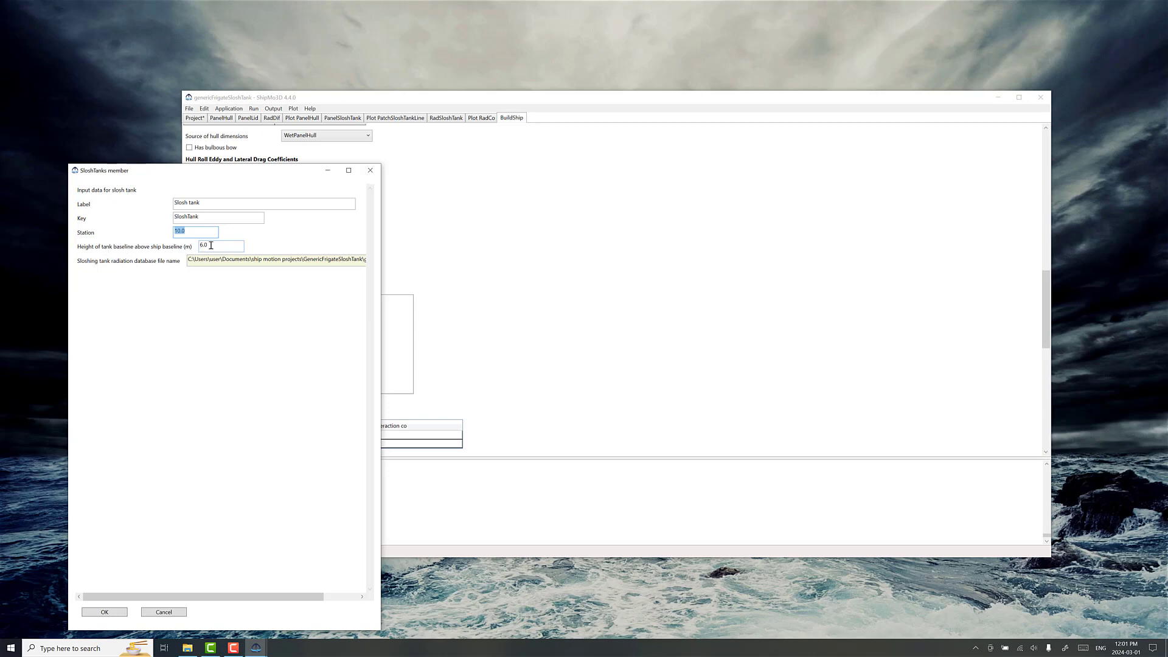
Select the box-tank SloshTankRadDB.bin radiation database, confirm, and run BuildShip.
left_click(221, 246)
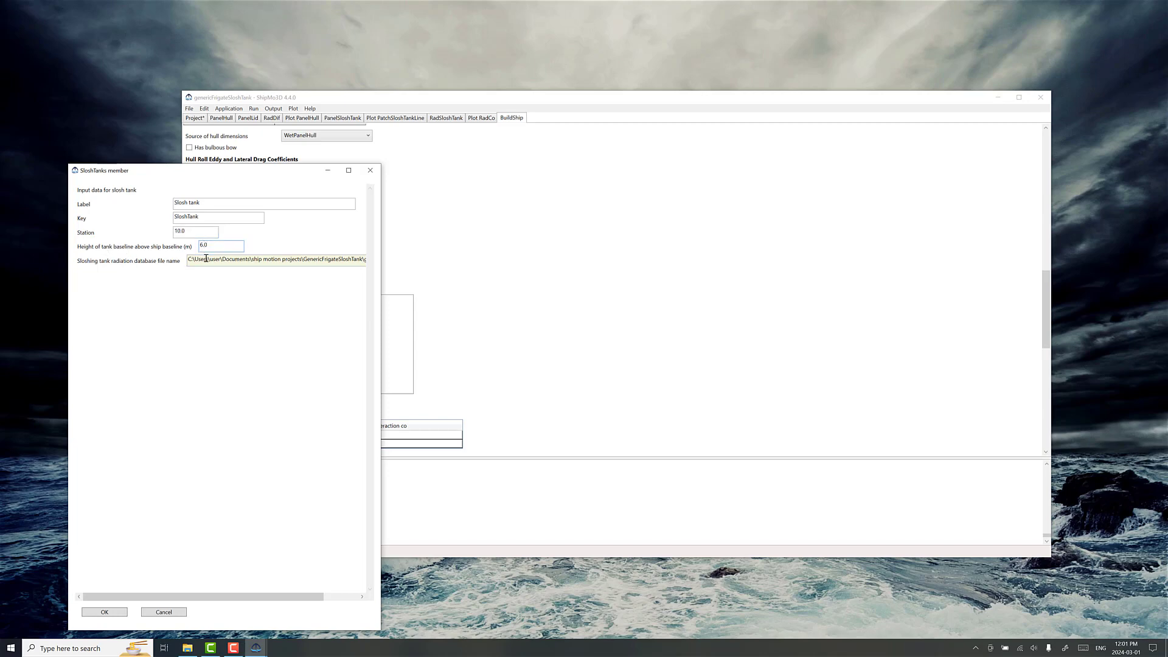
mouse_move(382, 294)
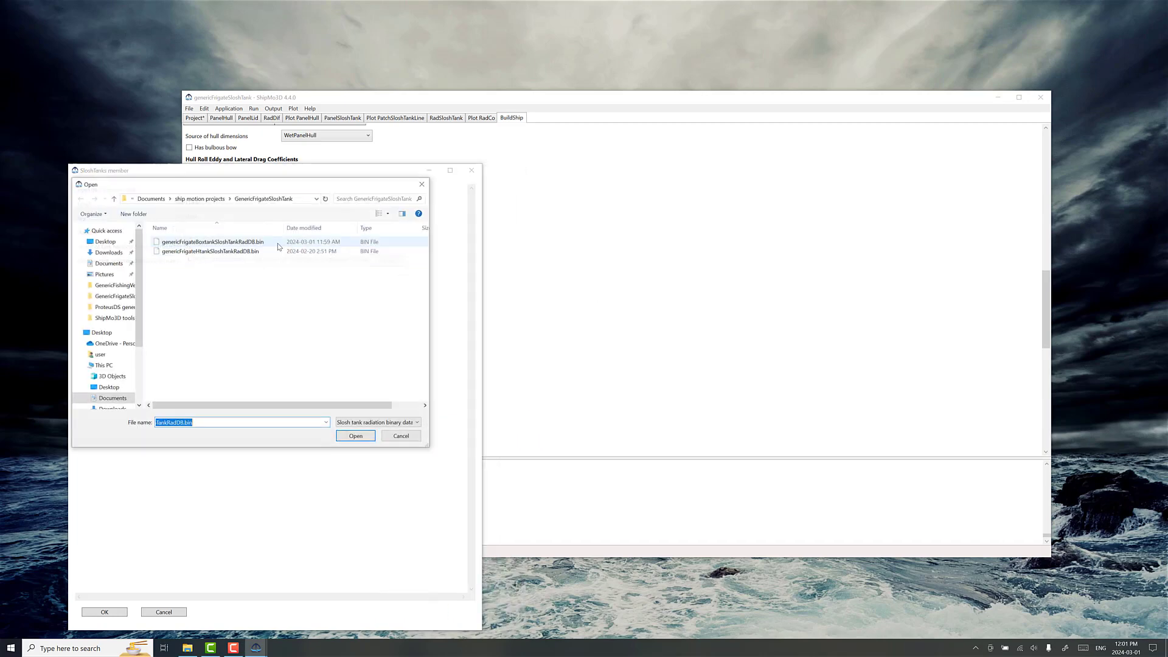
left_click(355, 435)
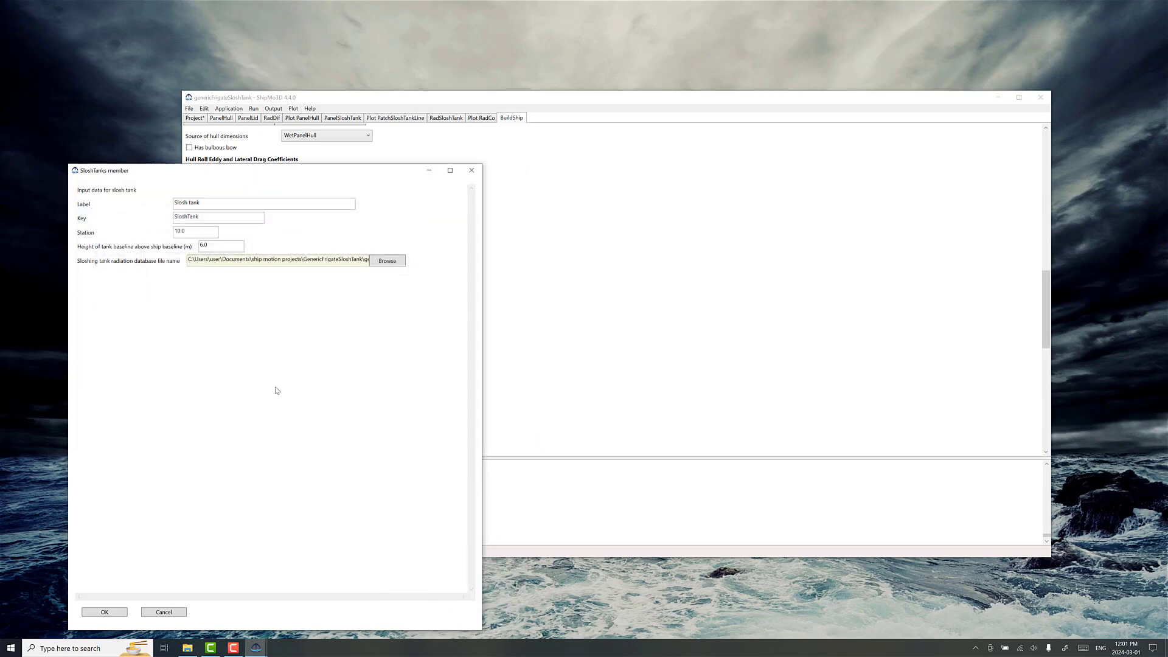
left_click(104, 612)
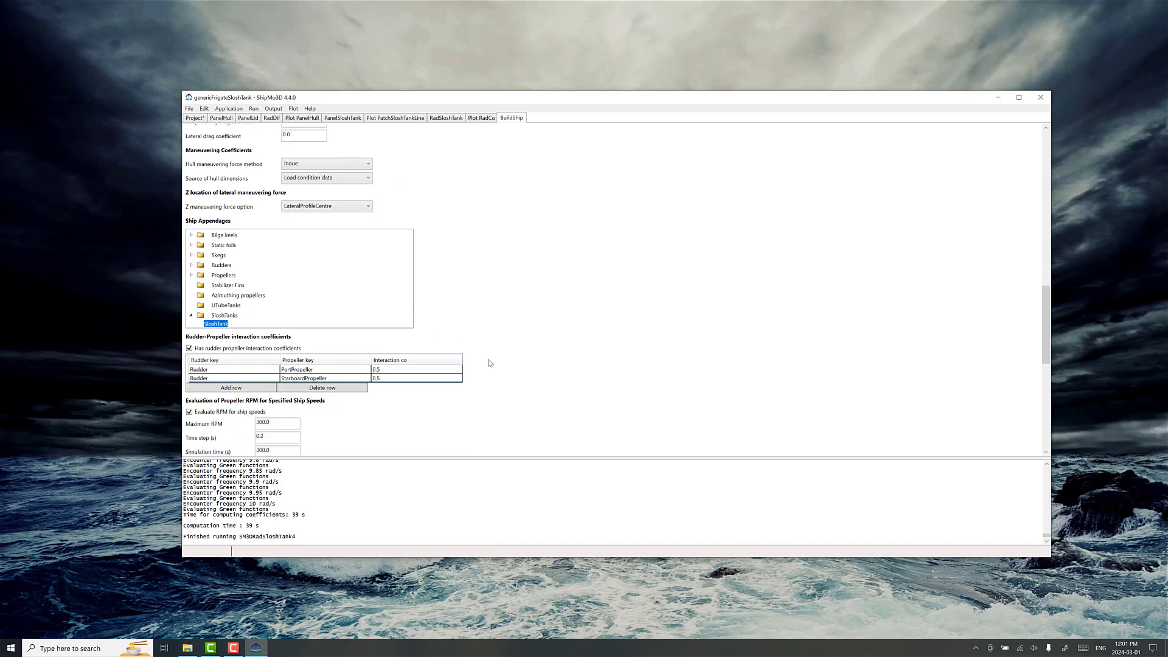
left_click(208, 367)
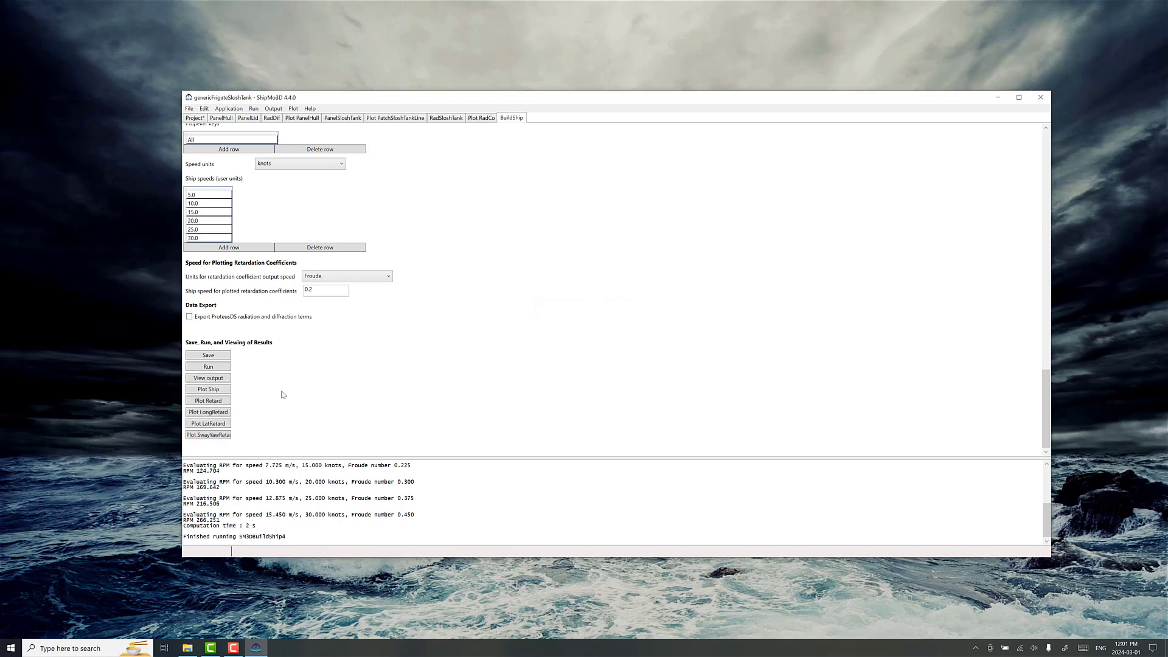
mouse_move(385, 143)
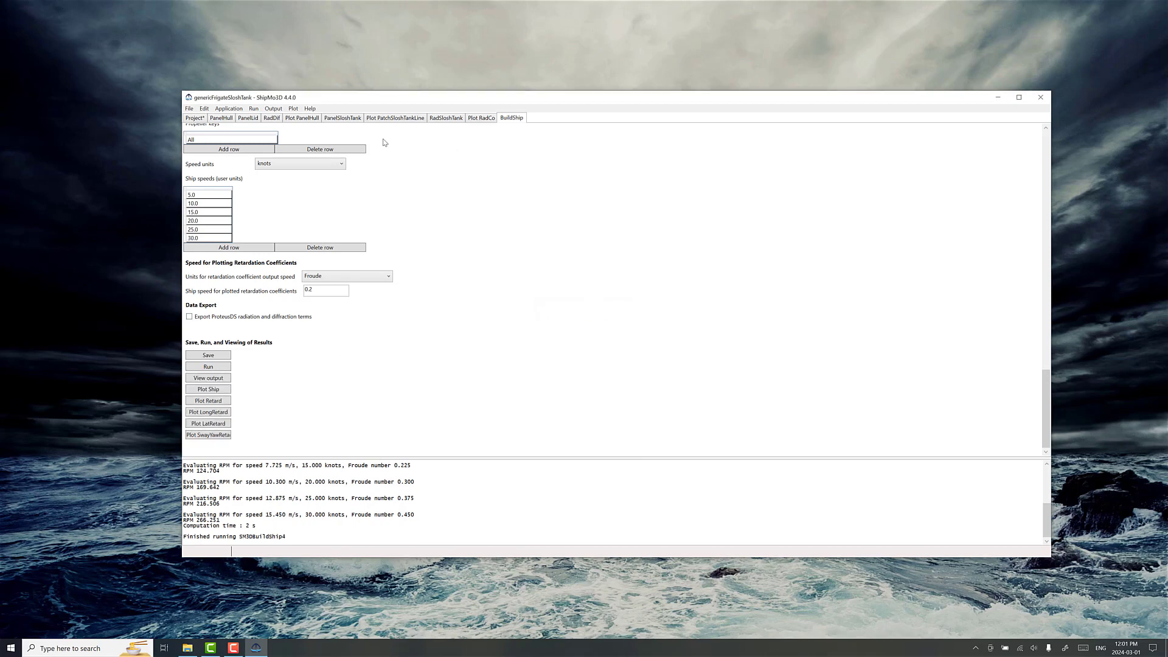
Load the SeakeepRandom data for the generic frigate in Sea State 5.
left_click(189, 108)
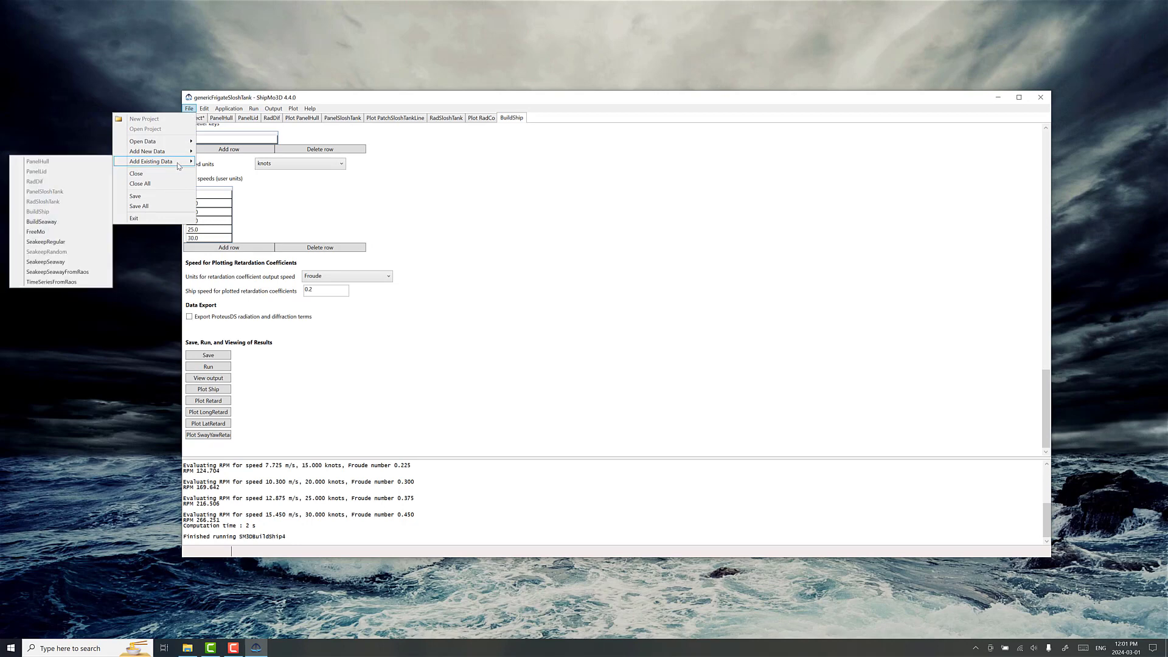
mouse_move(58, 256)
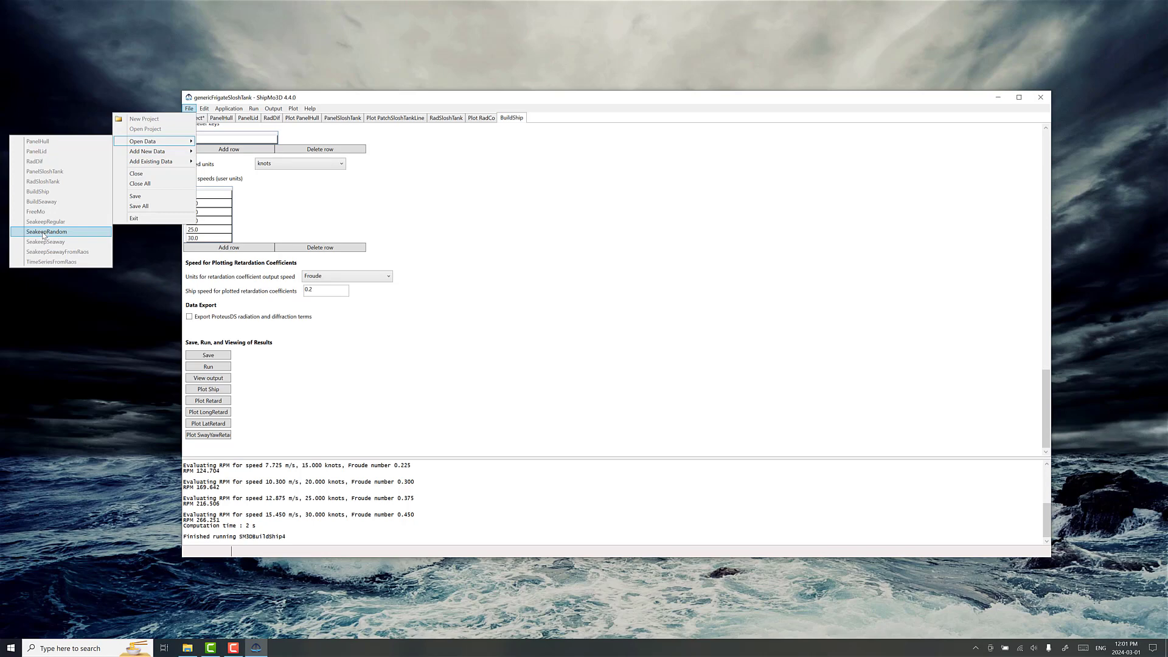
left_click(47, 231)
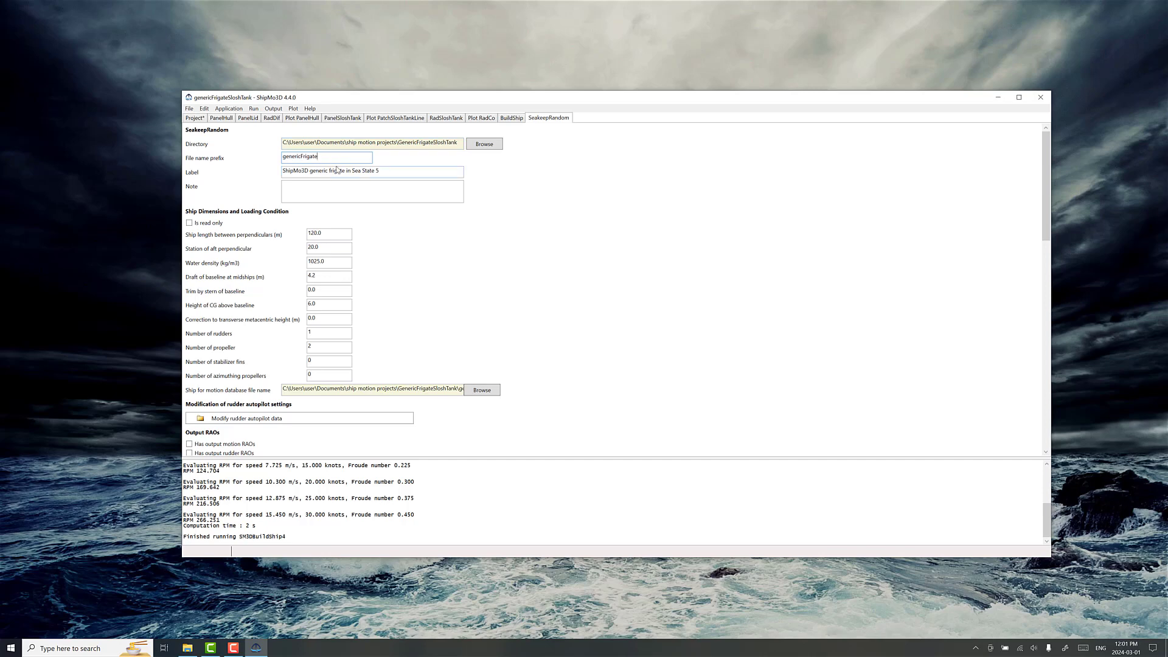
Set the file name prefix to BoxSloshTank and select the box tank ship motion database.
type("Box")
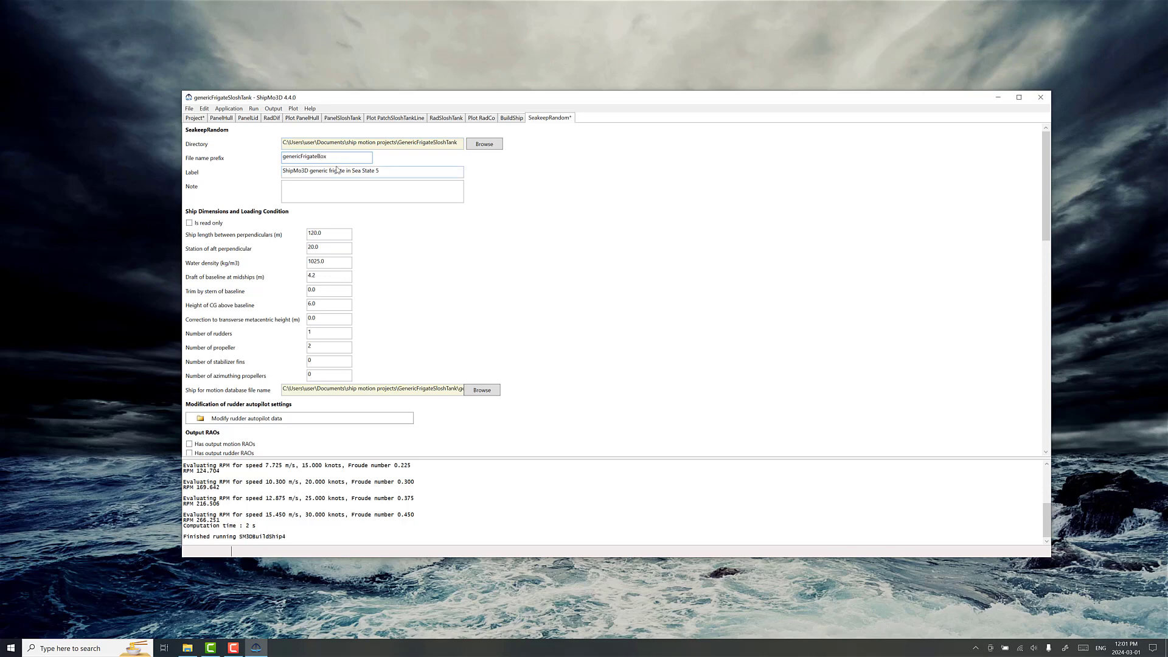
type("SloshTank")
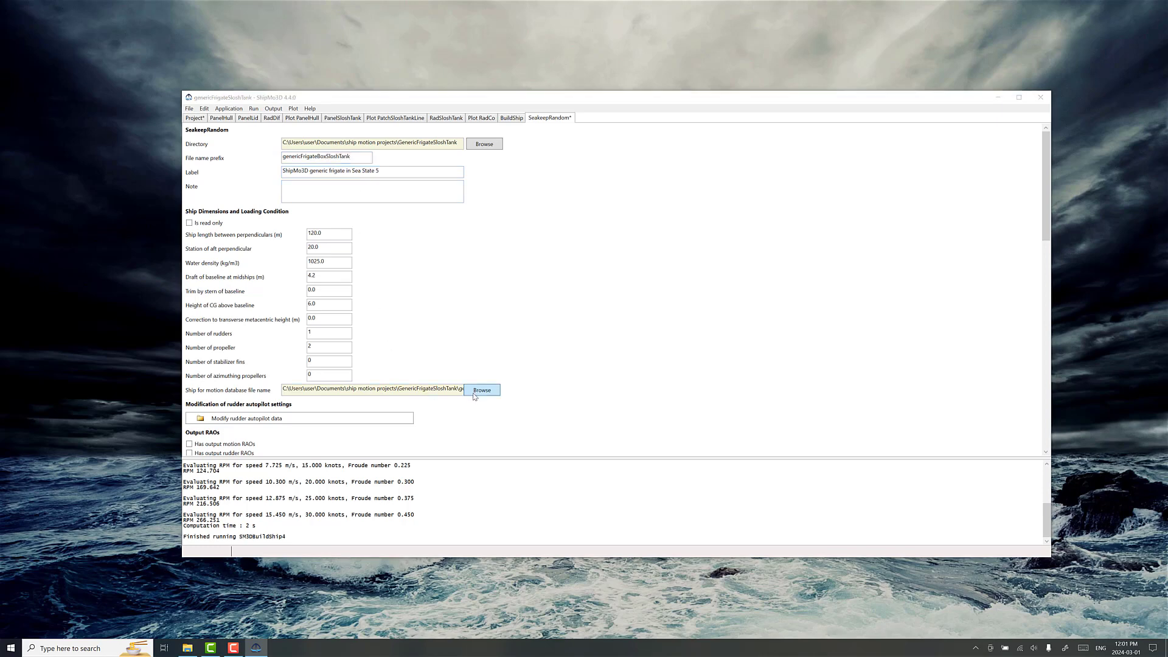
left_click(482, 389)
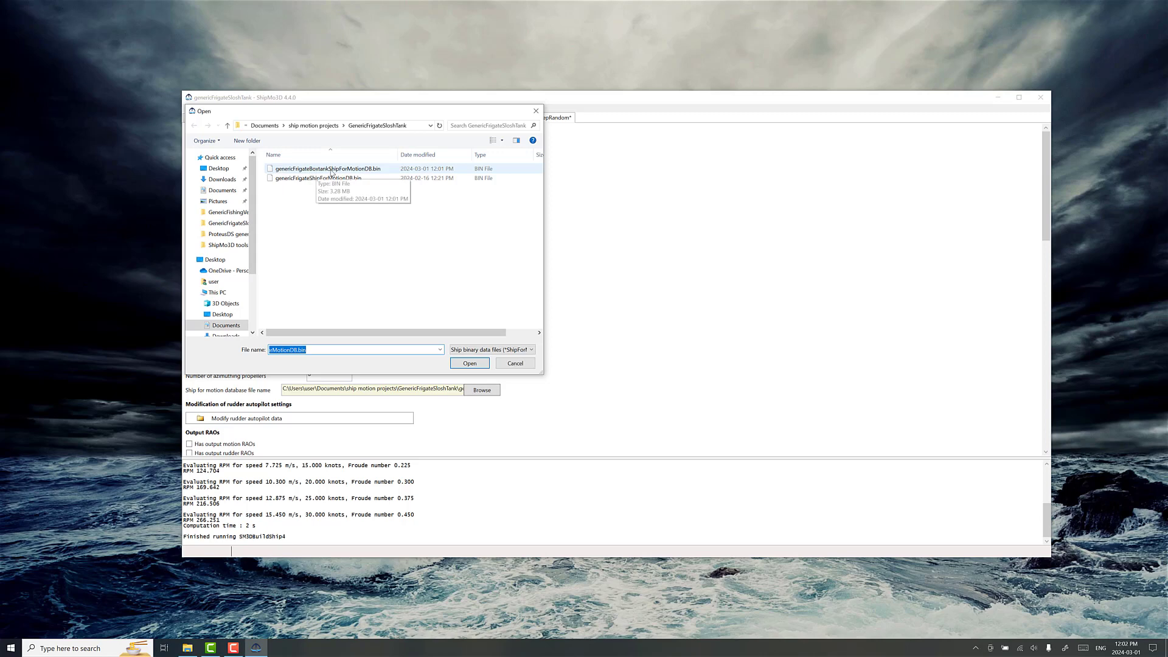
left_click(468, 364)
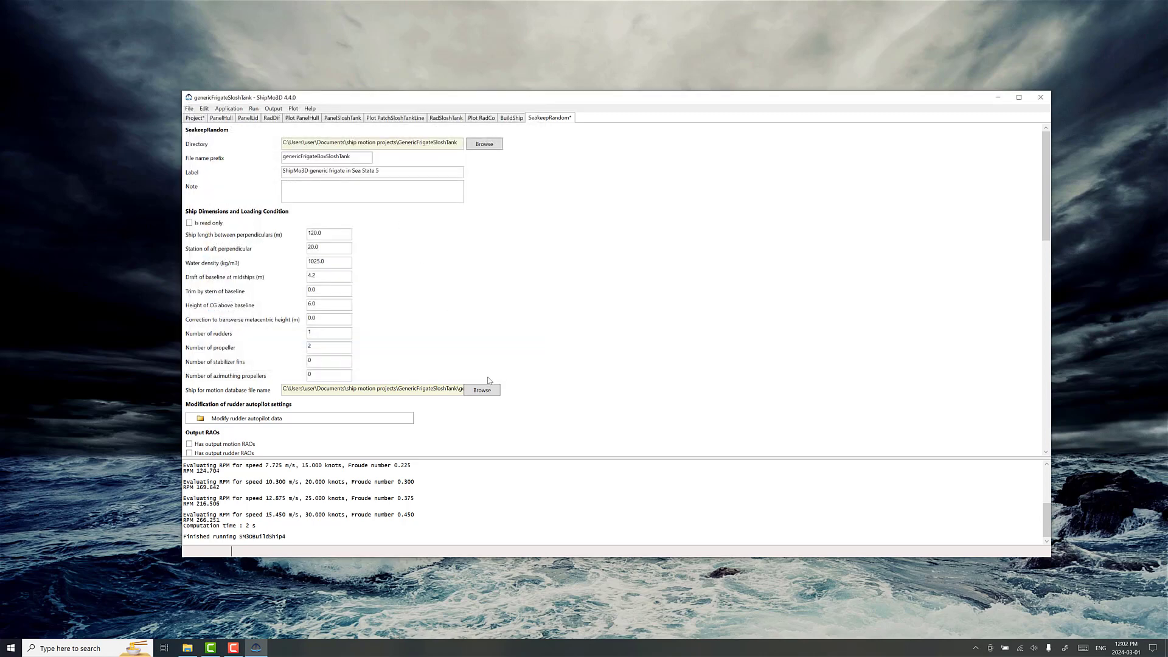
mouse_move(525, 371)
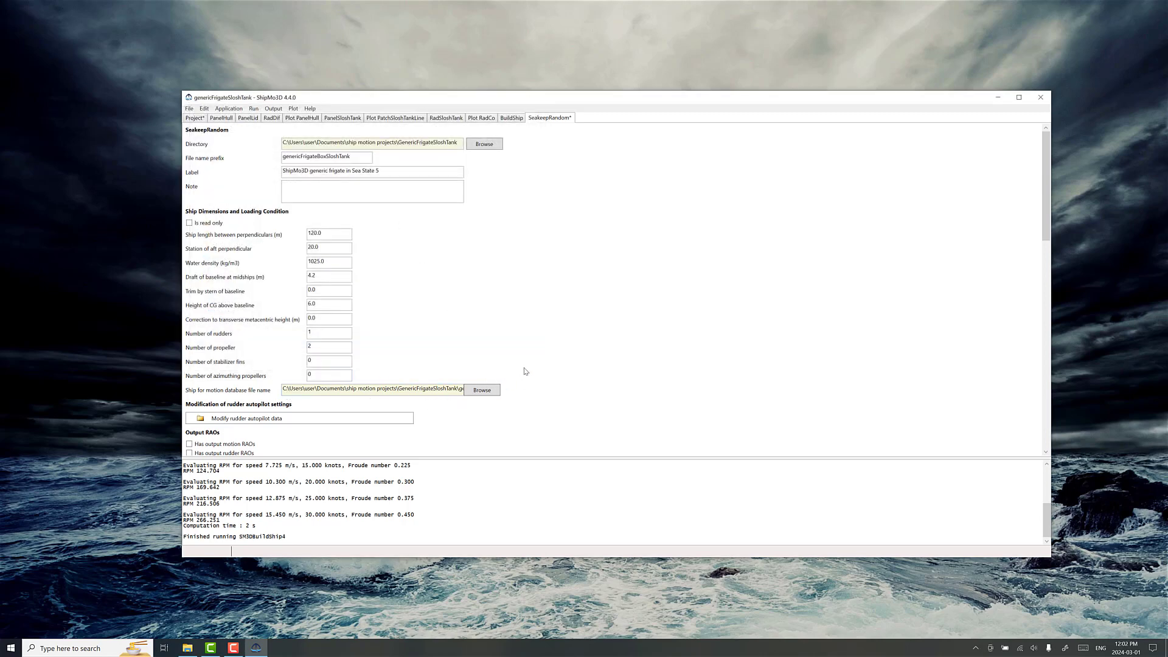
Review speeds, headings and the Bretschneider spectrum (Hs 3.25, Tp 9.7), then run SeakeepRandom.
scroll("down", 3)
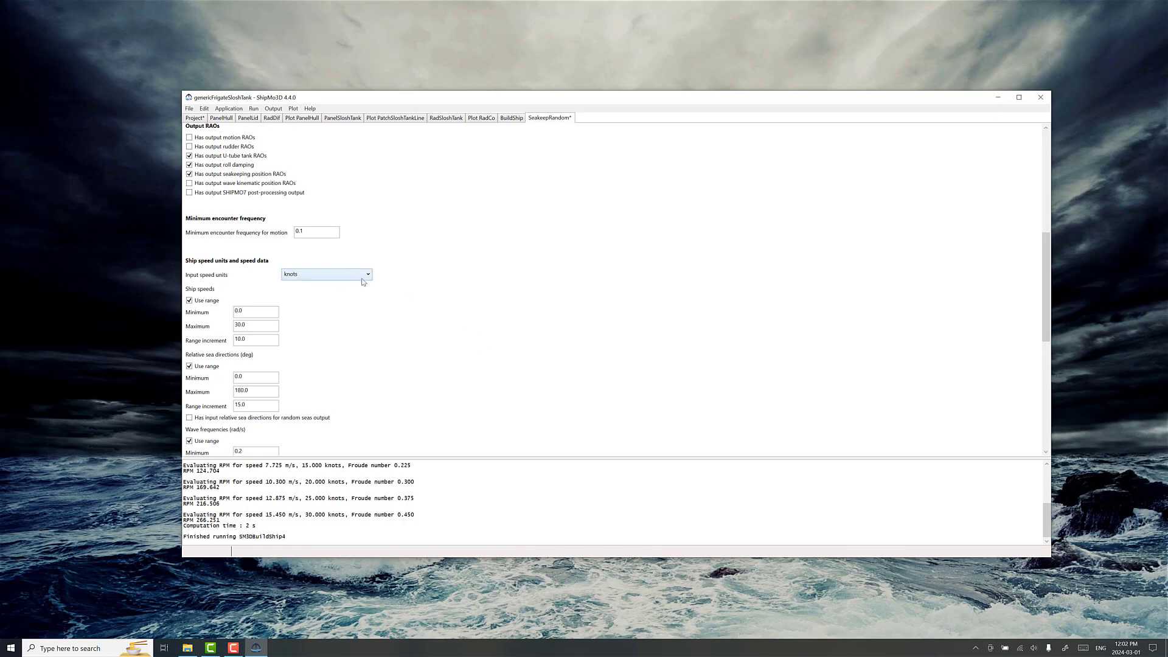
scroll("down", 3)
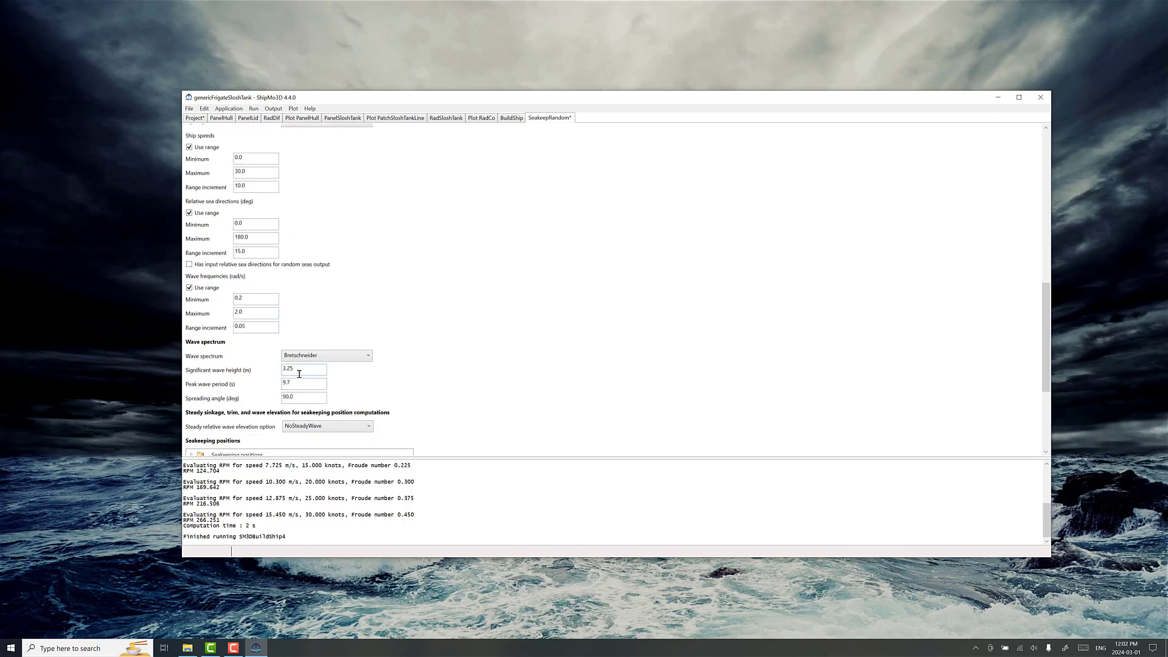
mouse_move(295, 382)
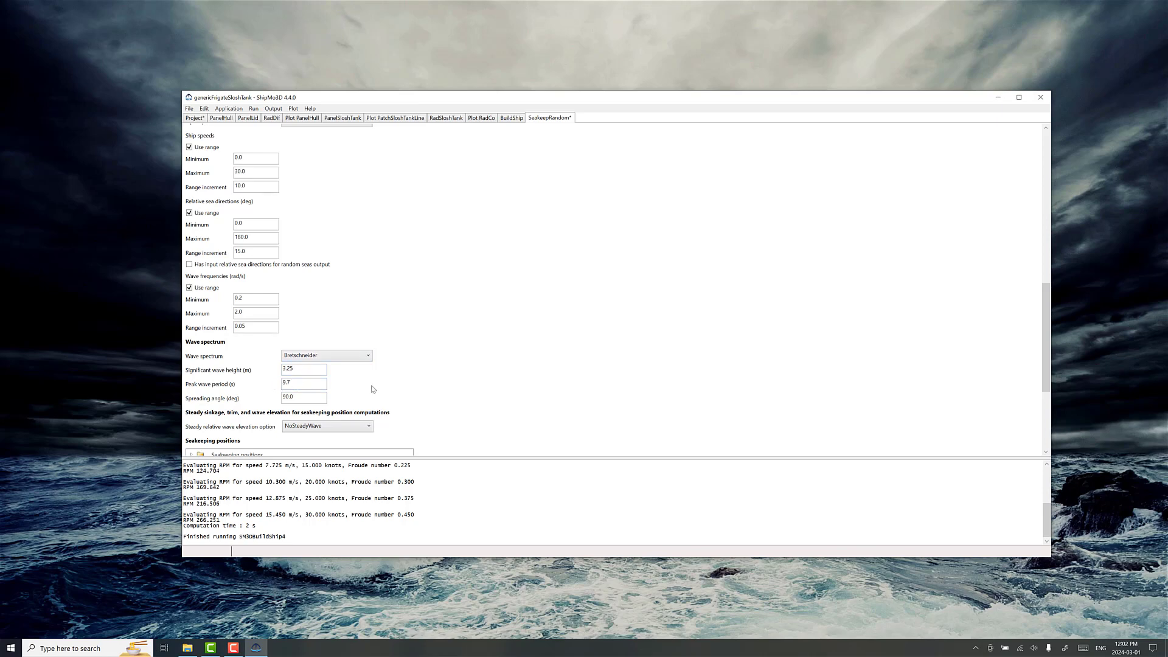
scroll("down", 3)
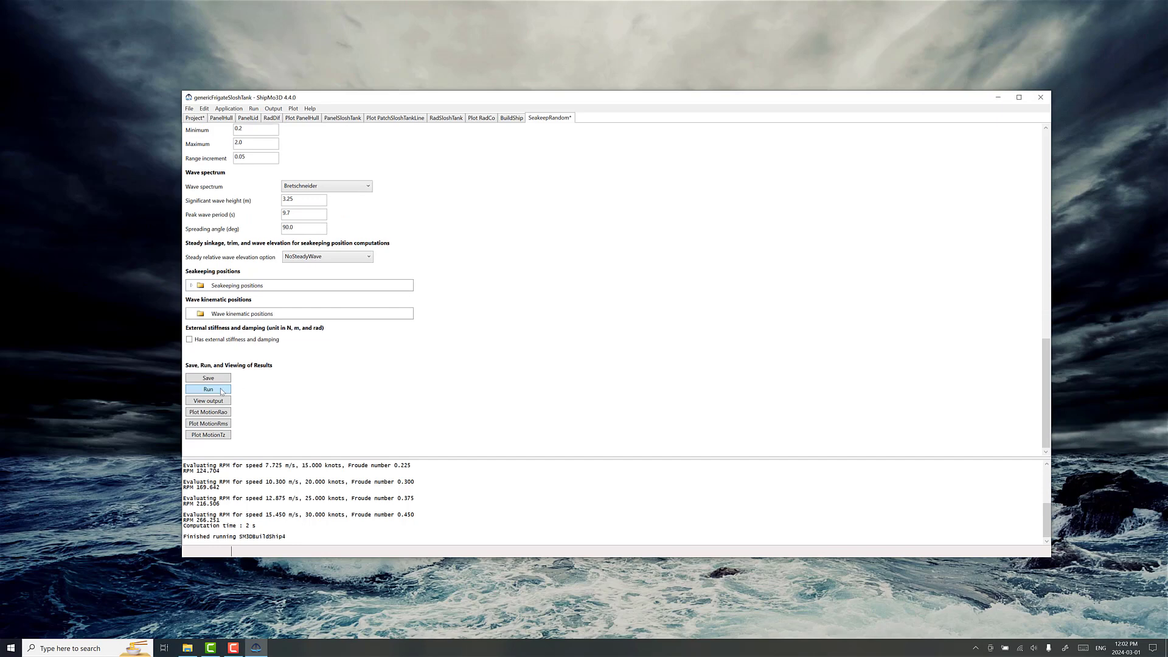
left_click(208, 389)
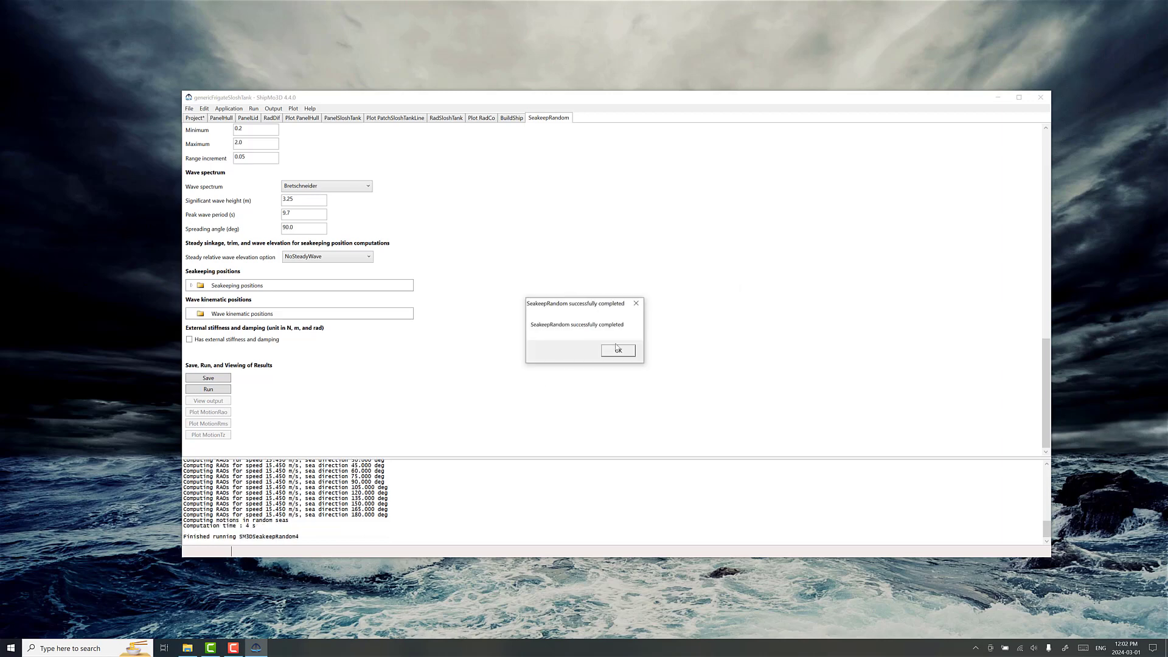
Acknowledge the completed run and plot RMS motions, with roll about 4.53 deg in beam seas.
left_click(618, 350)
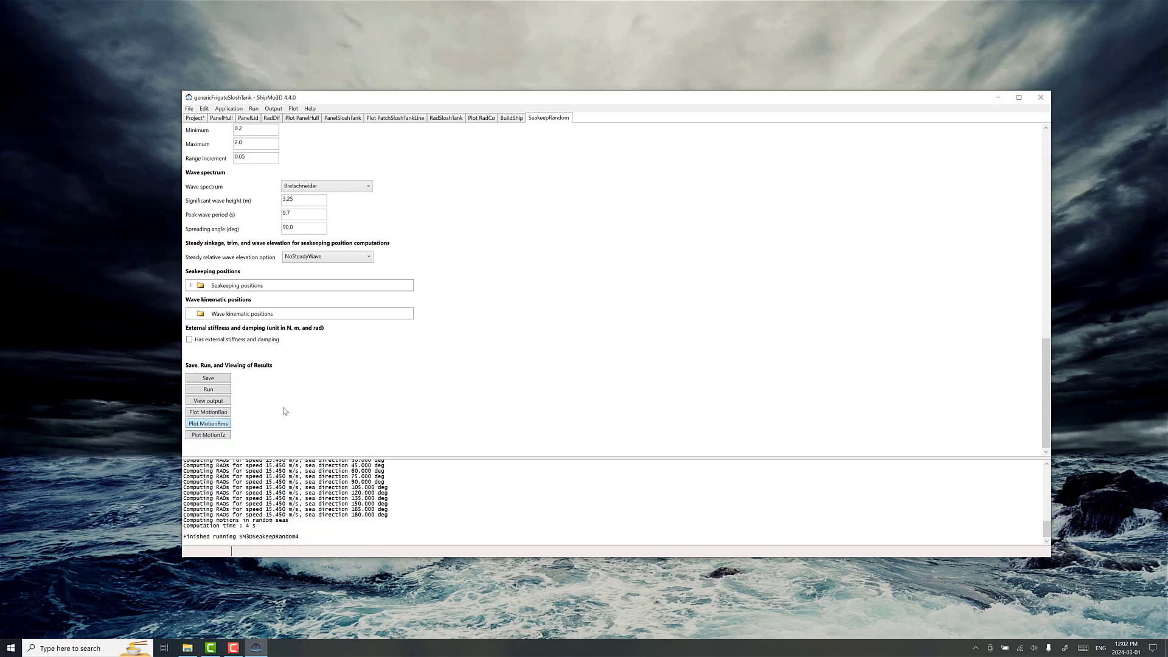
left_click(208, 424)
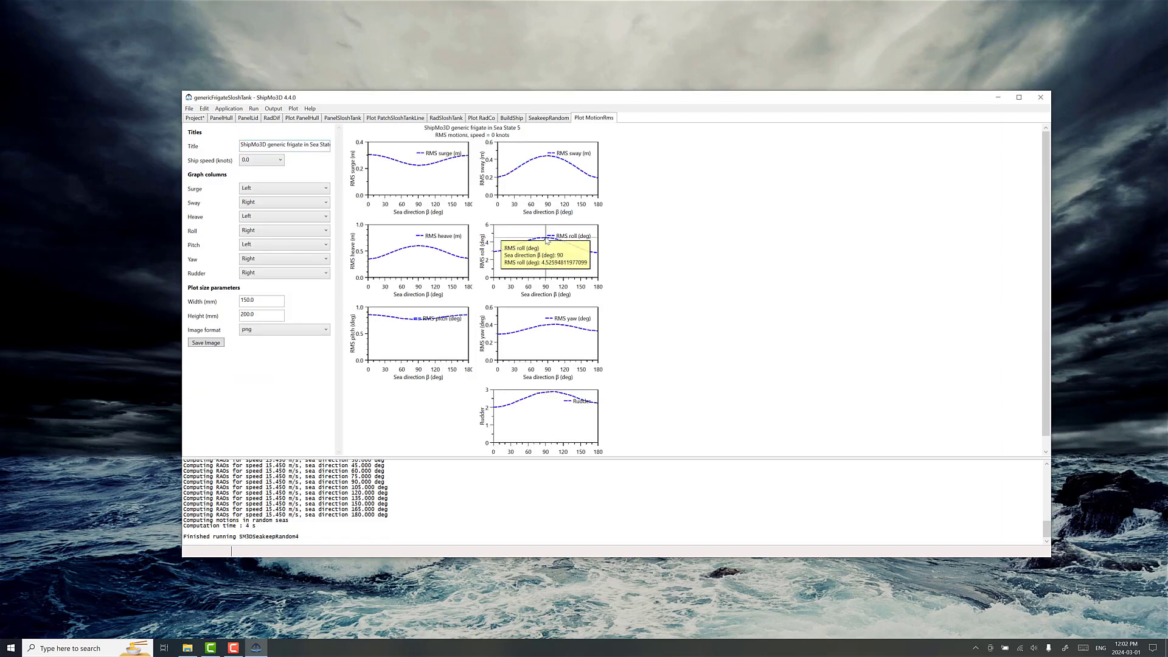
mouse_move(549, 271)
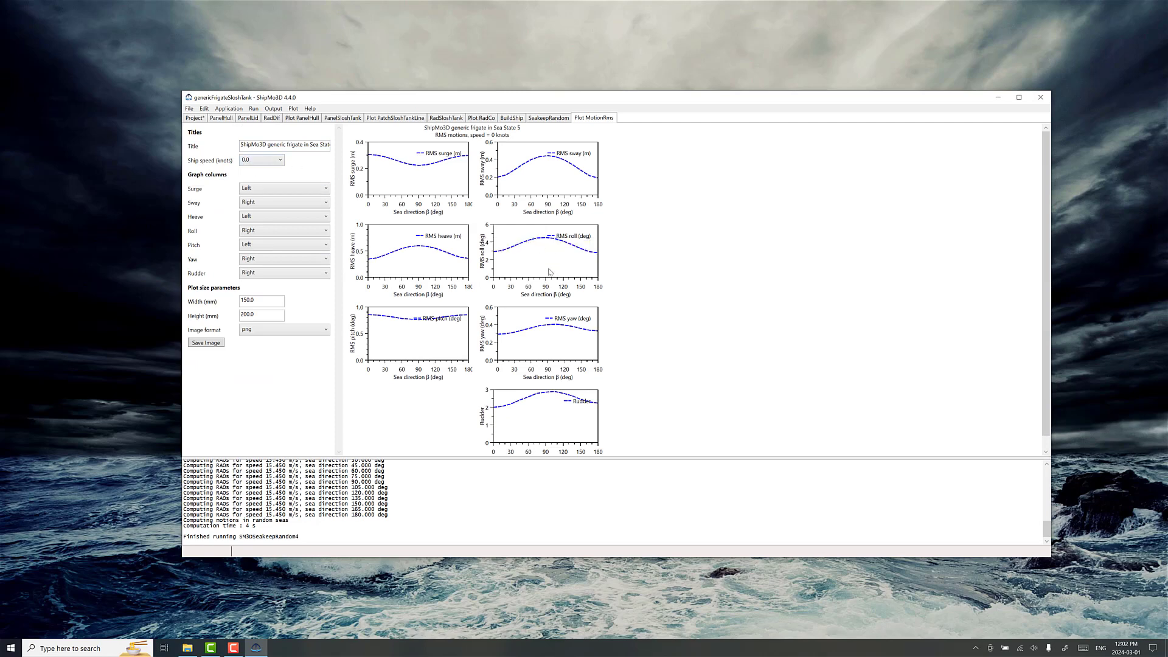
mouse_move(544, 240)
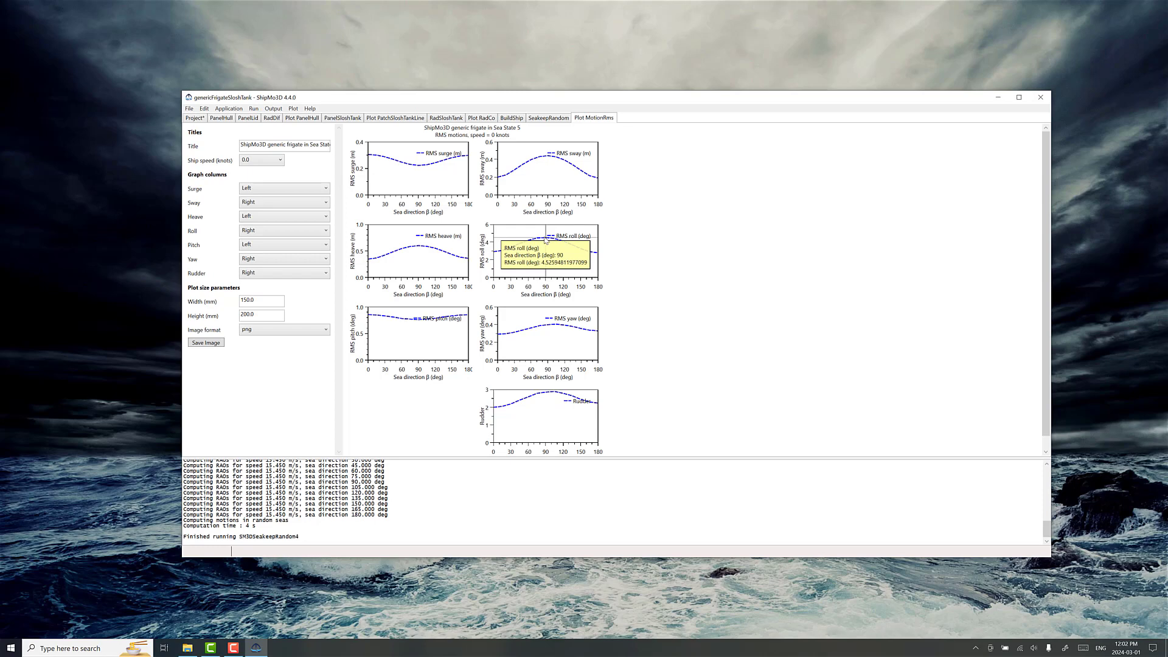
mouse_move(553, 243)
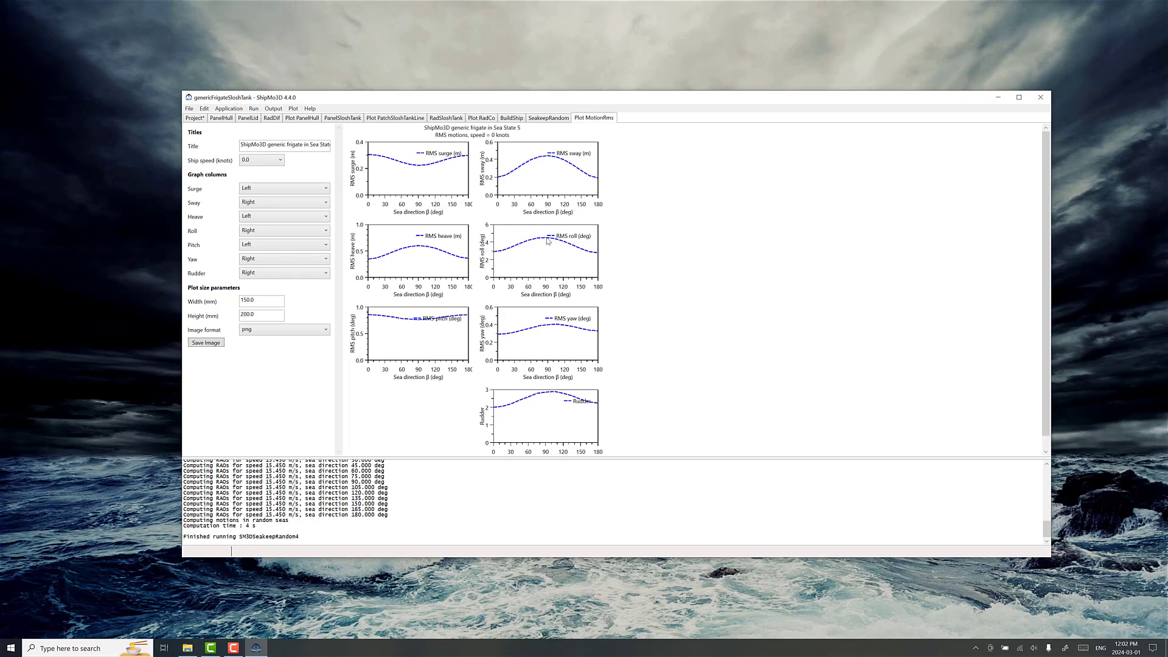
mouse_move(293, 337)
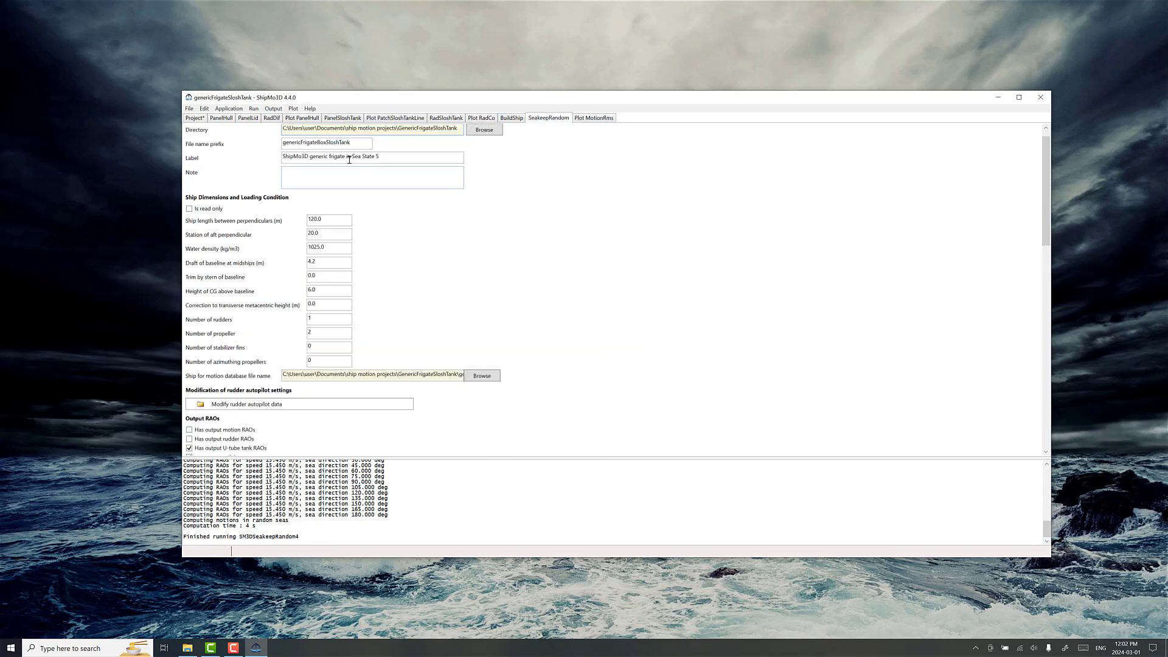
Change the prefix to genericFrigate and select genericFrigateShipForMotionDB.bin as the motion database.
left_click(326, 142)
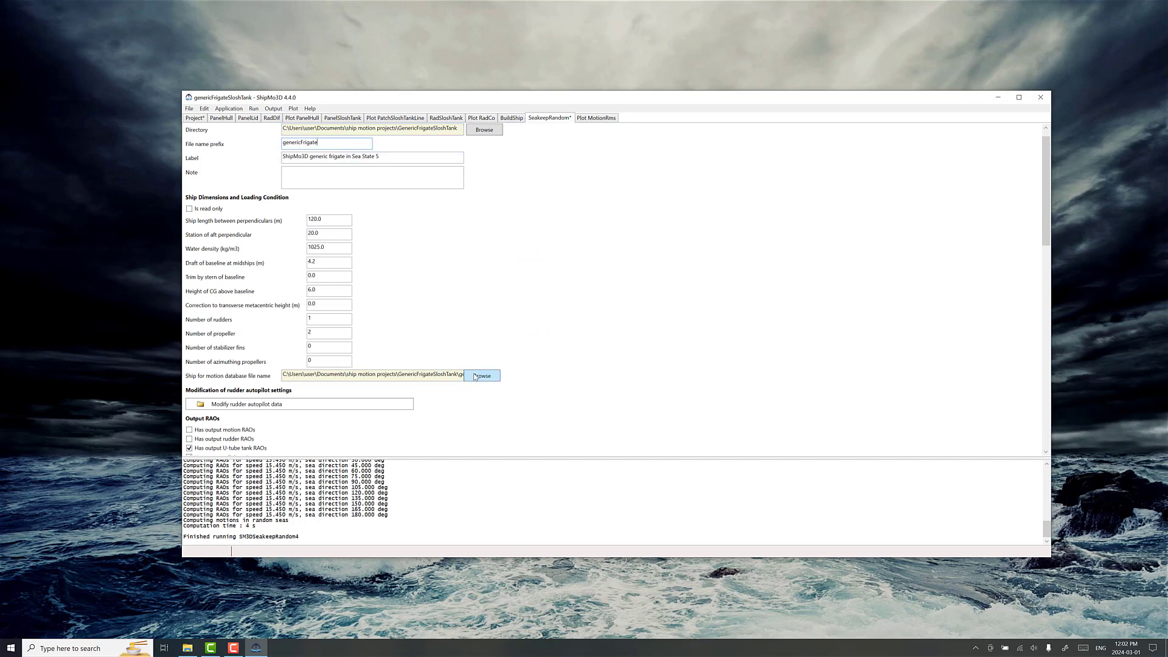
left_click(481, 375)
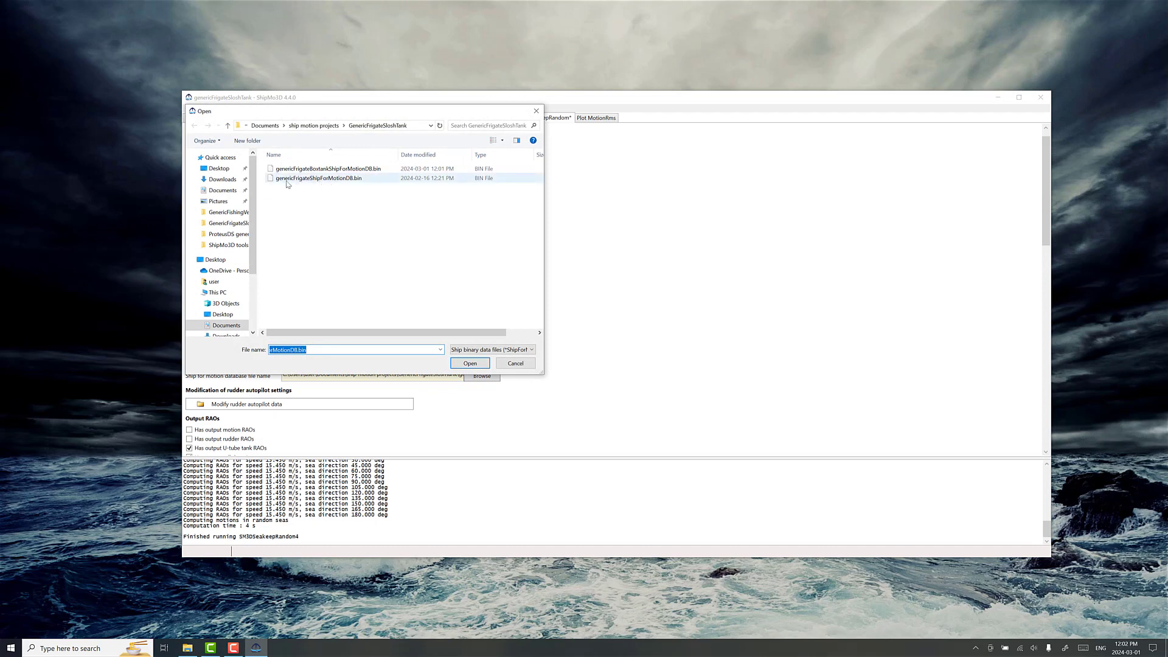
left_click(319, 177)
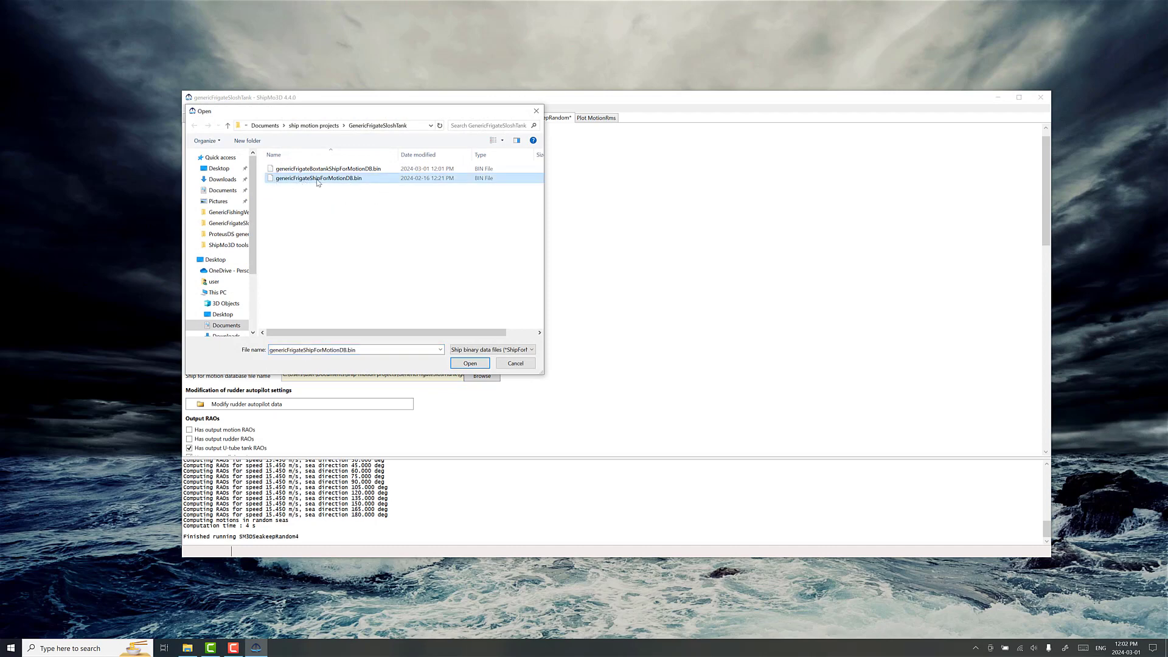
left_click(470, 363)
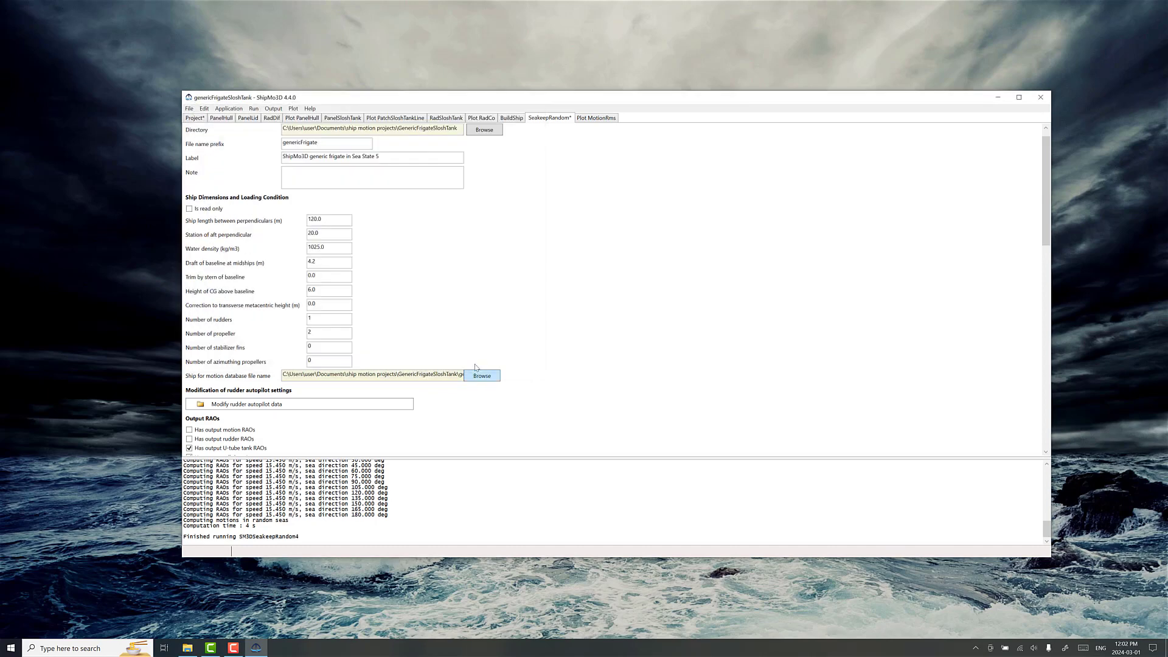
Run SeakeepRandom for the frigate without tank and acknowledge its completion.
scroll("down", 3)
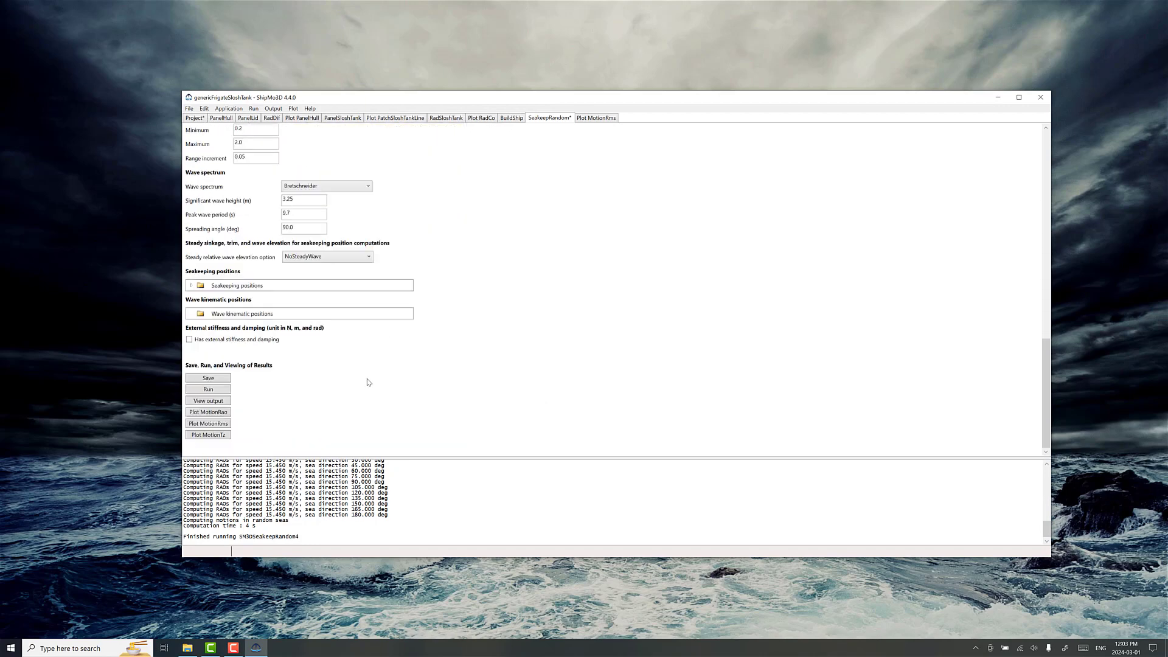
left_click(208, 390)
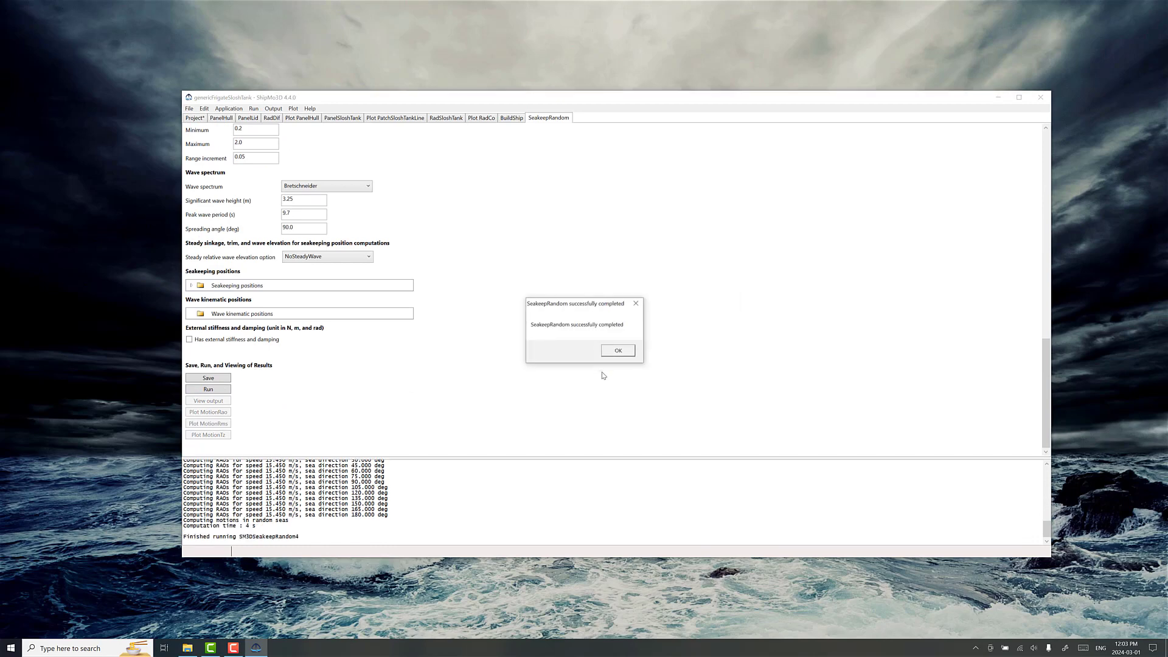
left_click(617, 351)
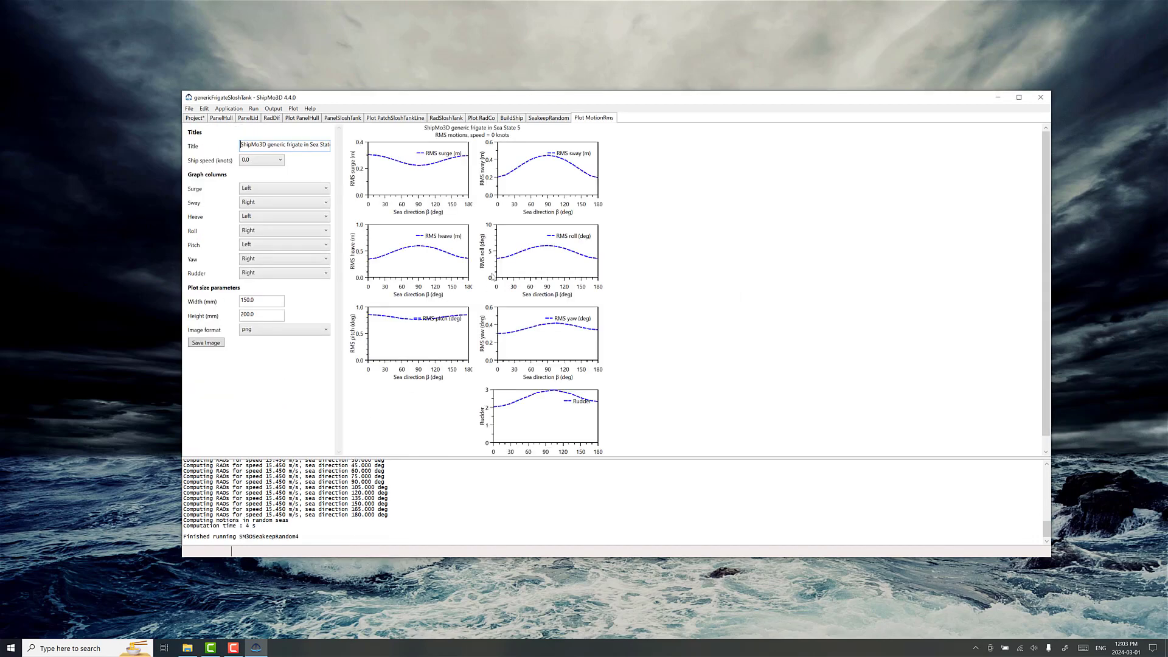
mouse_move(546, 245)
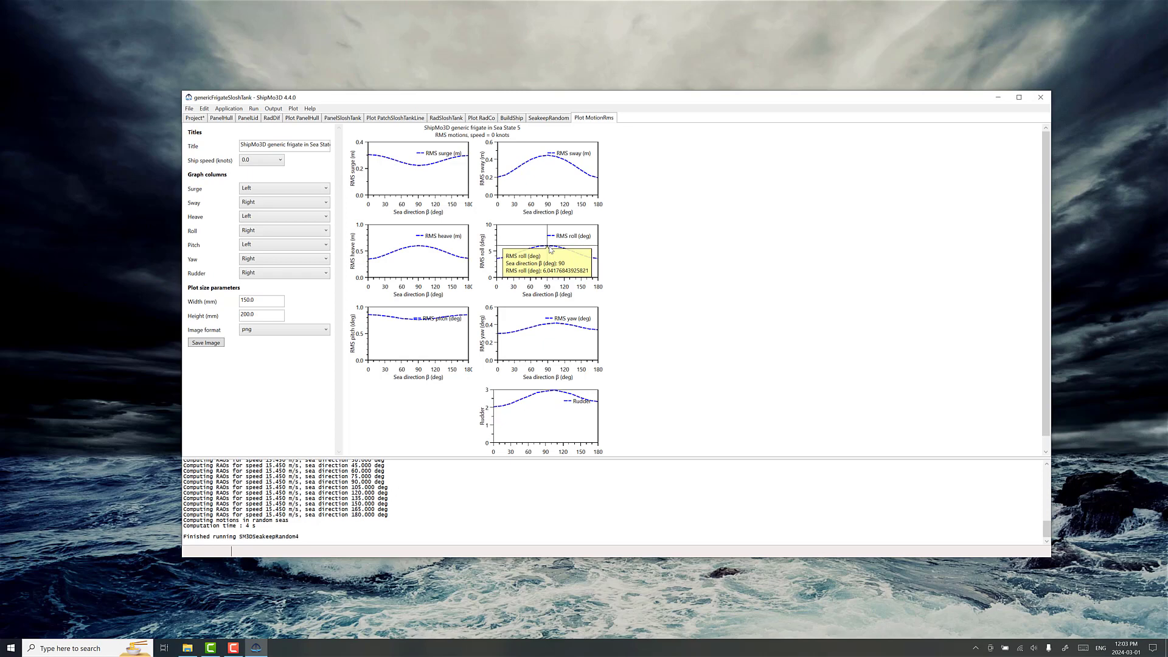
mouse_move(550, 248)
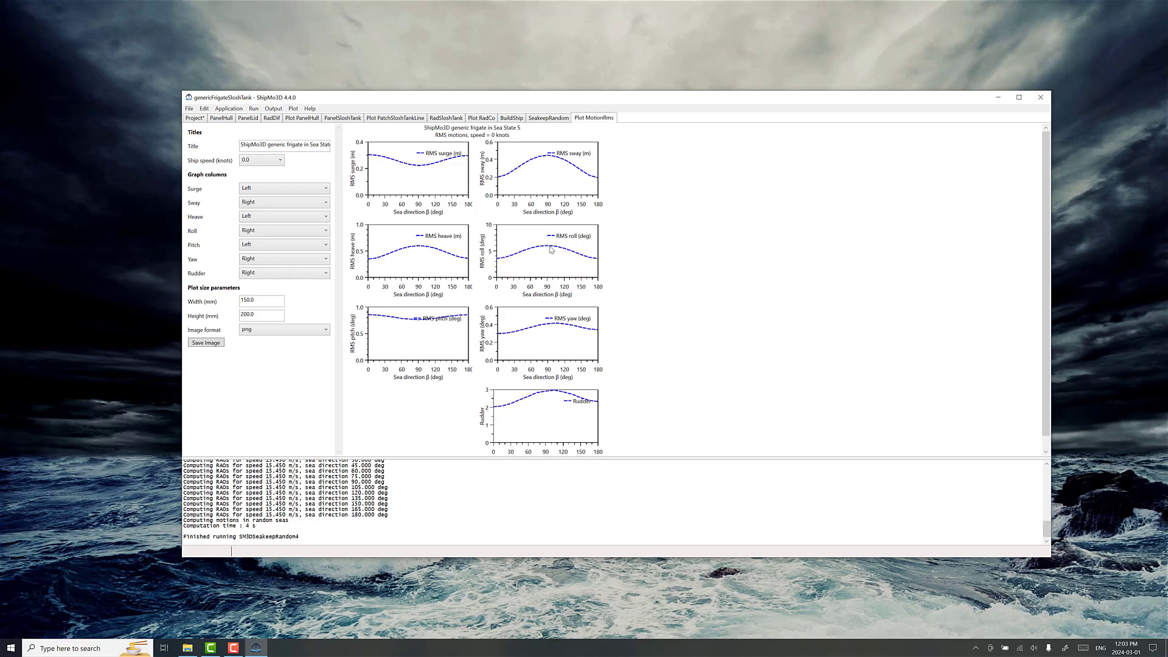
mouse_move(411, 146)
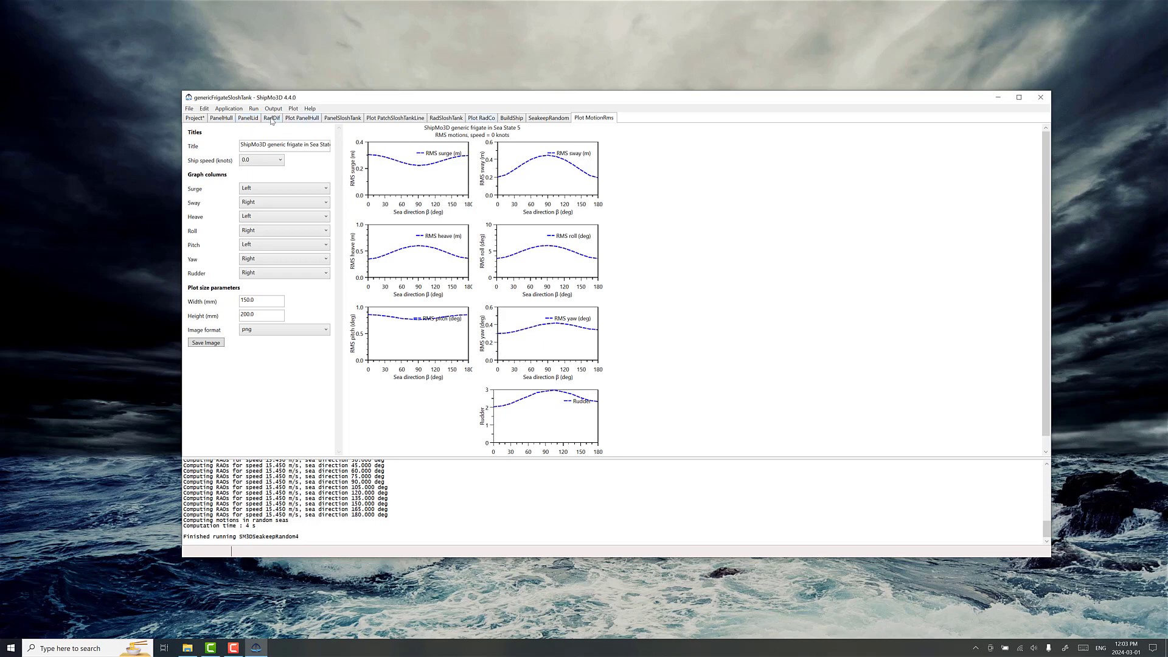
mouse_move(553, 123)
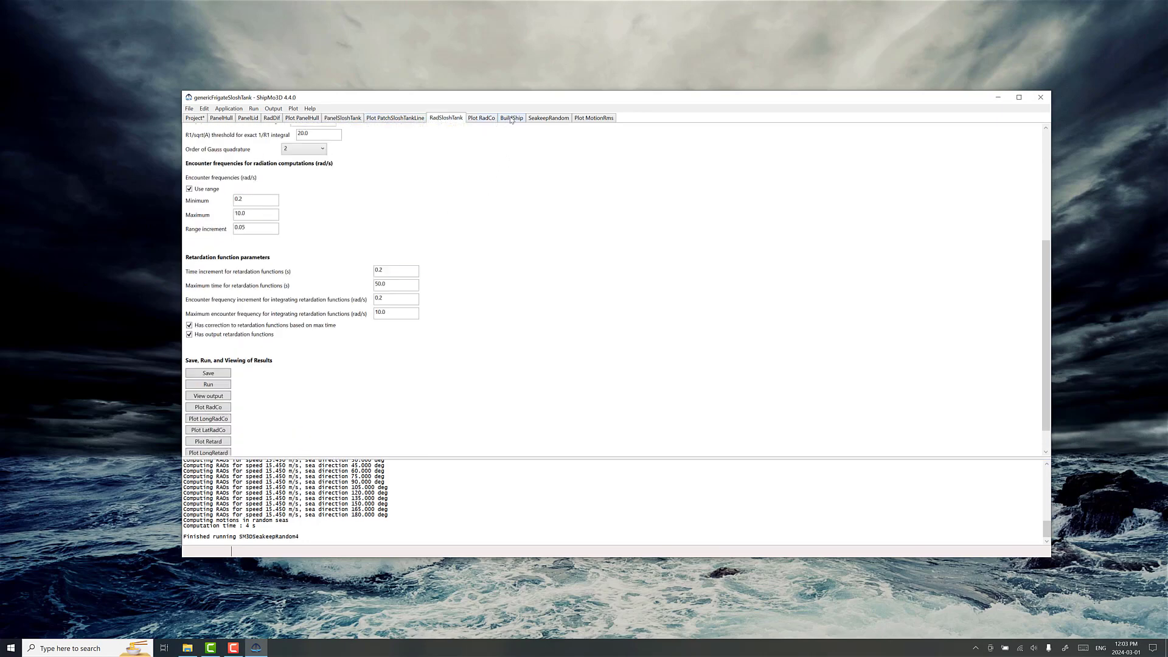
Show the RMS motion plots for the tankless frigate at 0 knots in Sea State 5.
left_click(593, 118)
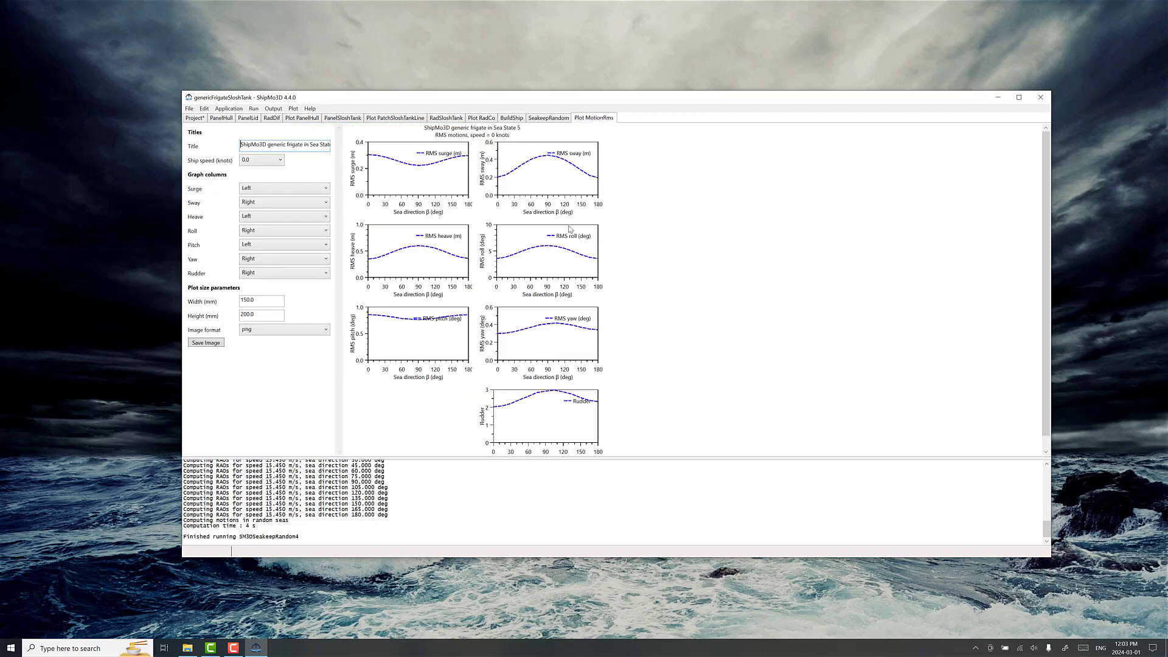
mouse_move(550, 249)
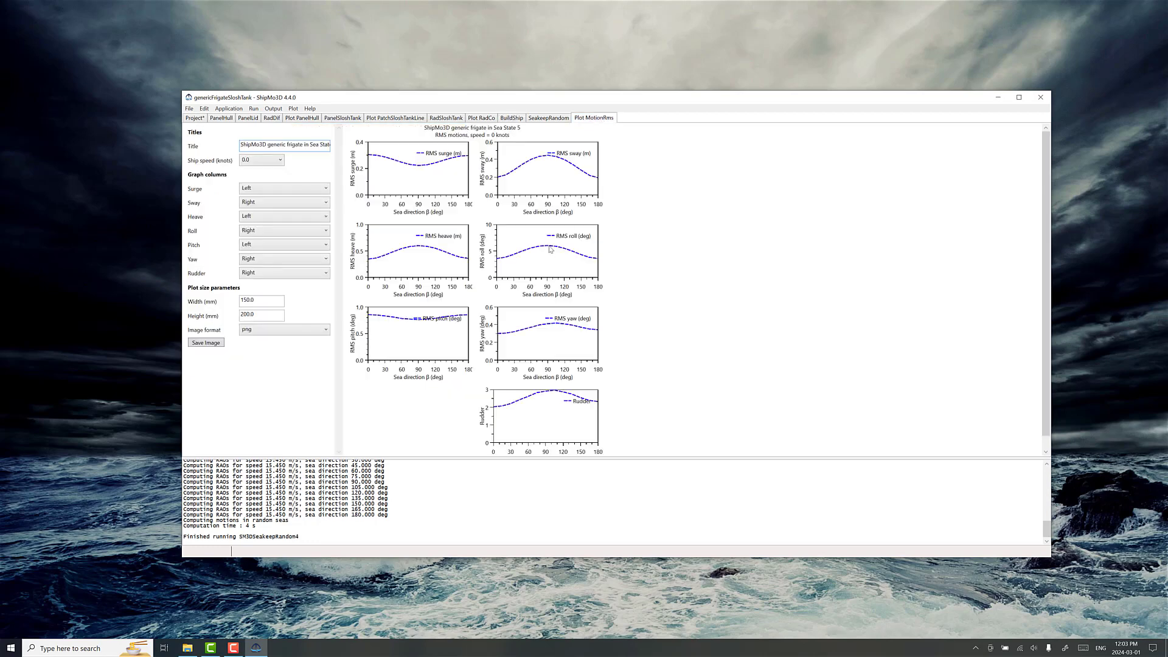
mouse_move(802, 572)
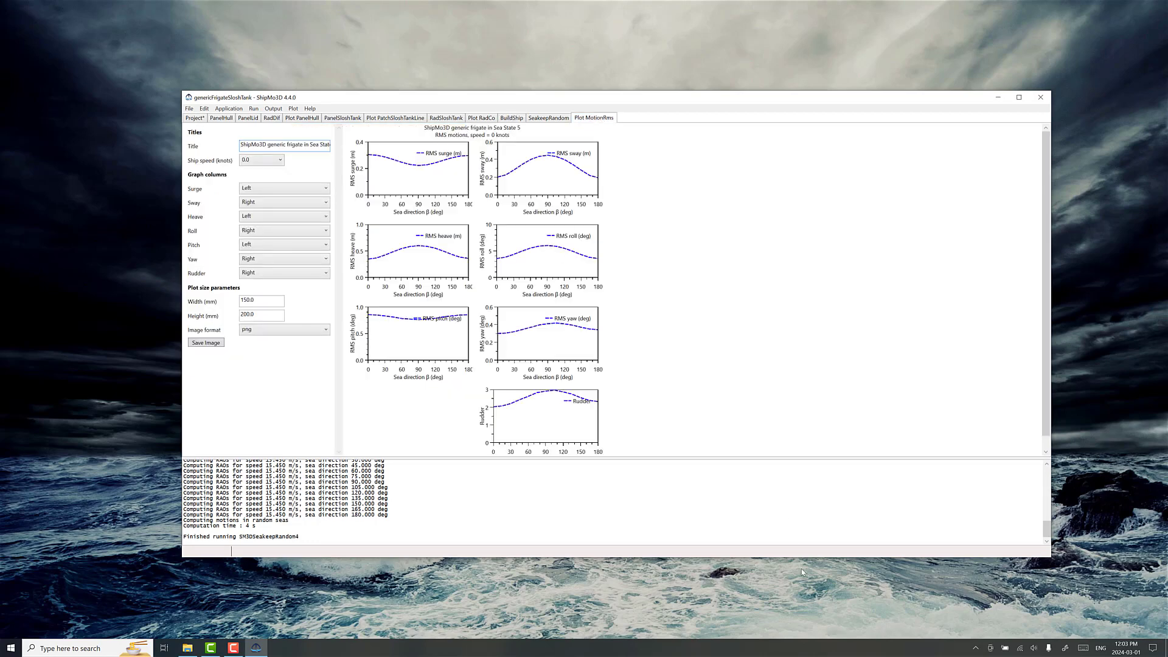